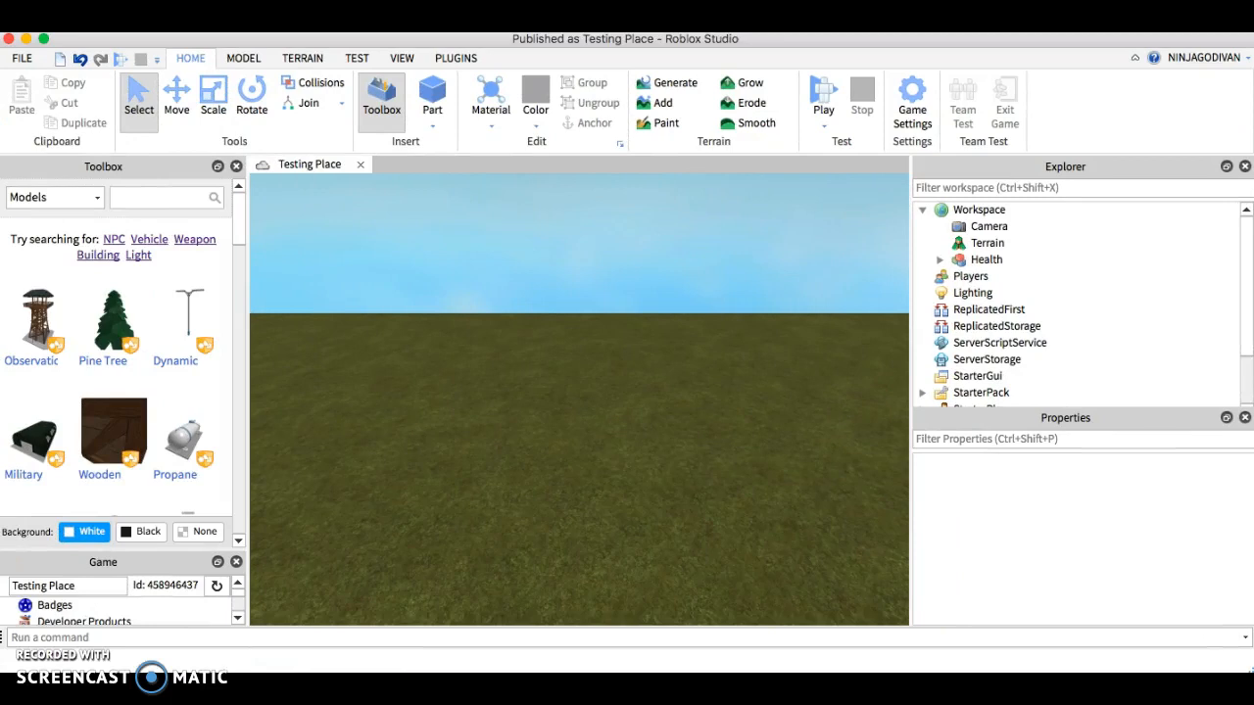
pyautogui.moveTo(205, 176)
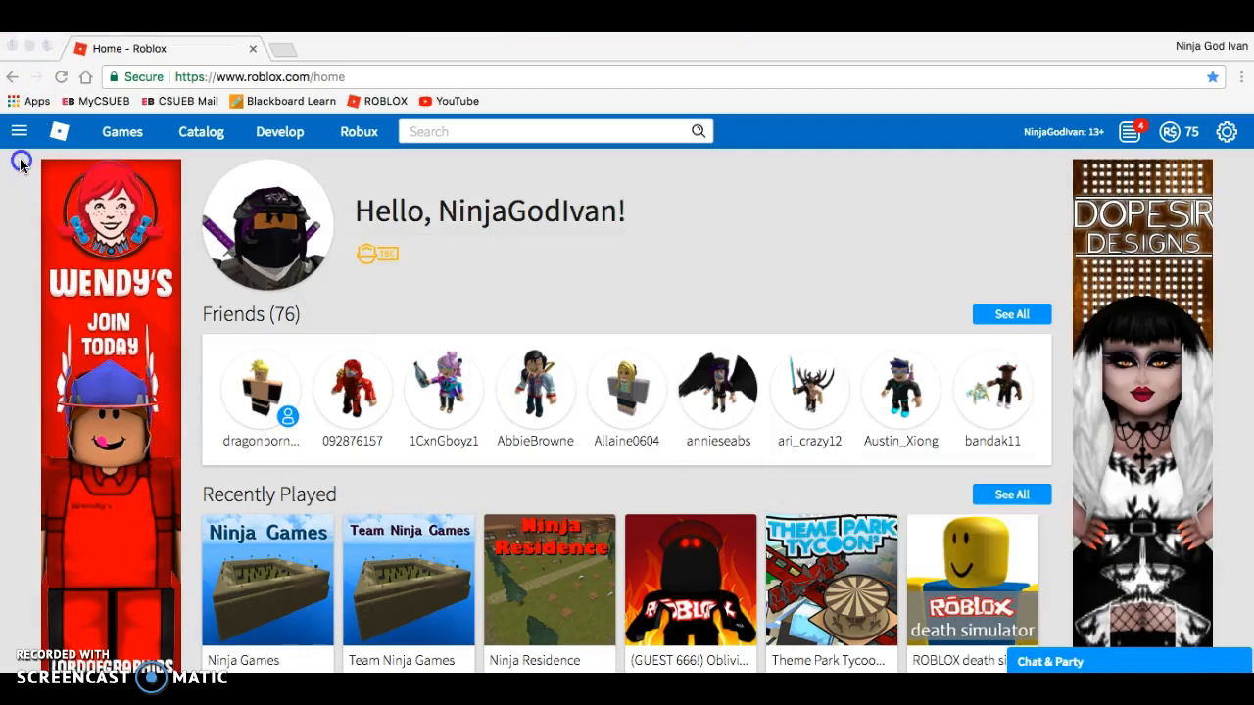
# - View the avatar with its sword in the website's Avatar Editor
pyautogui.click(19, 131)
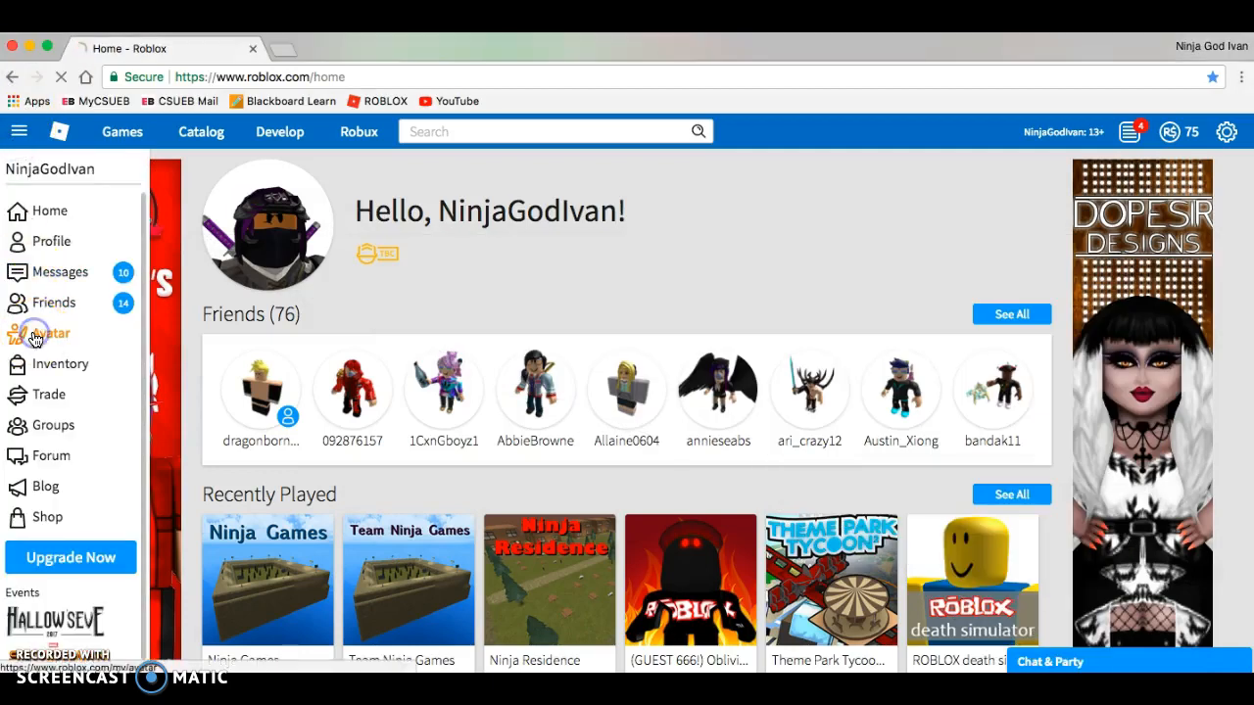
pyautogui.click(47, 333)
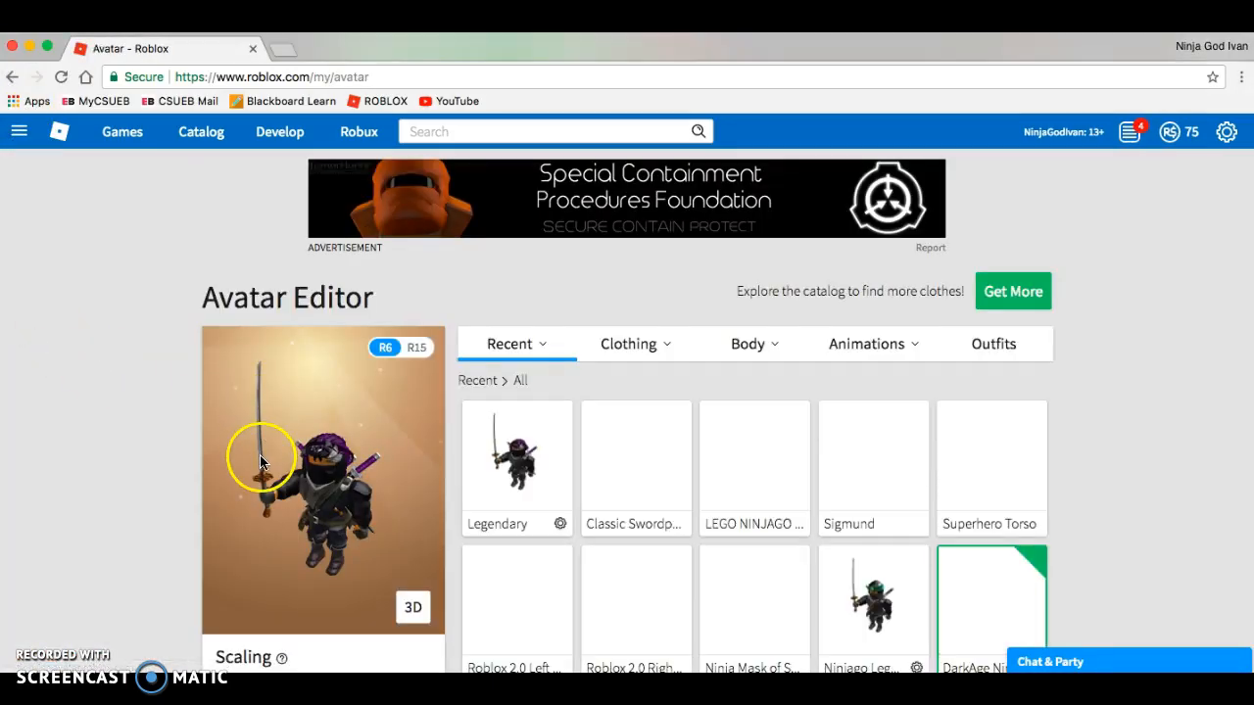
pyautogui.scroll(-3)
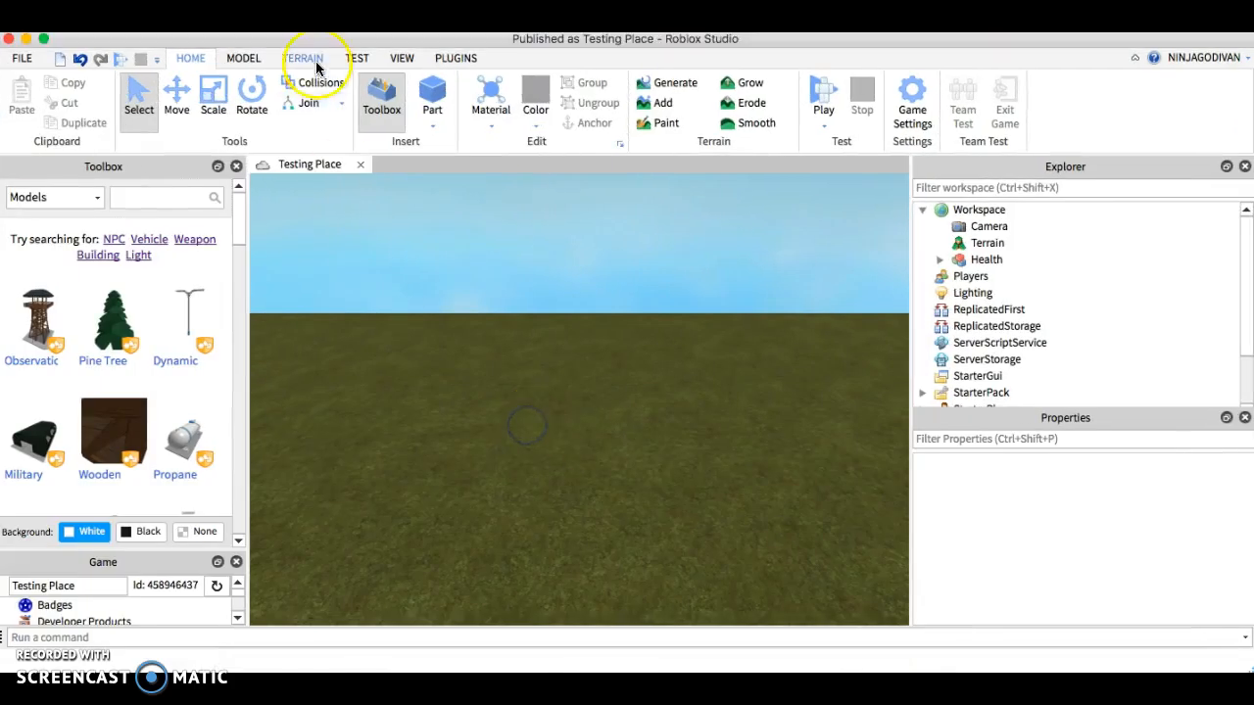
# - Play-test the place and select the spawned avatar character in the Workspace
pyautogui.click(356, 58)
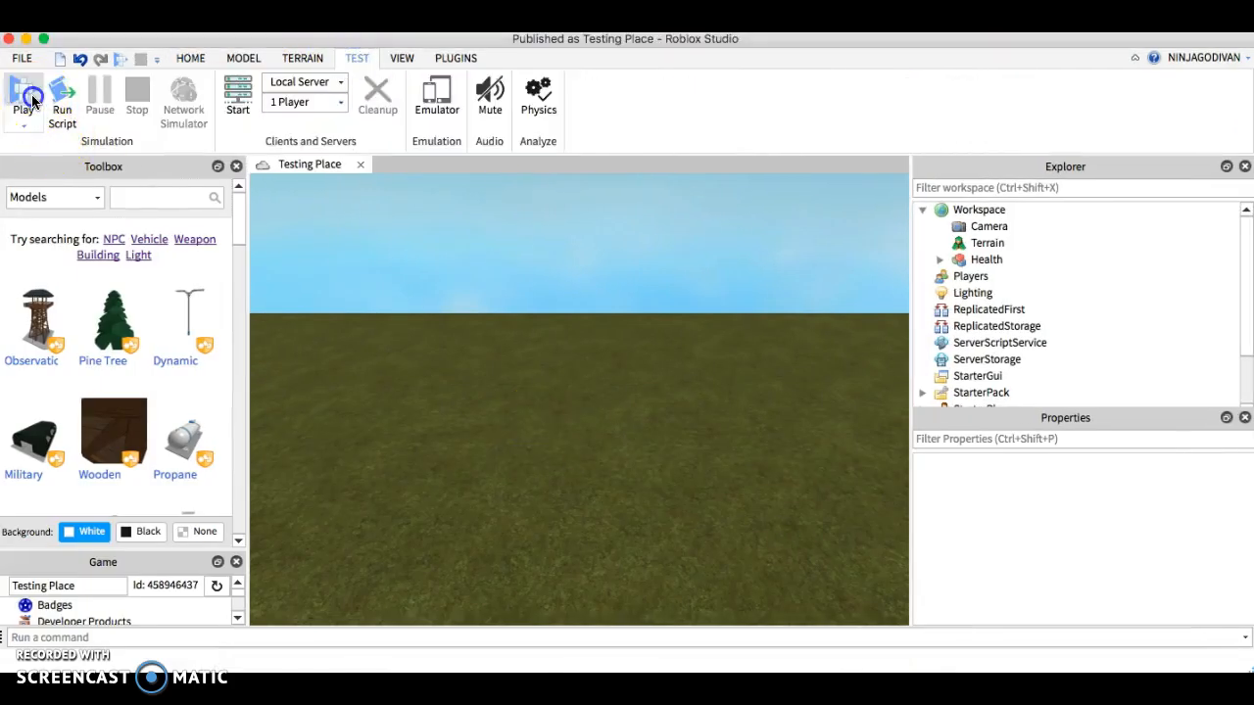
pyautogui.click(23, 98)
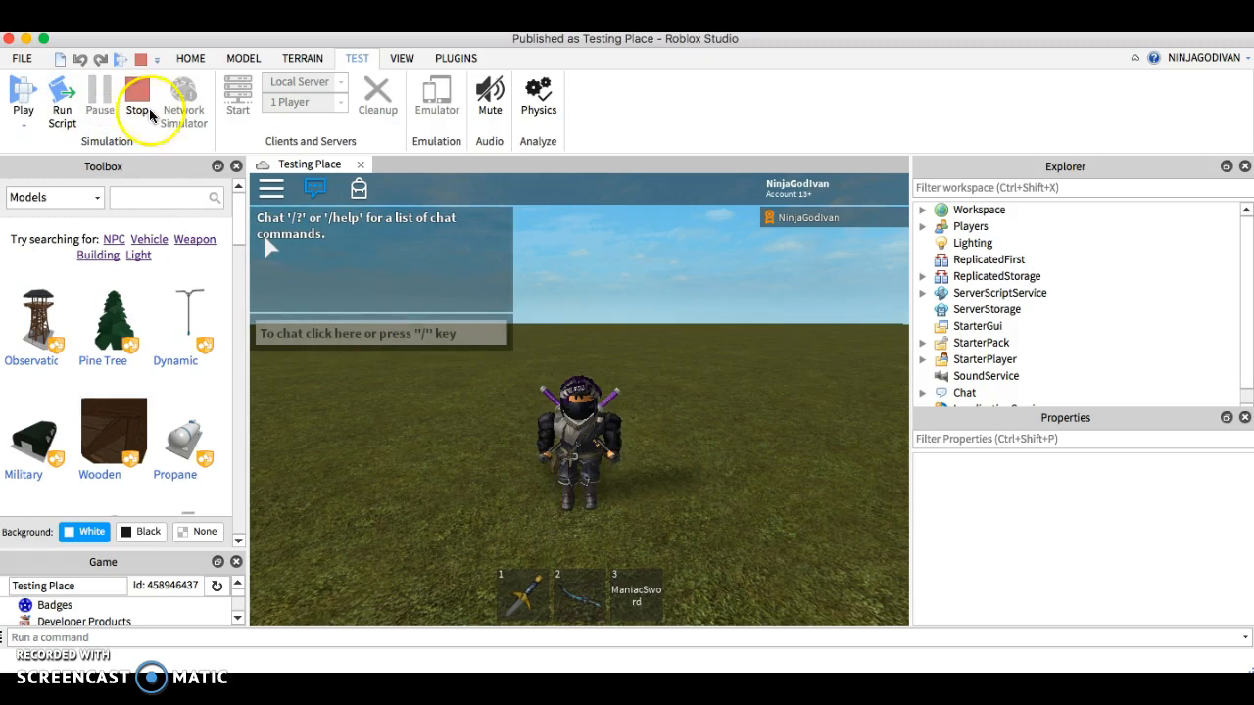
pyautogui.click(920, 209)
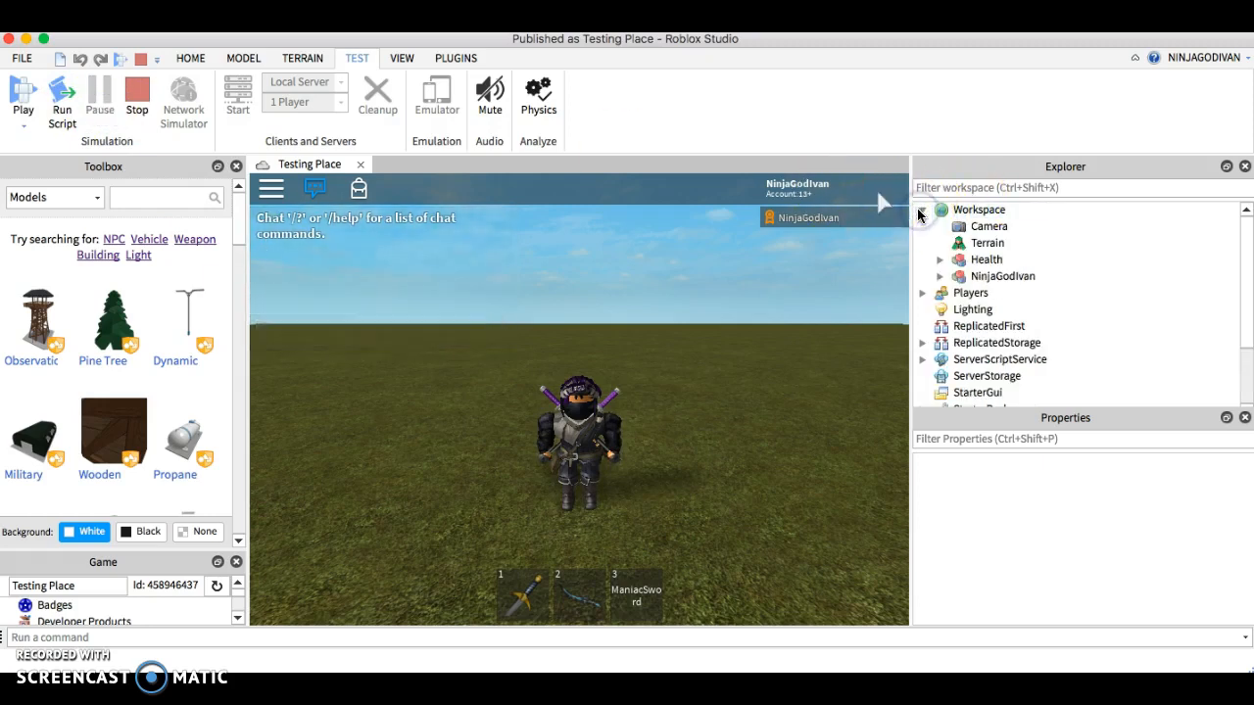
pyautogui.click(1001, 277)
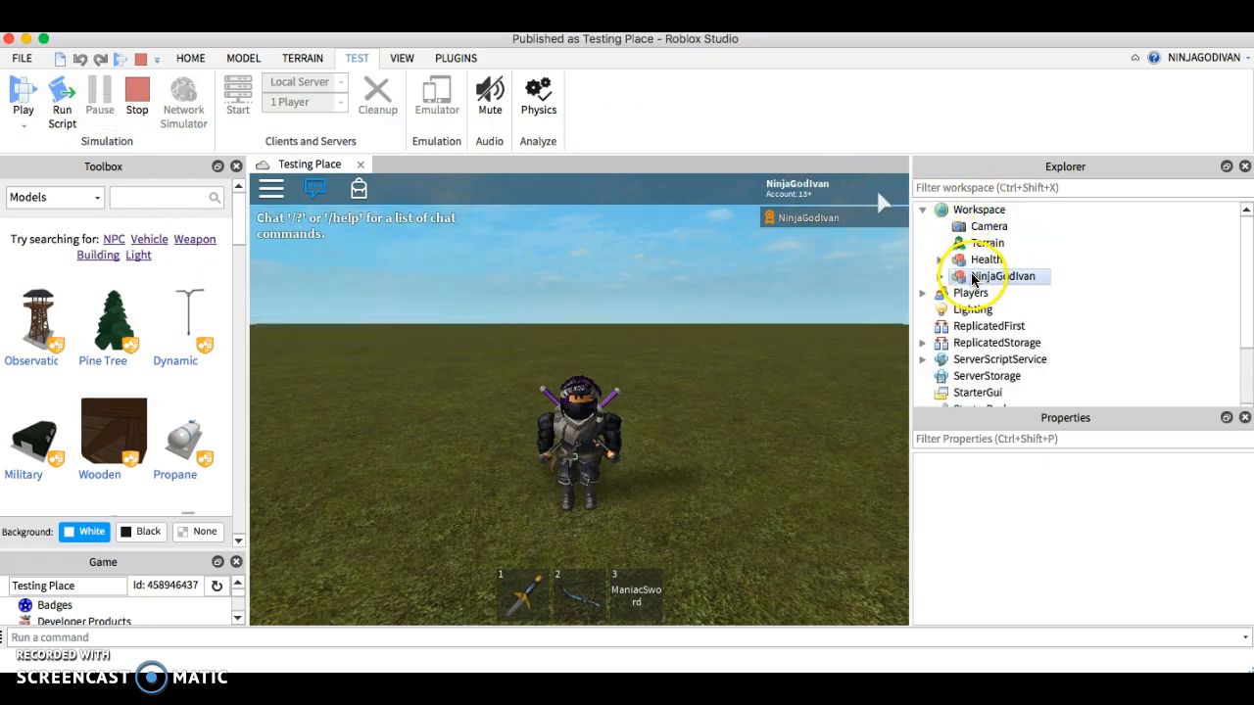
pyautogui.click(991, 276)
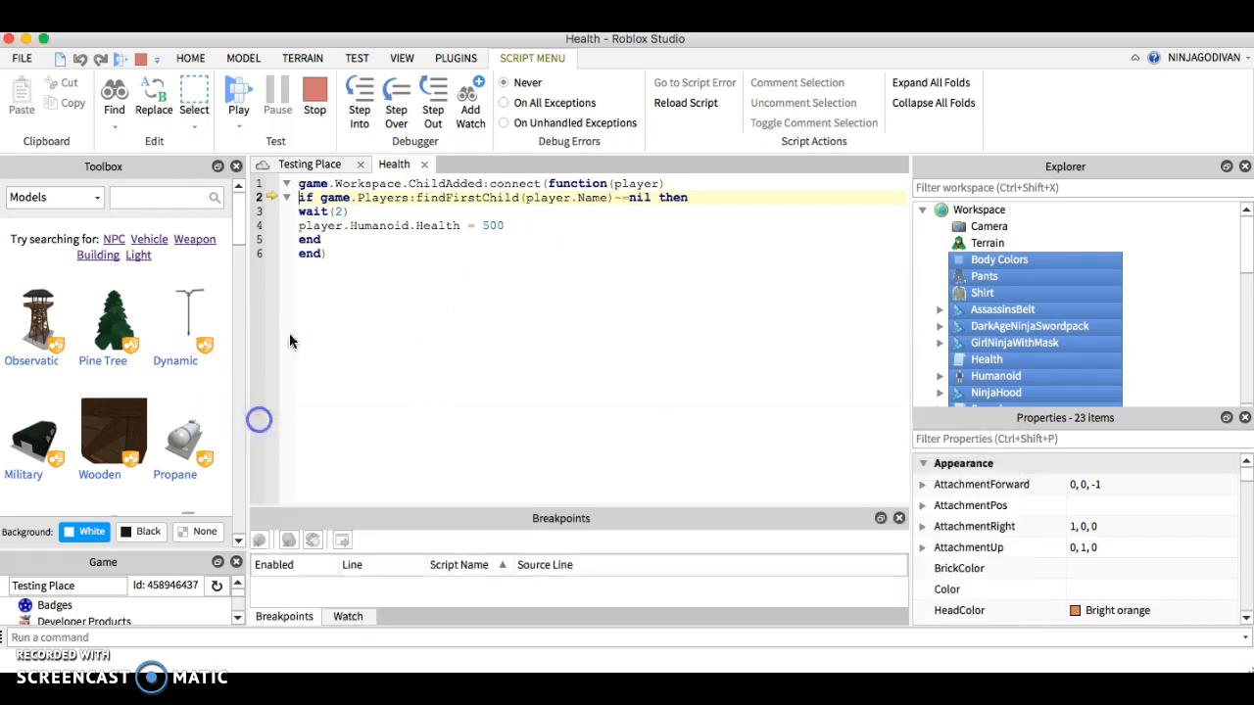
# - Copy the character into a new Model under Workspace and stop the test
pyautogui.click(239, 98)
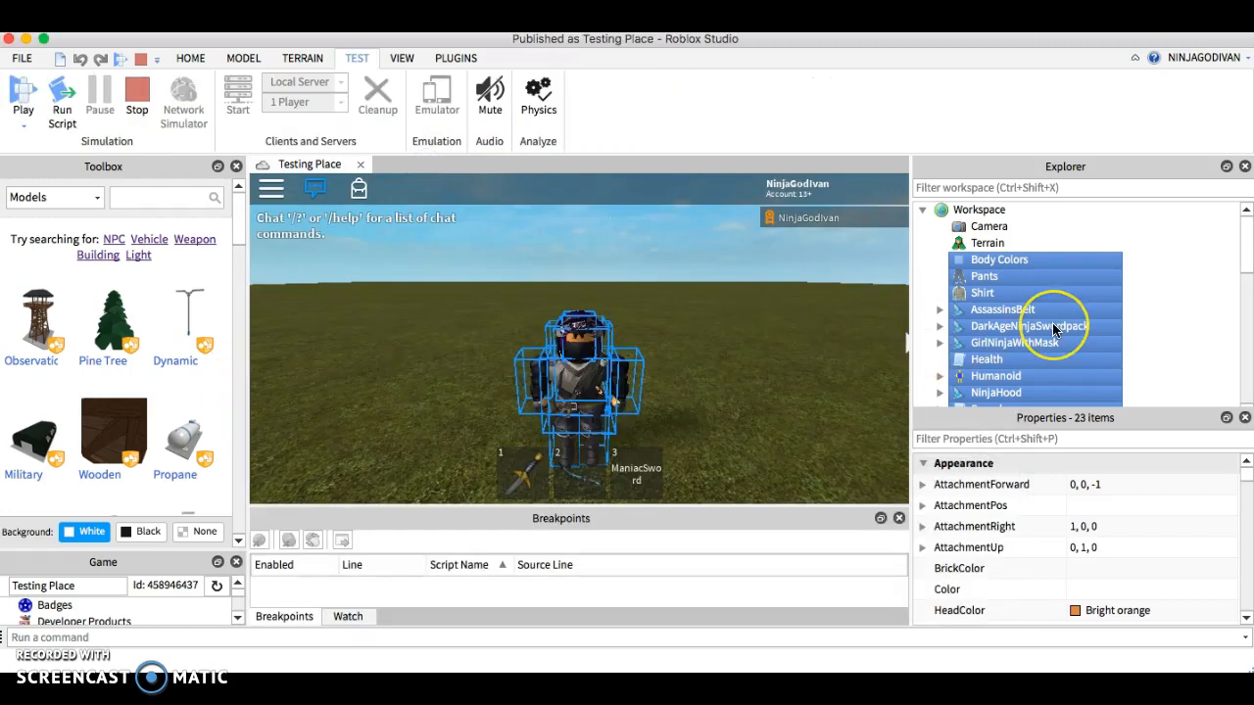
pyautogui.click(984, 274)
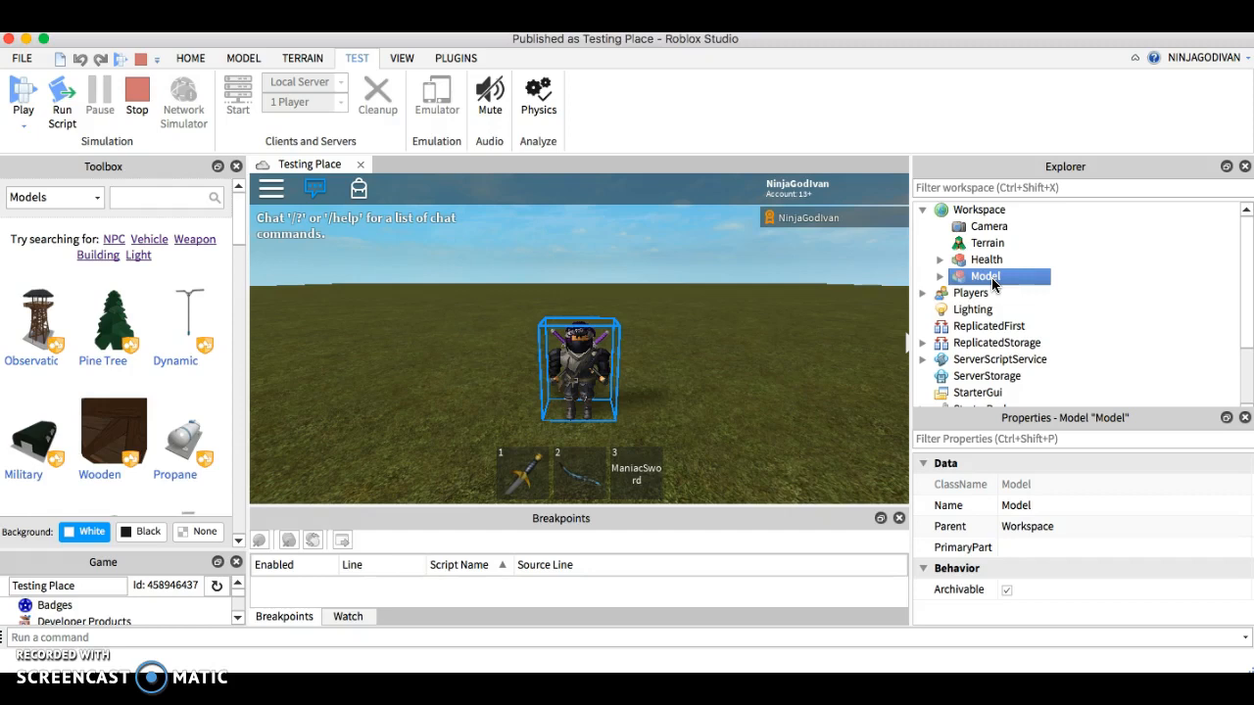
pyautogui.rightClick(984, 274)
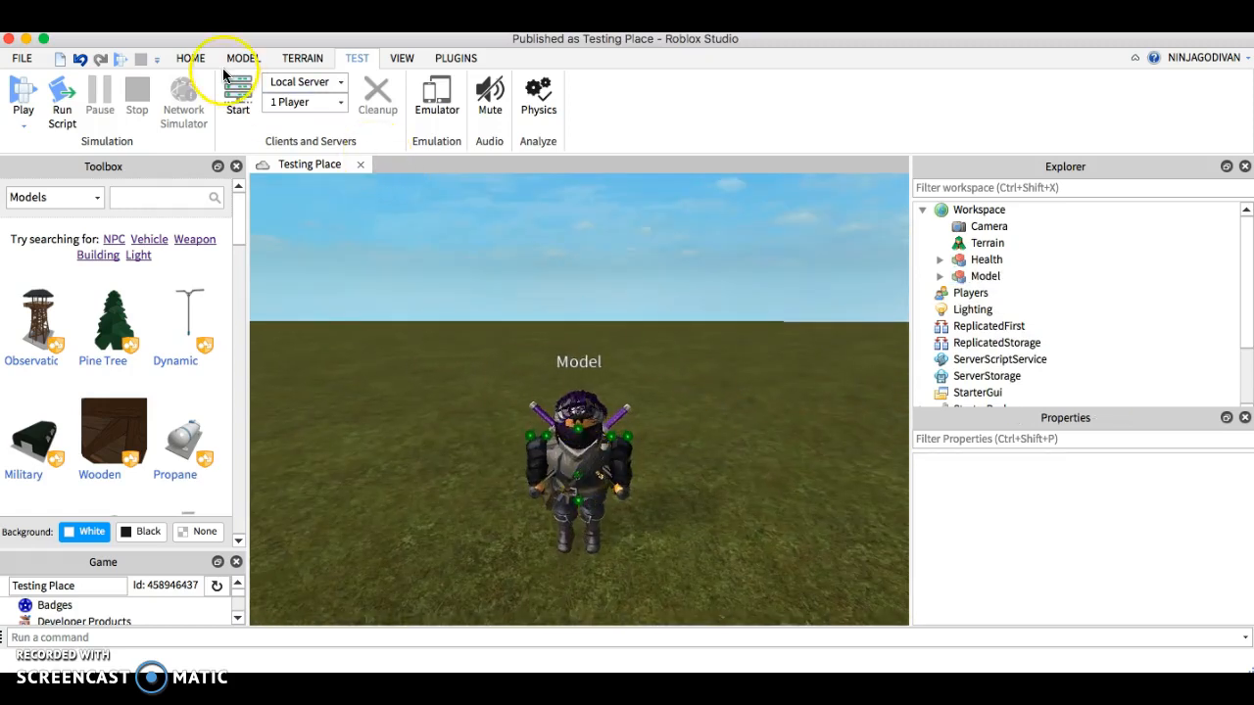
# - Rename the copied avatar model to Ninja God Ivan
pyautogui.click(190, 59)
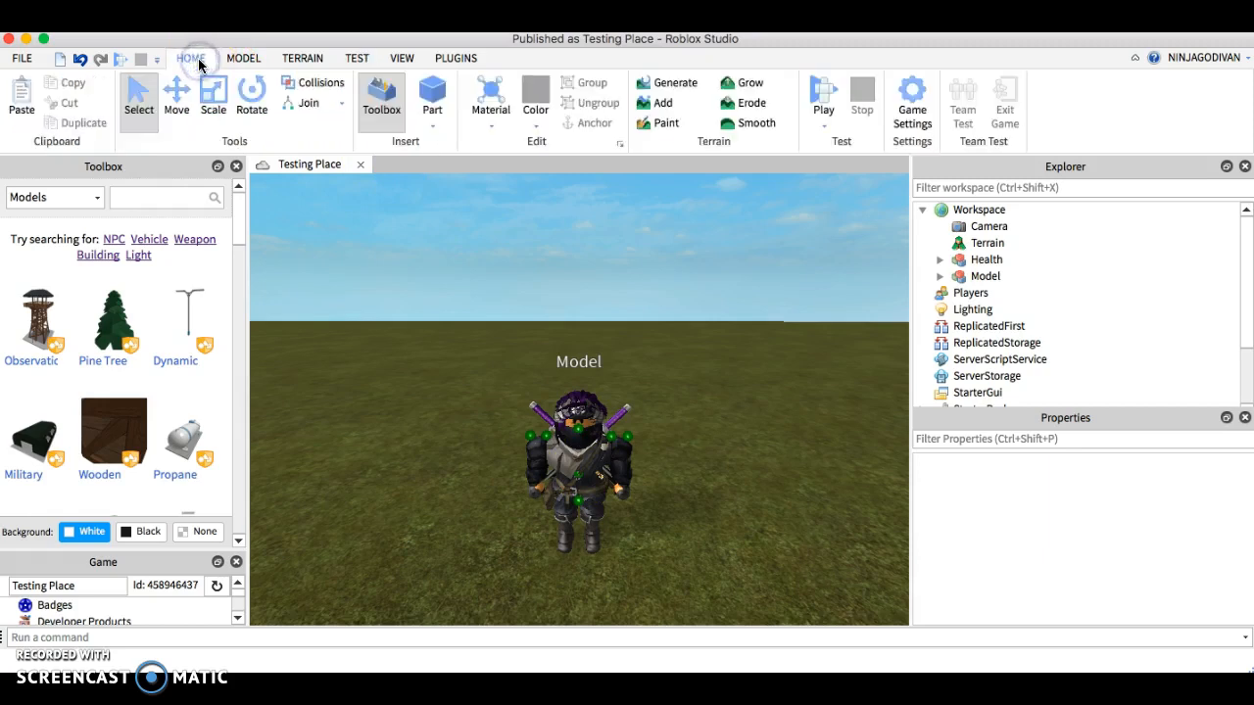
pyautogui.click(243, 58)
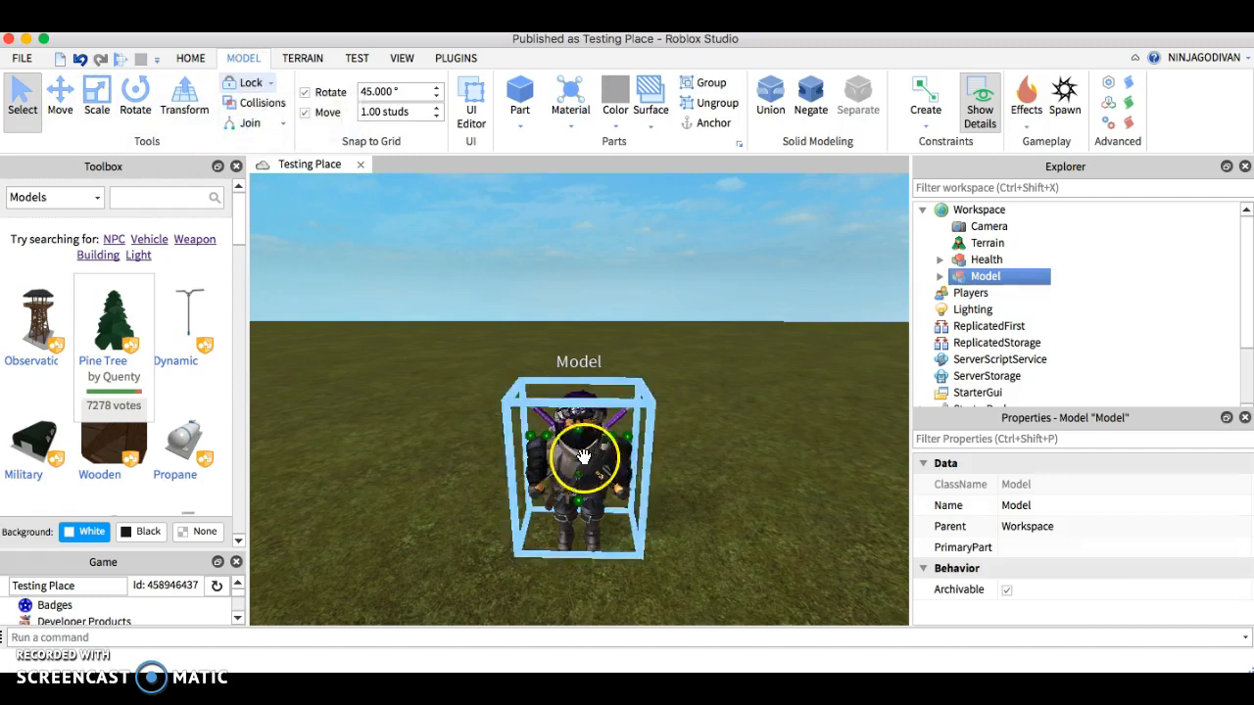
pyautogui.moveTo(437, 331)
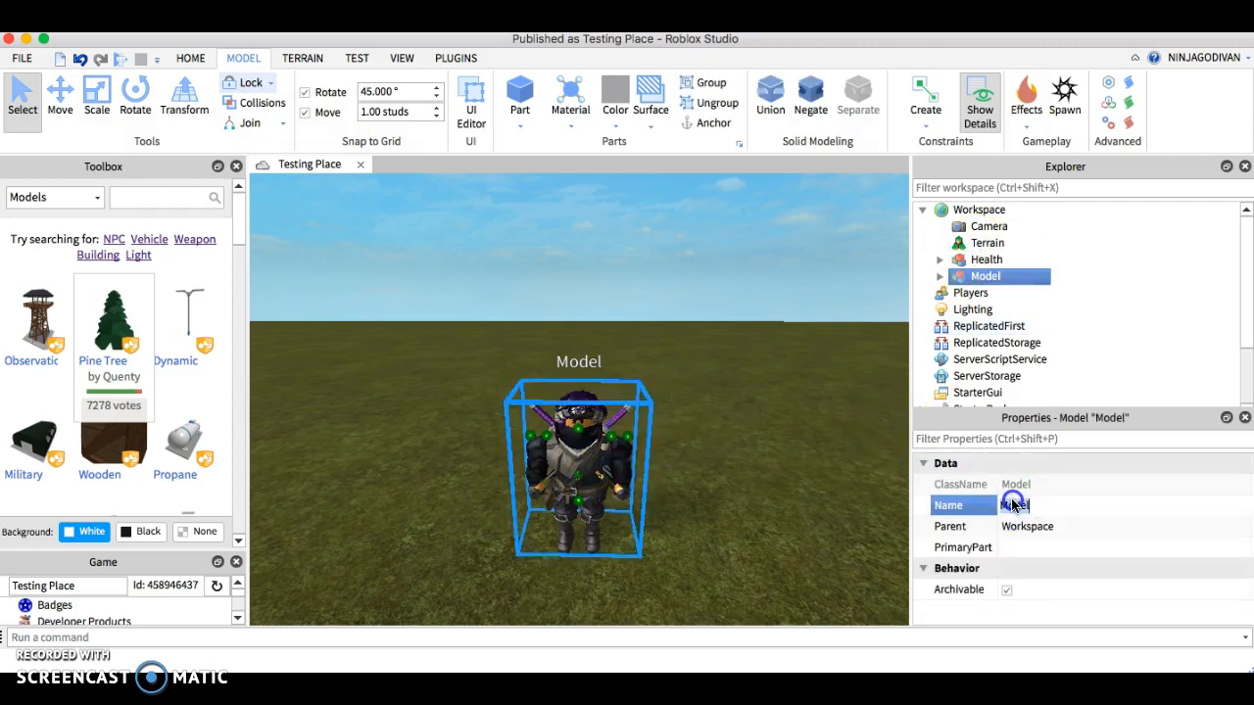
pyautogui.write('Ninja Go')
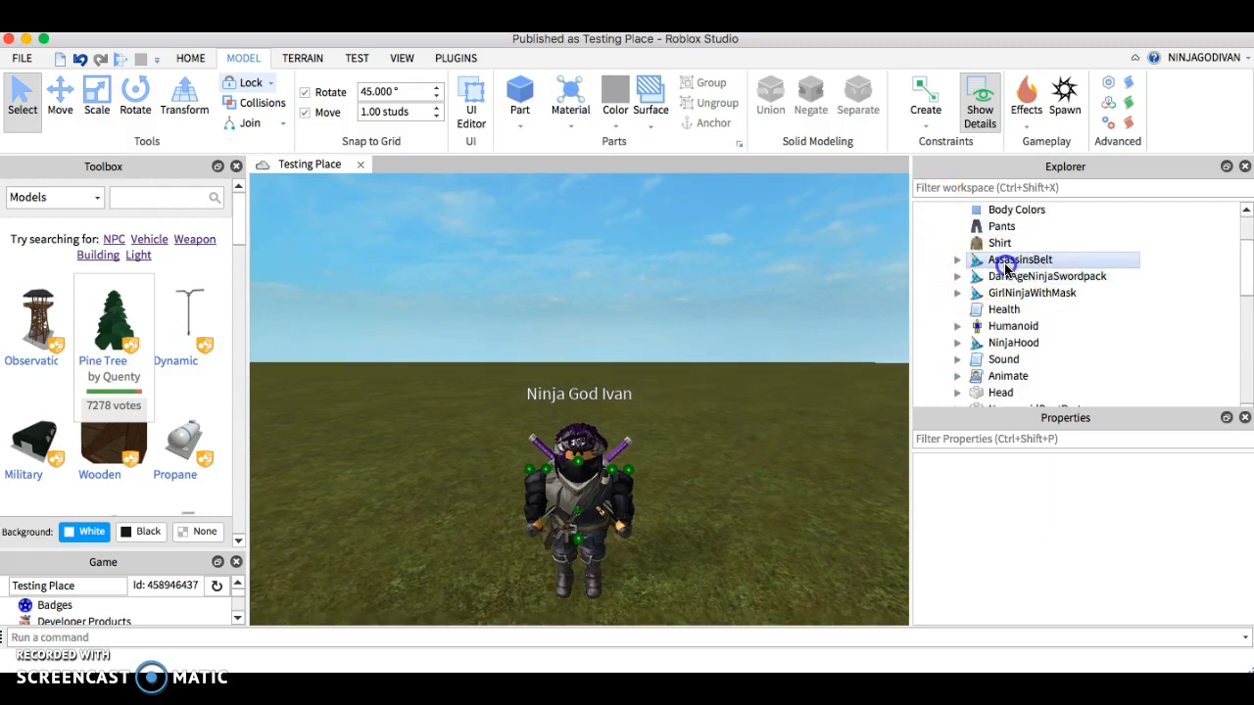
# - Review the sword pack, belt and mask accessories, the Humanoid settings and the Head part
pyautogui.click(1050, 274)
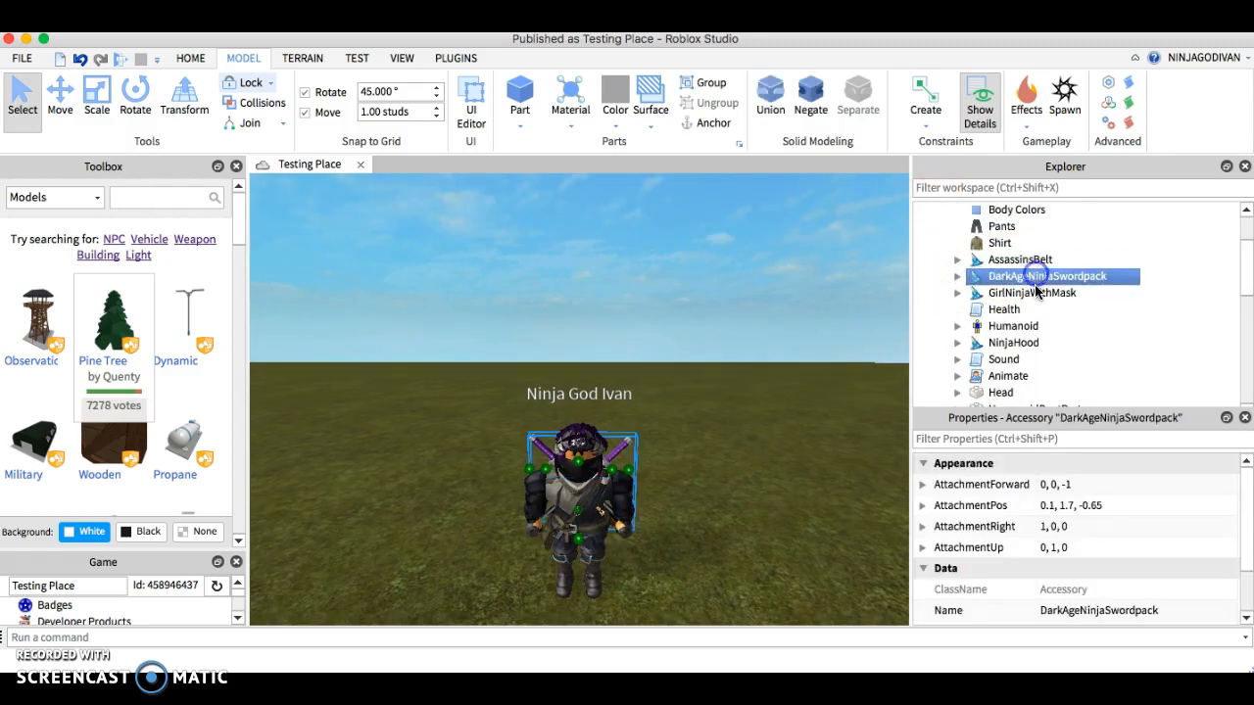
pyautogui.click(1018, 259)
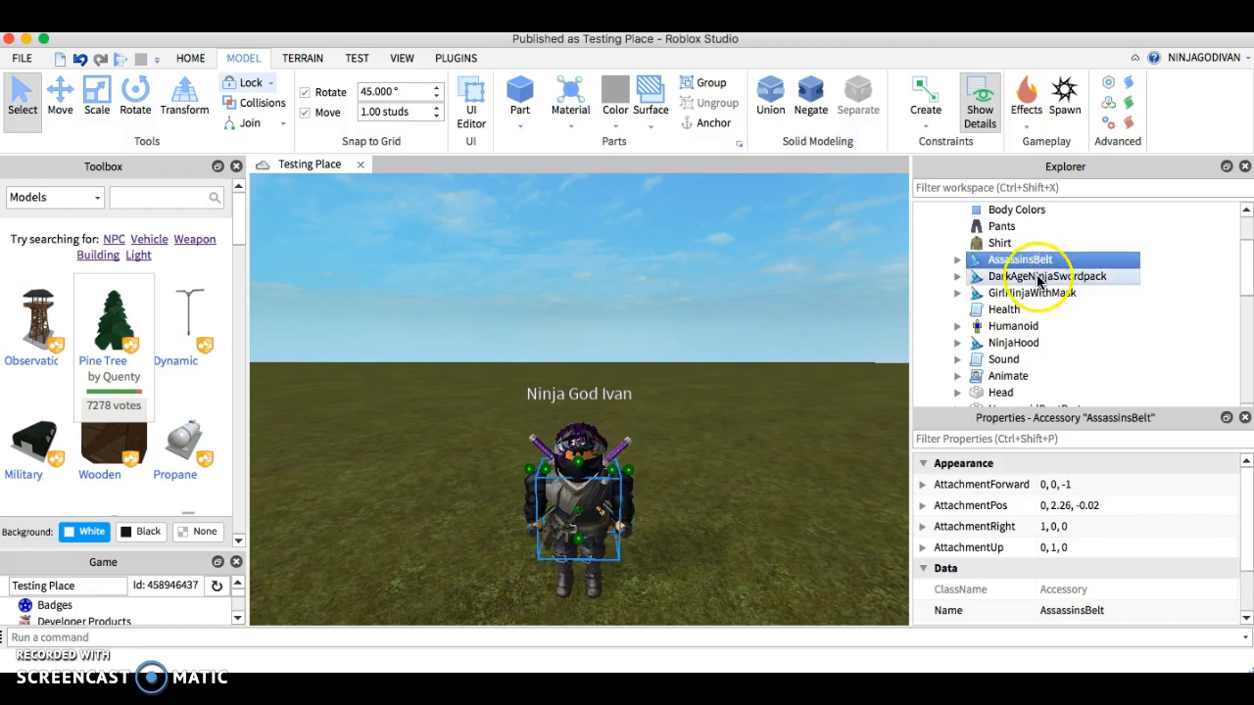
pyautogui.click(1034, 292)
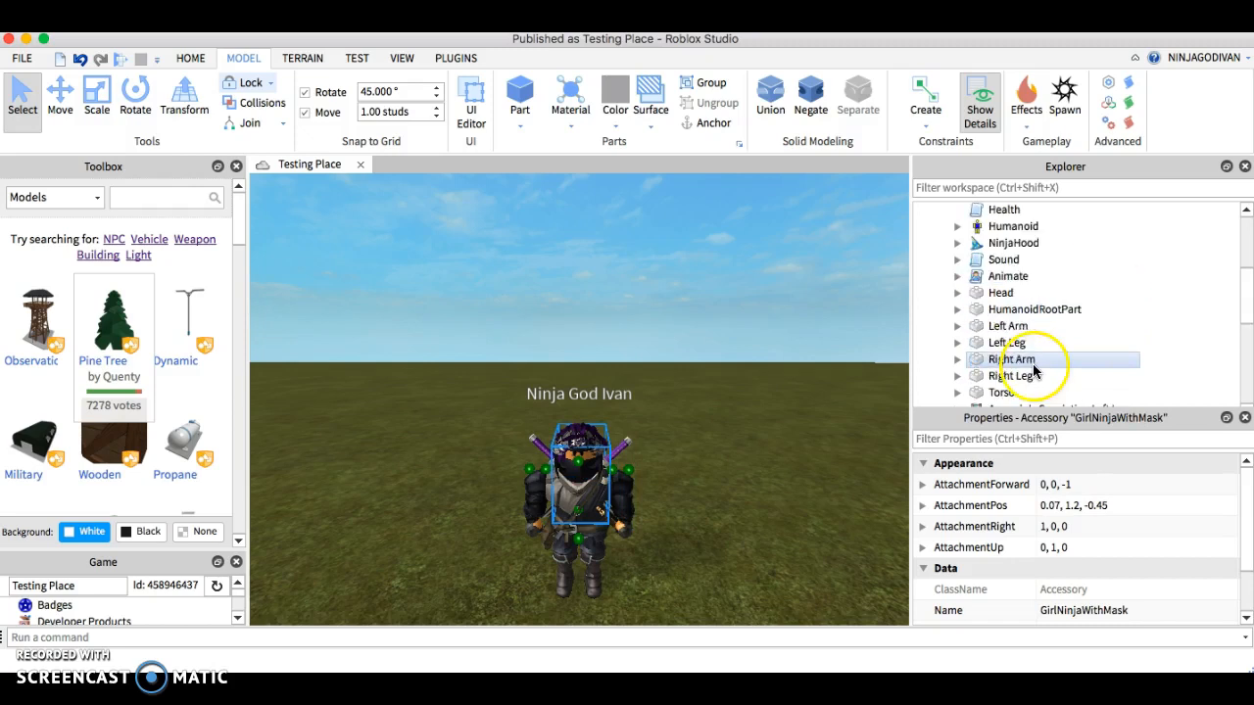
pyautogui.click(1011, 228)
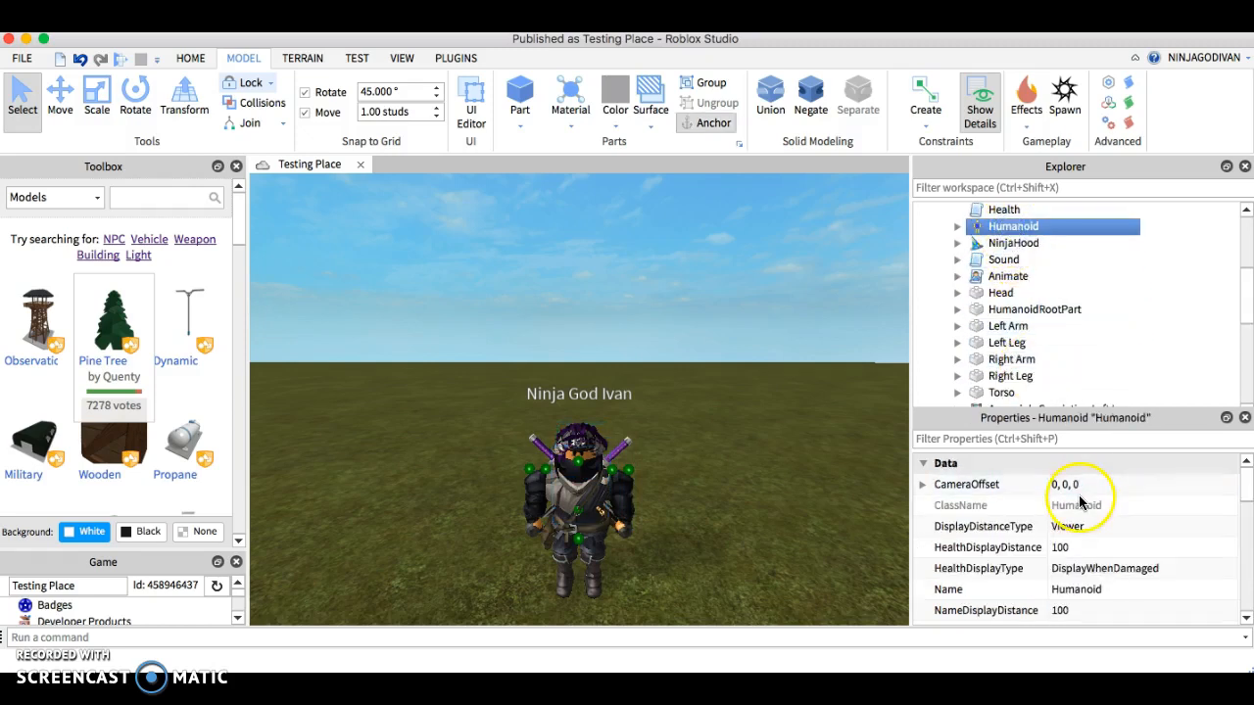
pyautogui.scroll(-3)
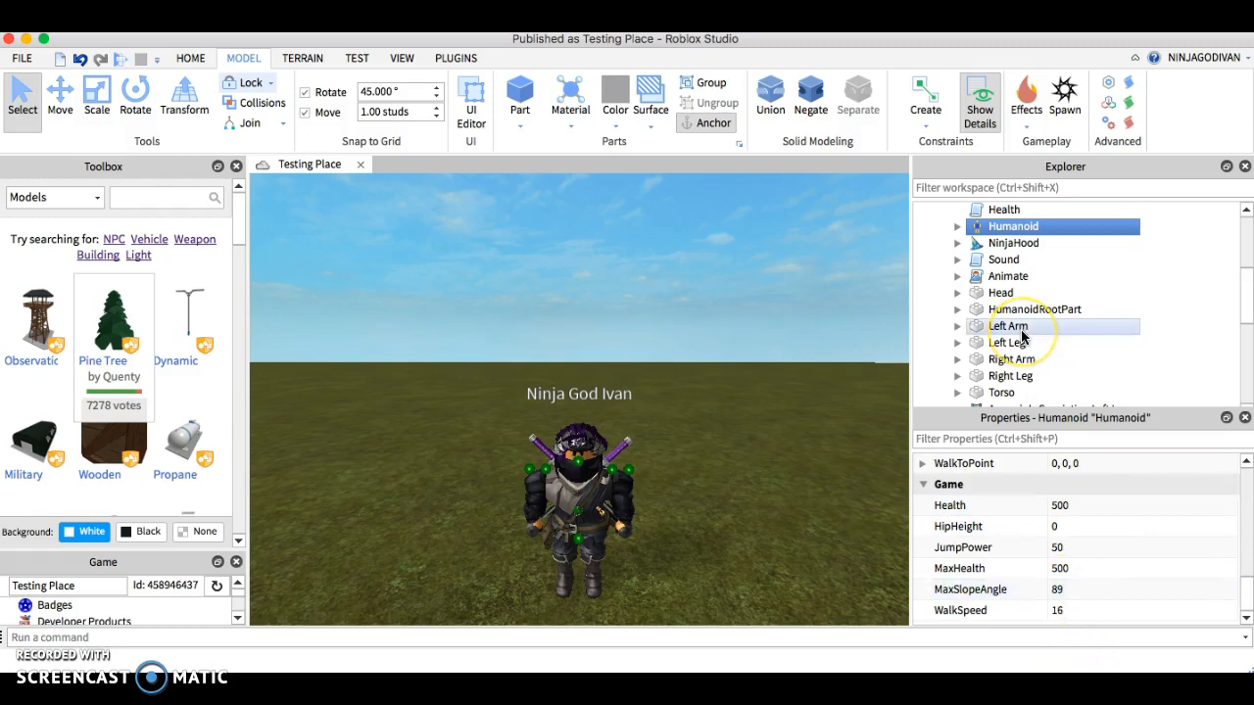
pyautogui.scroll(3)
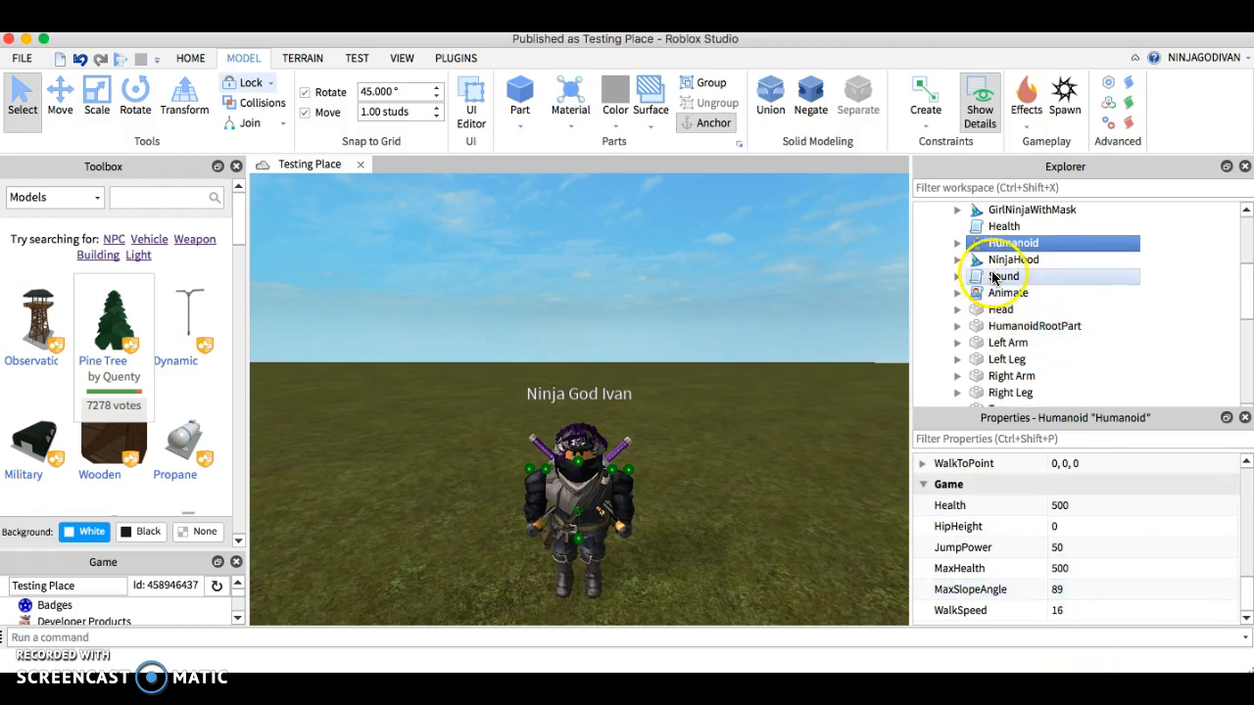
pyautogui.click(999, 310)
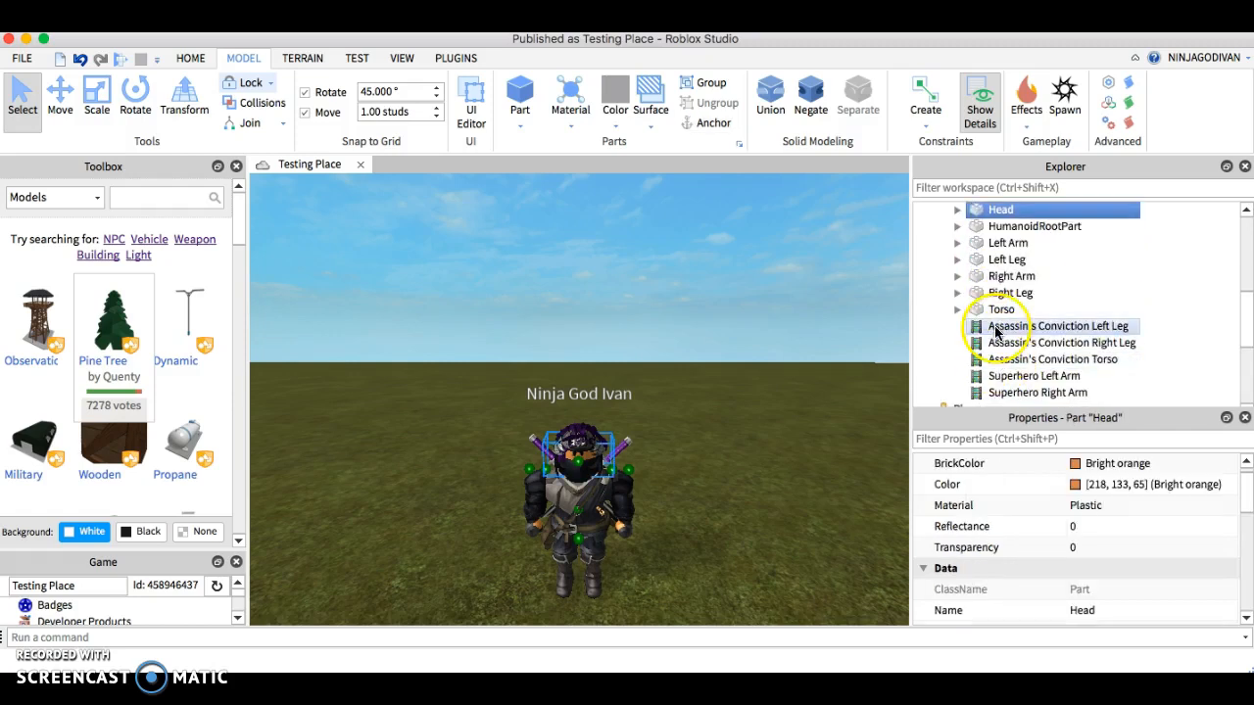
pyautogui.scroll(3)
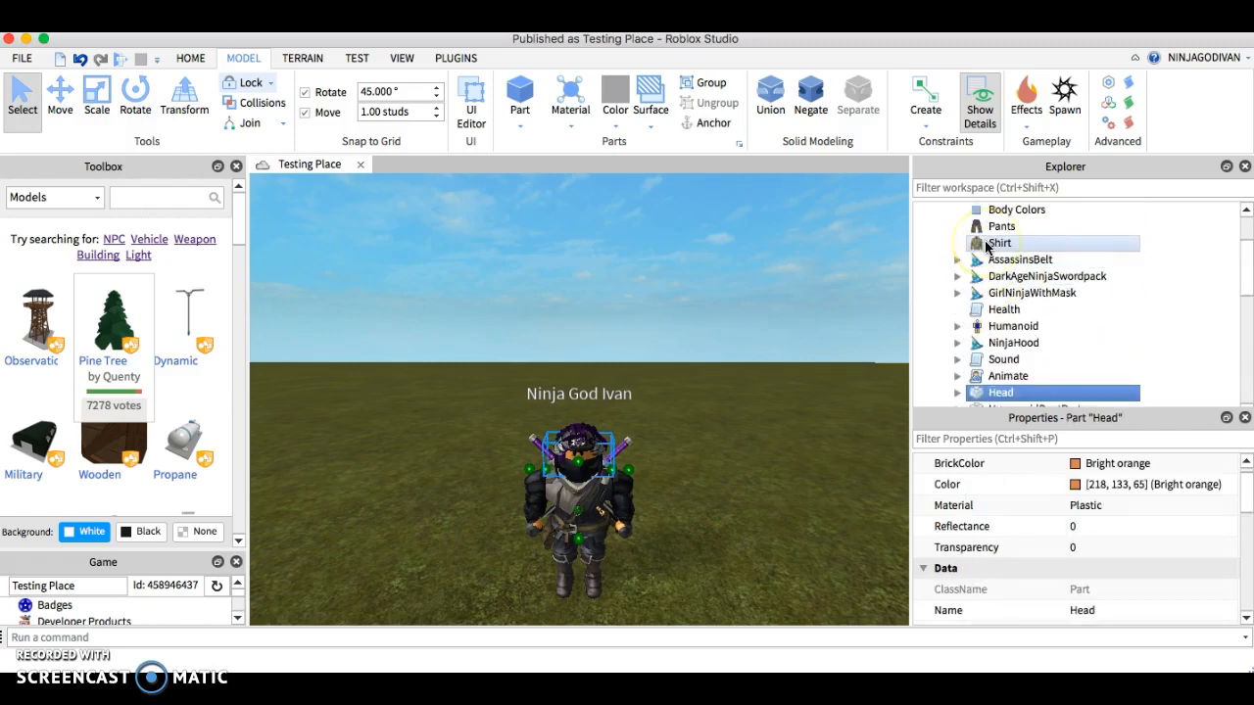
pyautogui.click(854, 480)
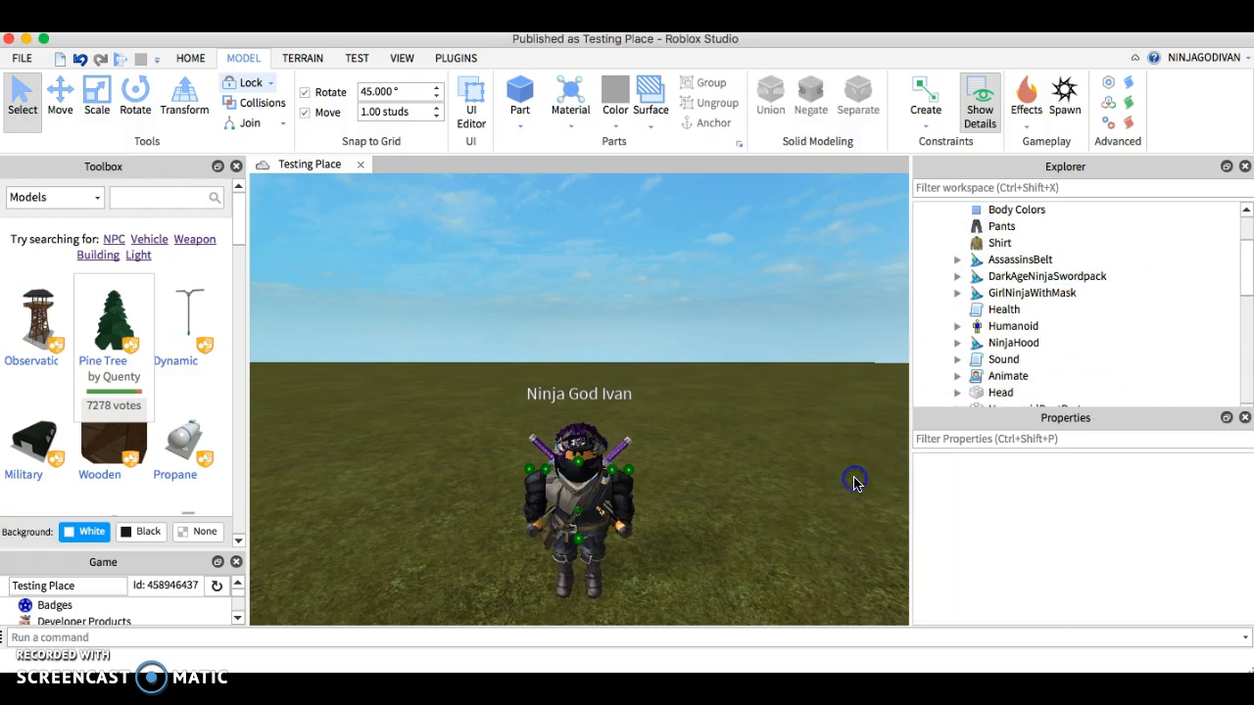
pyautogui.moveTo(644, 392)
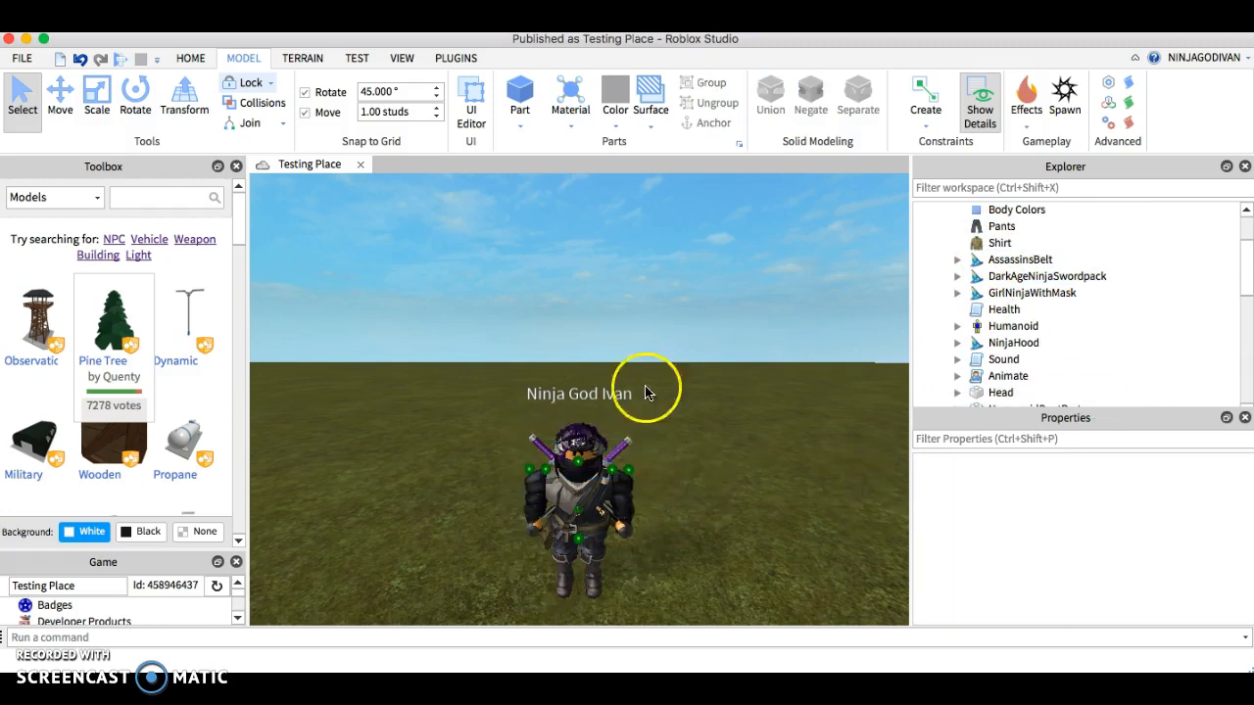
pyautogui.moveTo(748, 411)
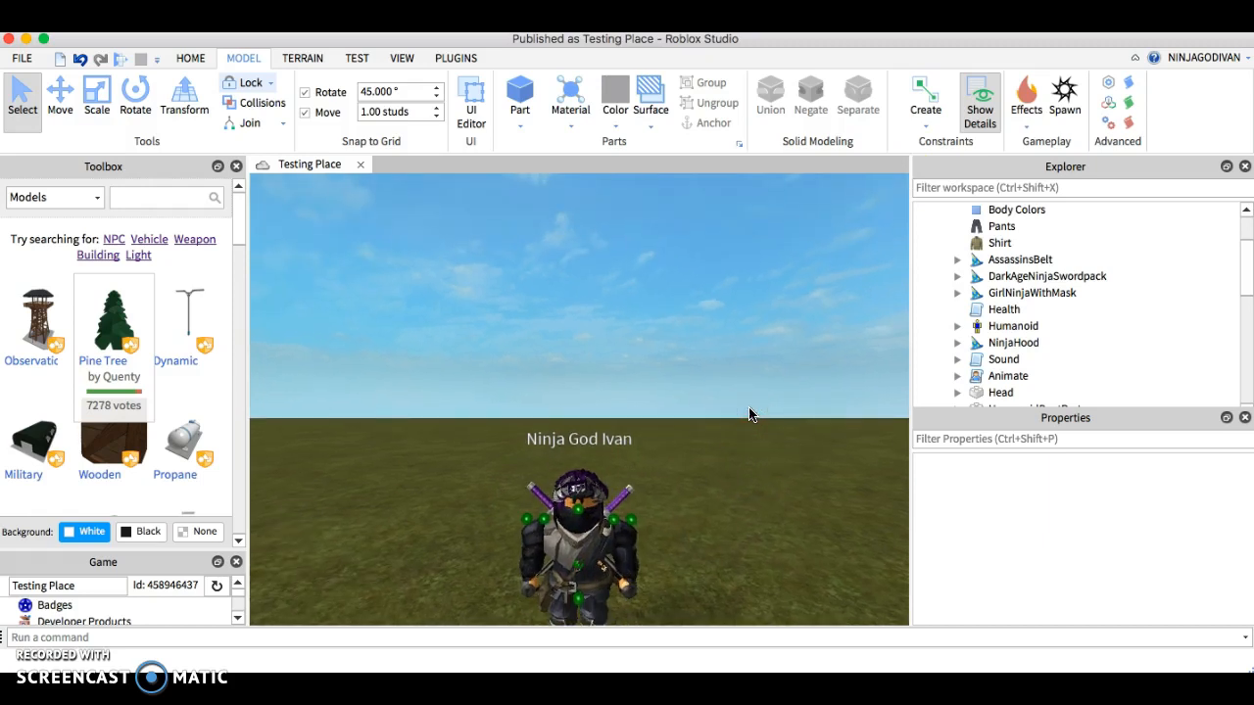
# - Expand the NPC's Head to list its Mesh and face decal
pyautogui.scroll(-3)
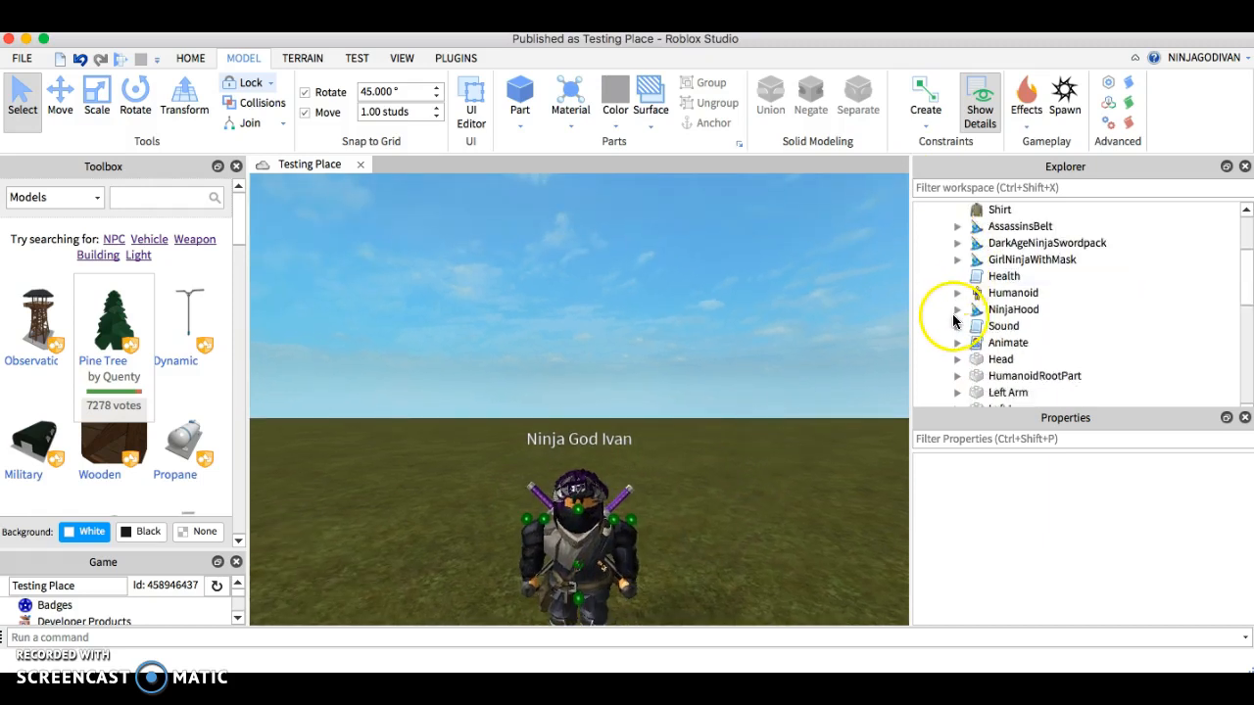
pyautogui.click(958, 358)
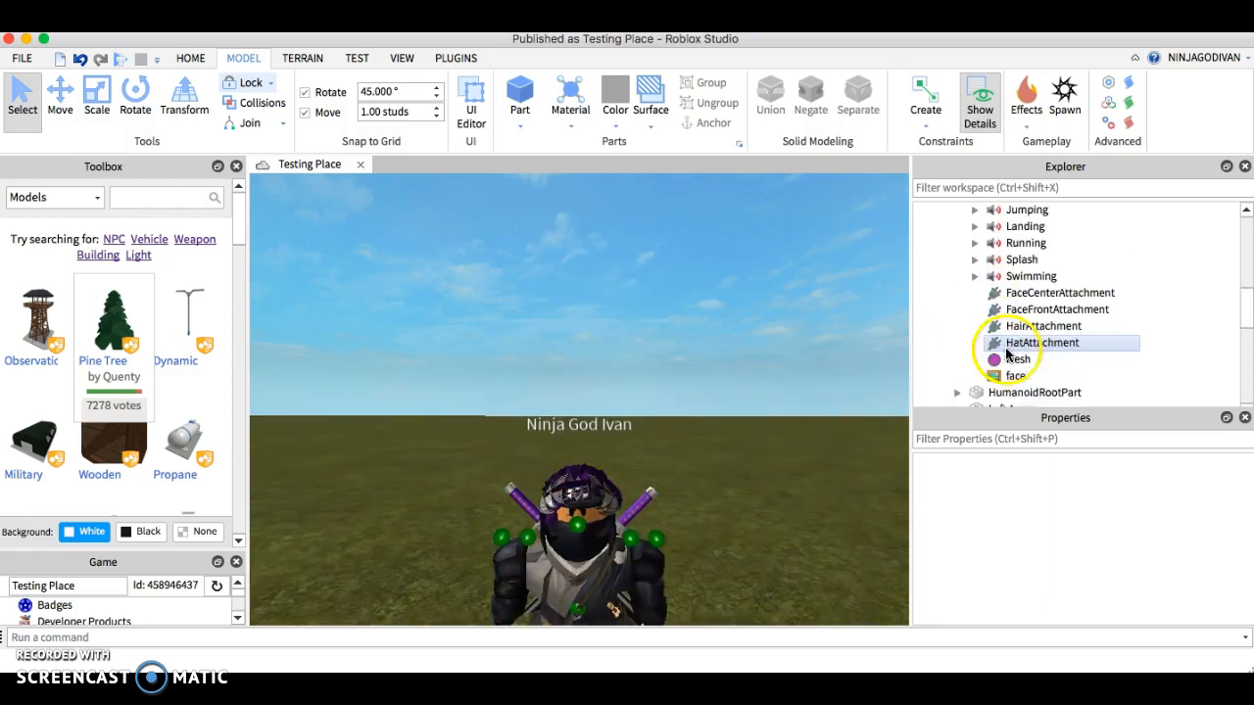
pyautogui.click(1014, 376)
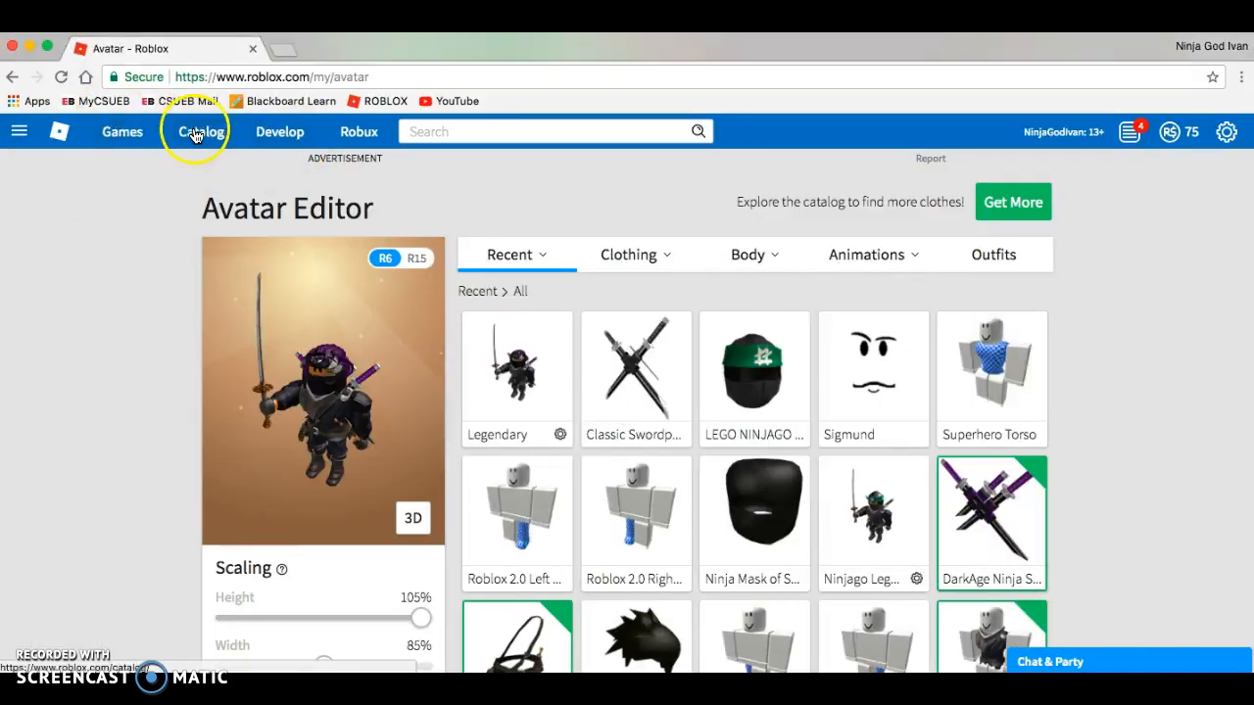
# - Browse the catalog's Body Parts > Faces and pick the Blizzard Beast Mode face
pyautogui.click(199, 131)
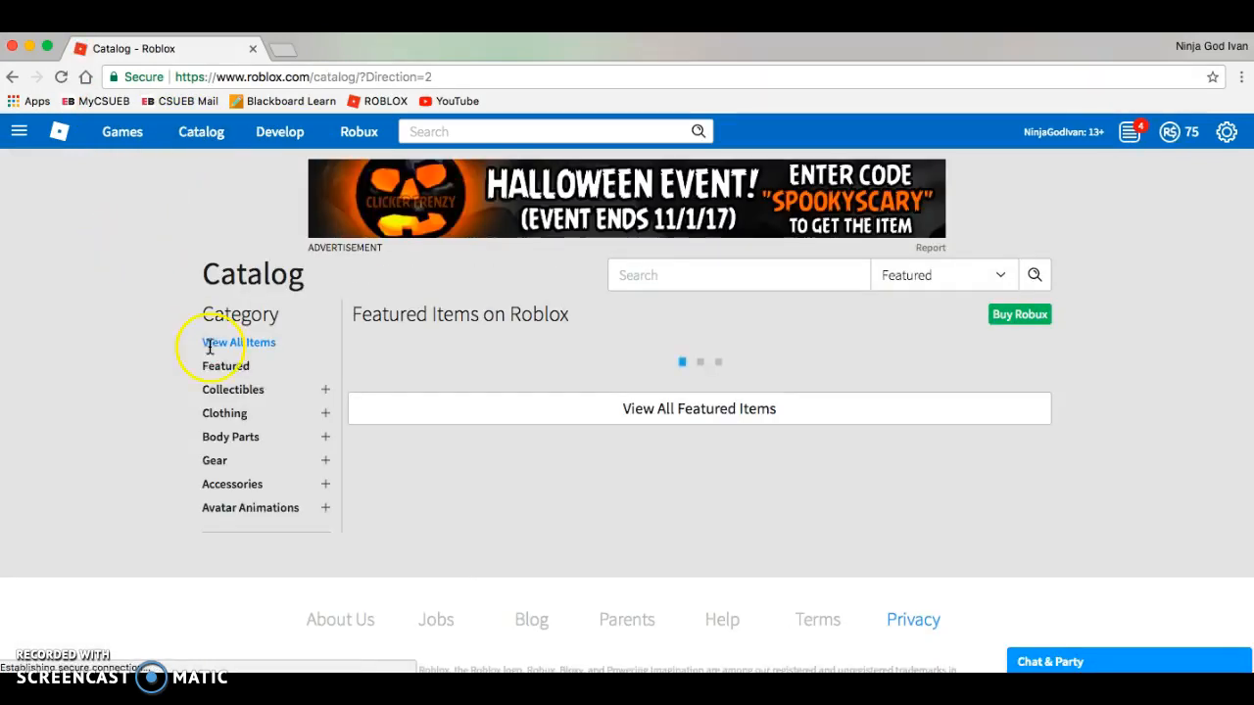
pyautogui.click(223, 366)
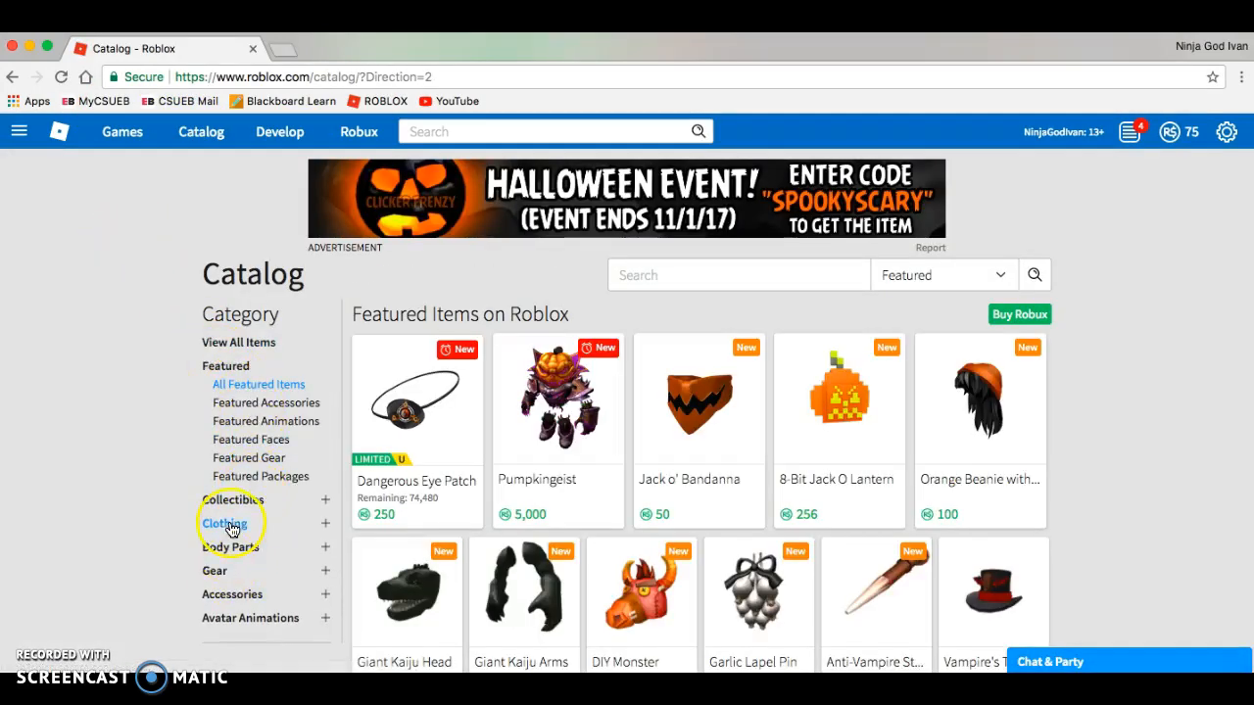
pyautogui.click(231, 547)
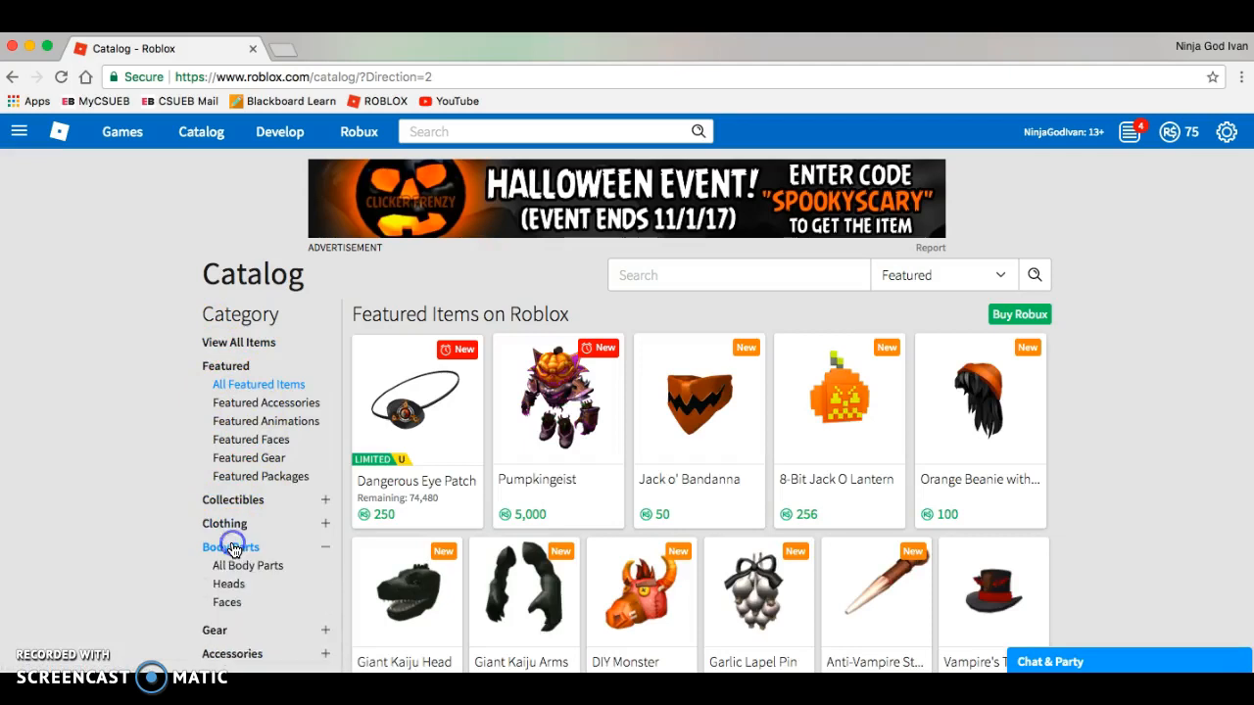
pyautogui.click(227, 604)
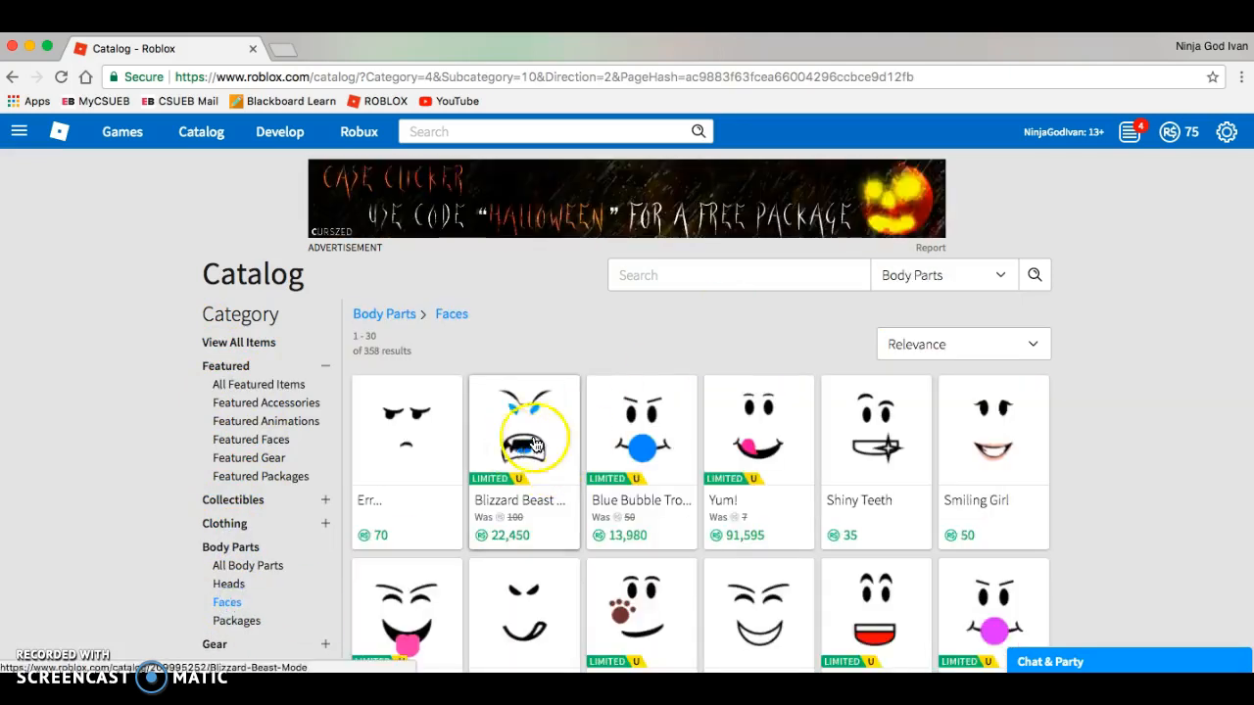
pyautogui.click(525, 431)
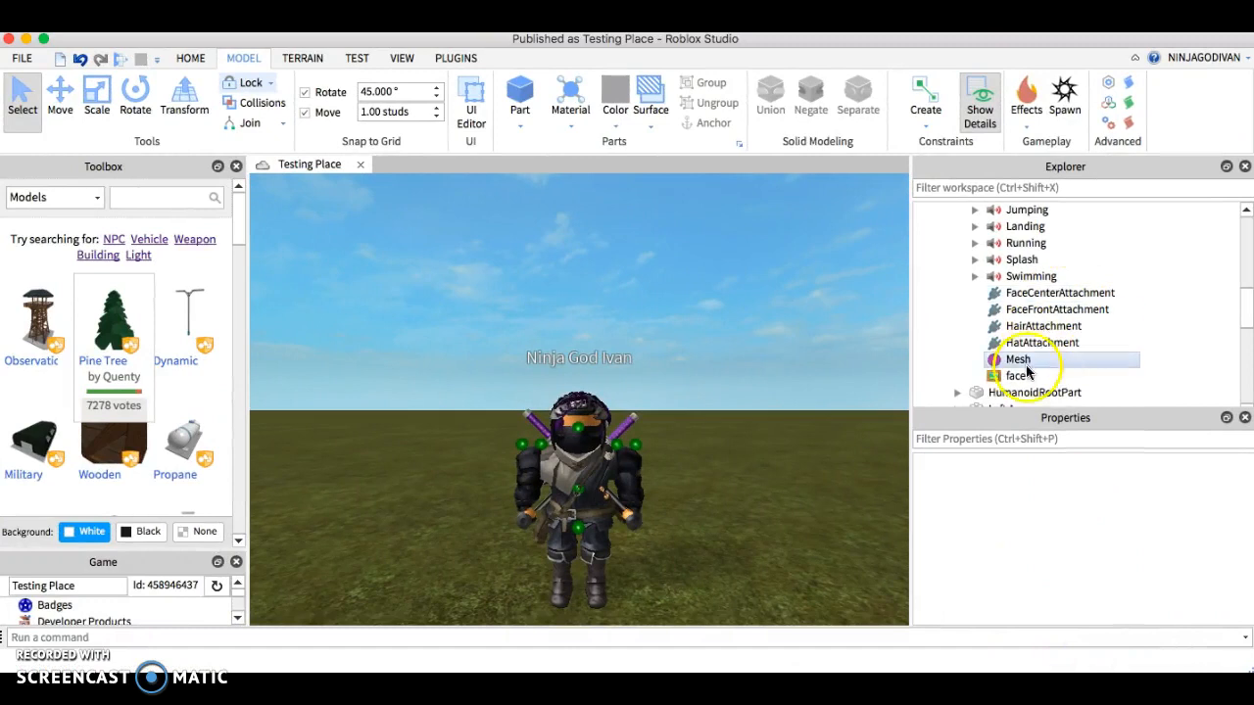
# - Set the face decal's Texture to catalog/209995252/Blizzard-Beast-Mode
pyautogui.click(1019, 376)
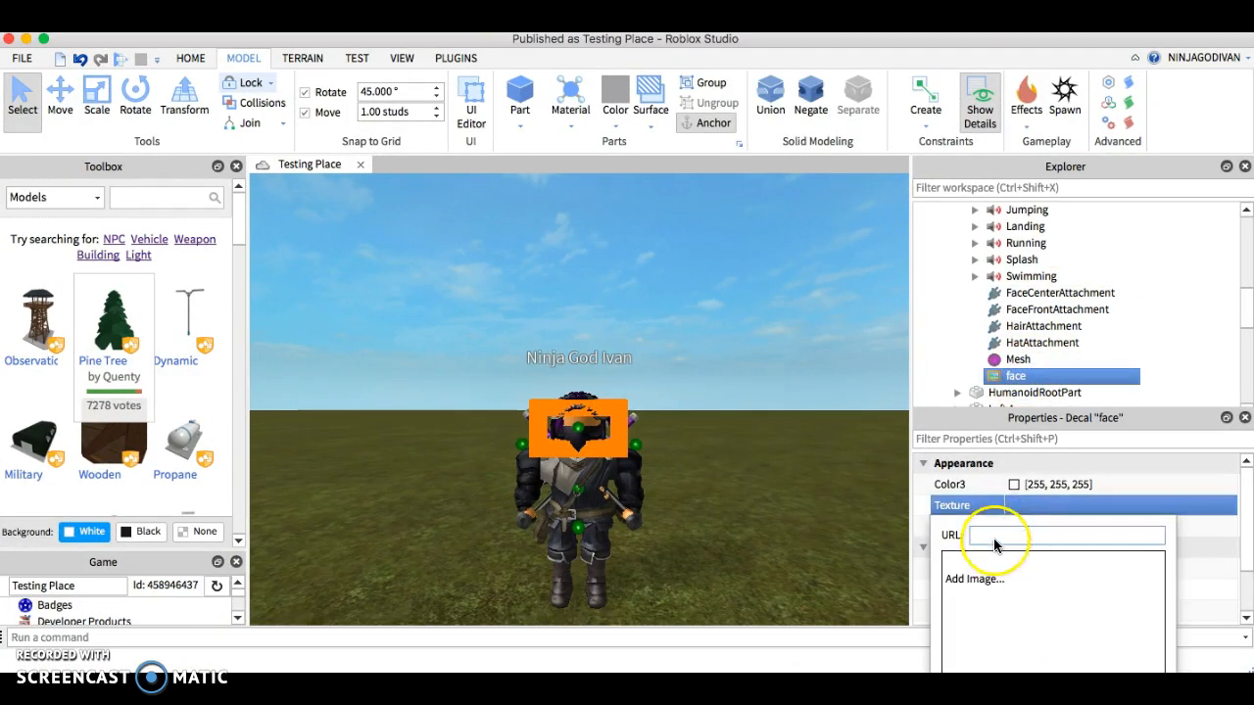
pyautogui.write('catalog/209995252/Blizzard-Beast-Mode')
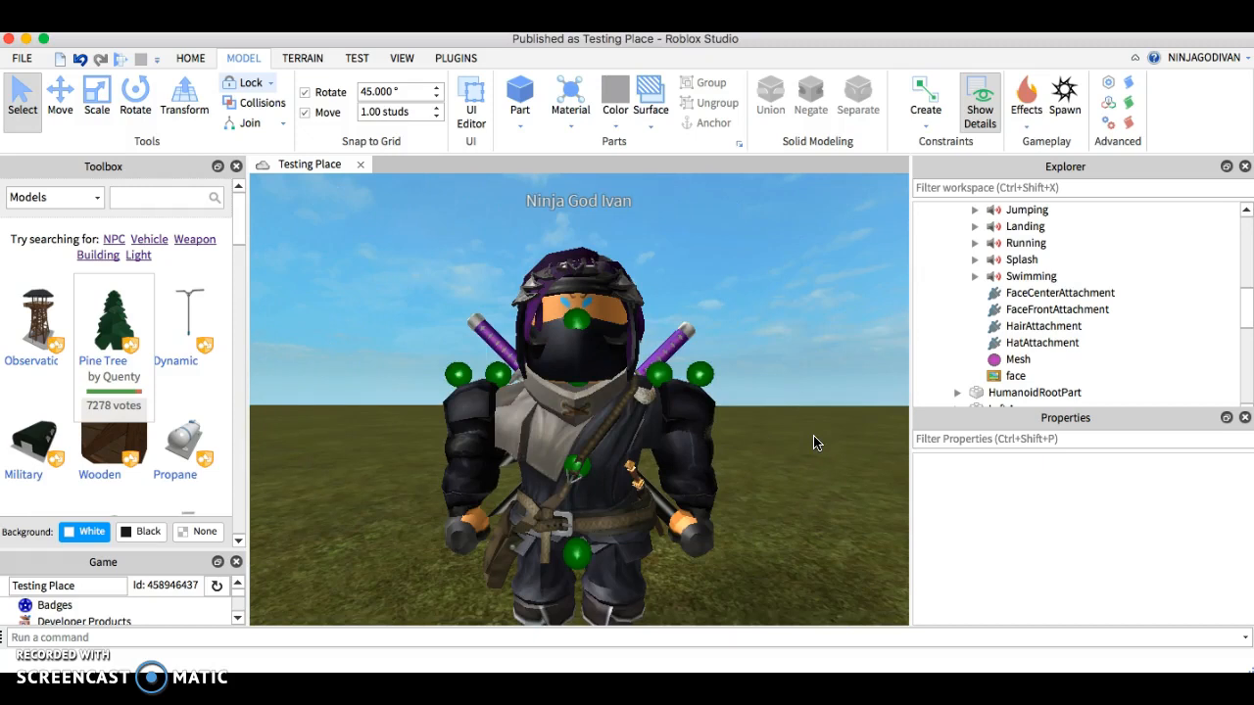
pyautogui.scroll(-3)
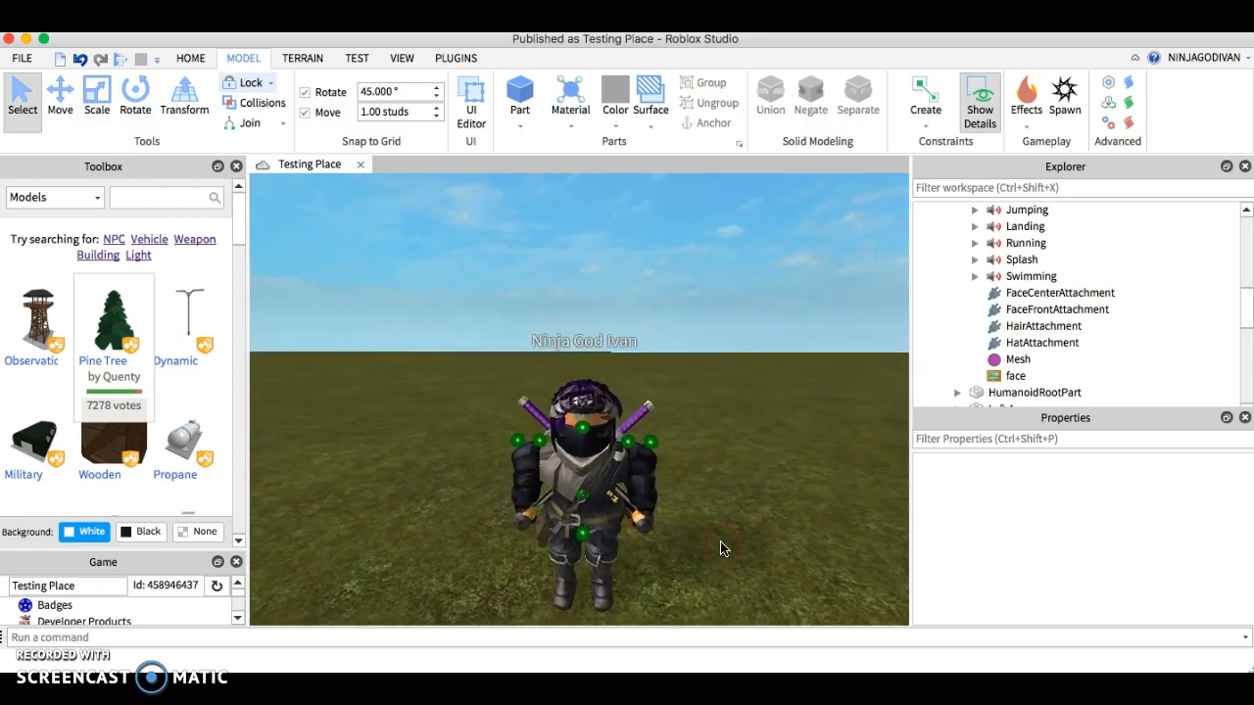
pyautogui.moveTo(813, 416)
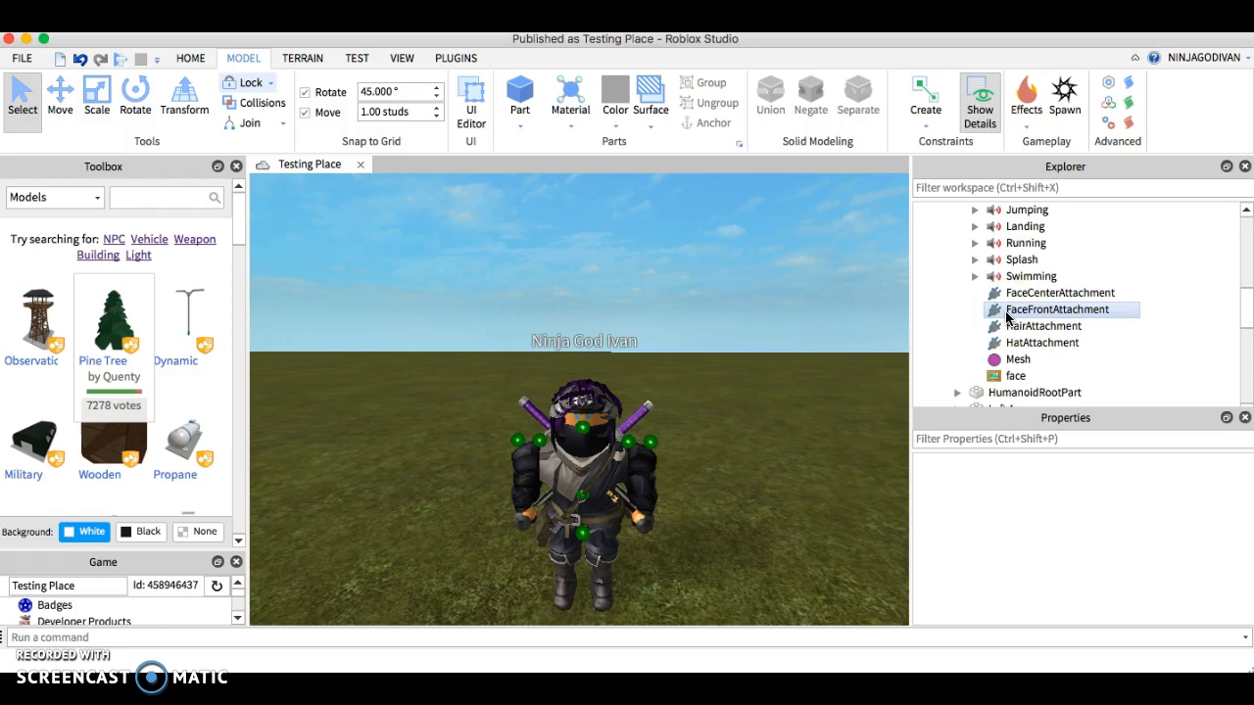
pyautogui.click(721, 429)
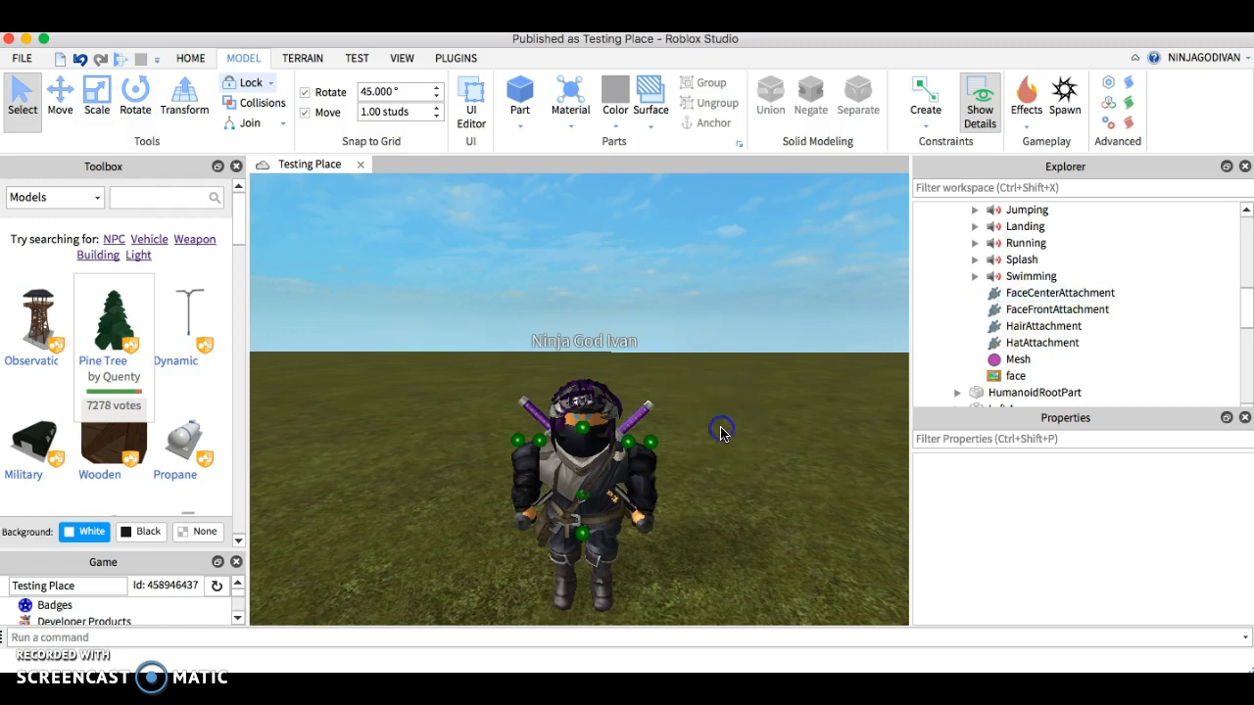
# - Delete the NPC and insert a ClassicSword from the Toolbox into StarterPack
pyautogui.click(576, 461)
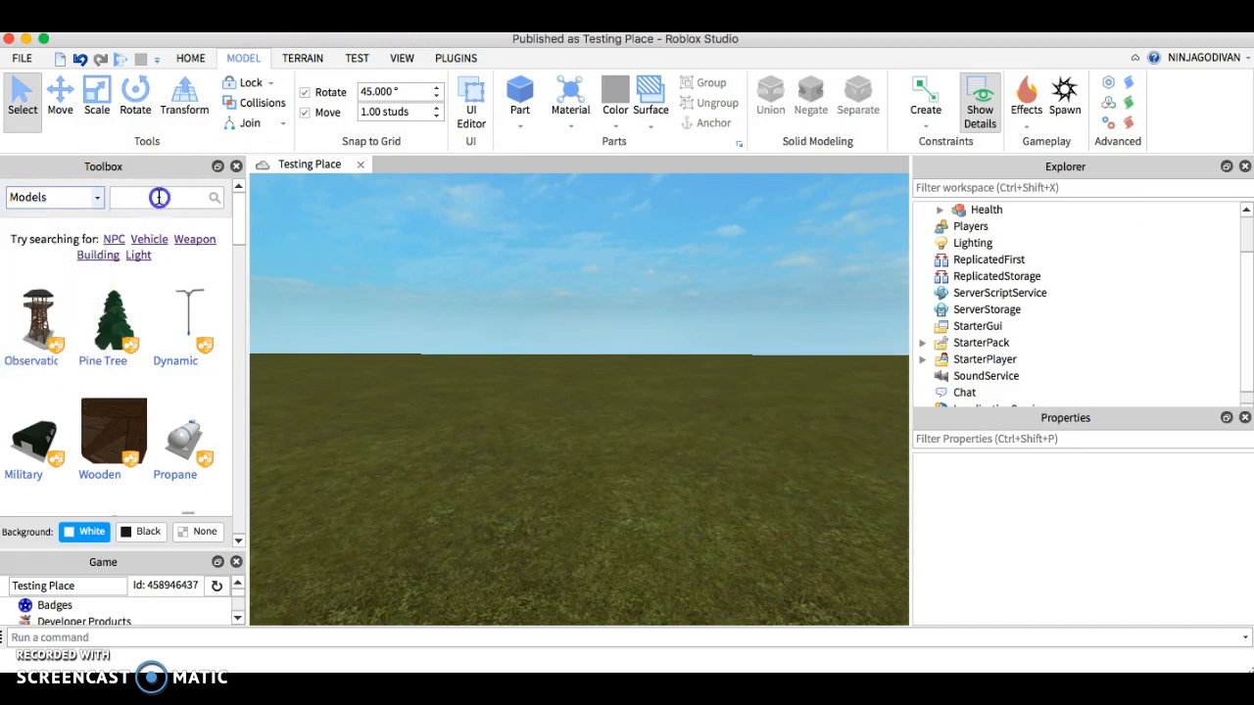
pyautogui.write('Sword')
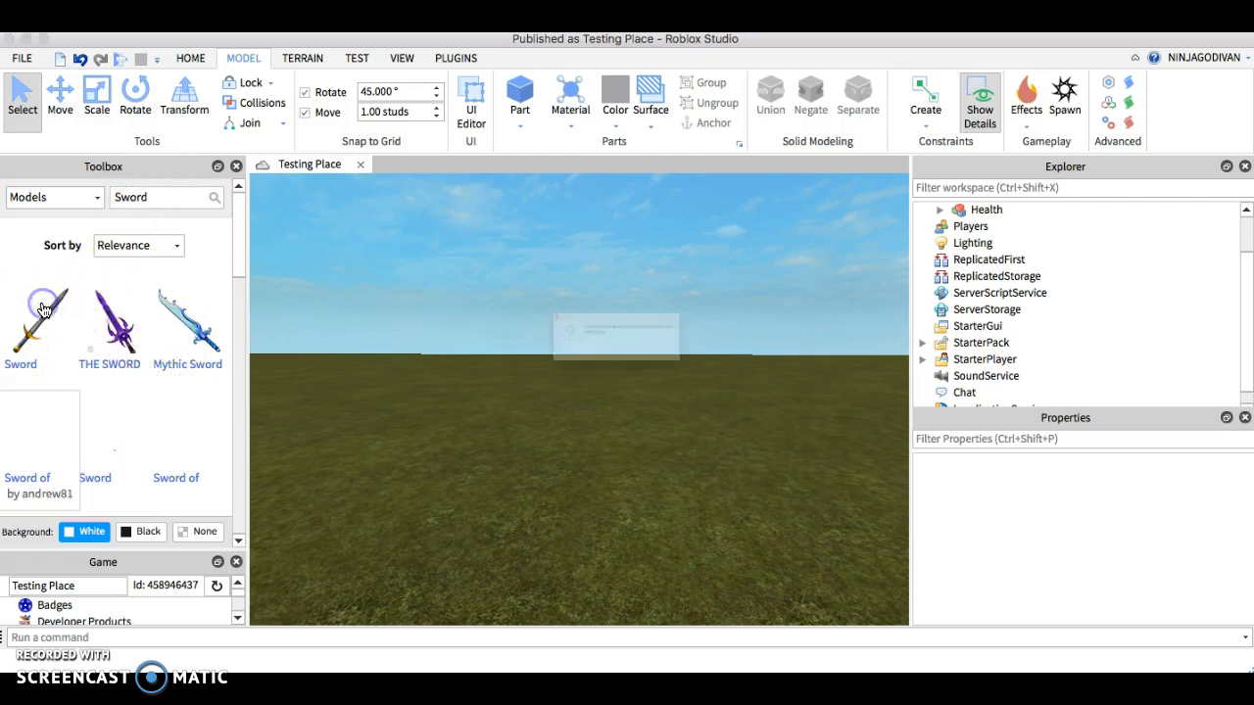
pyautogui.click(109, 317)
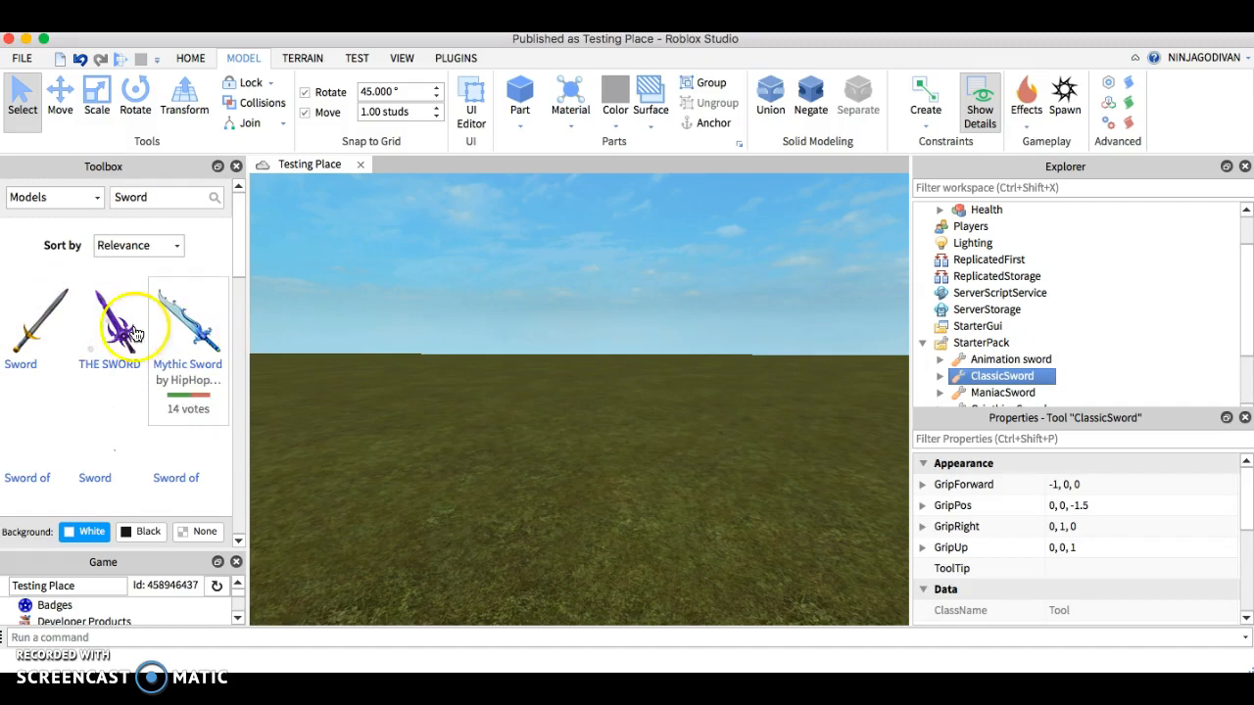
pyautogui.scroll(-3)
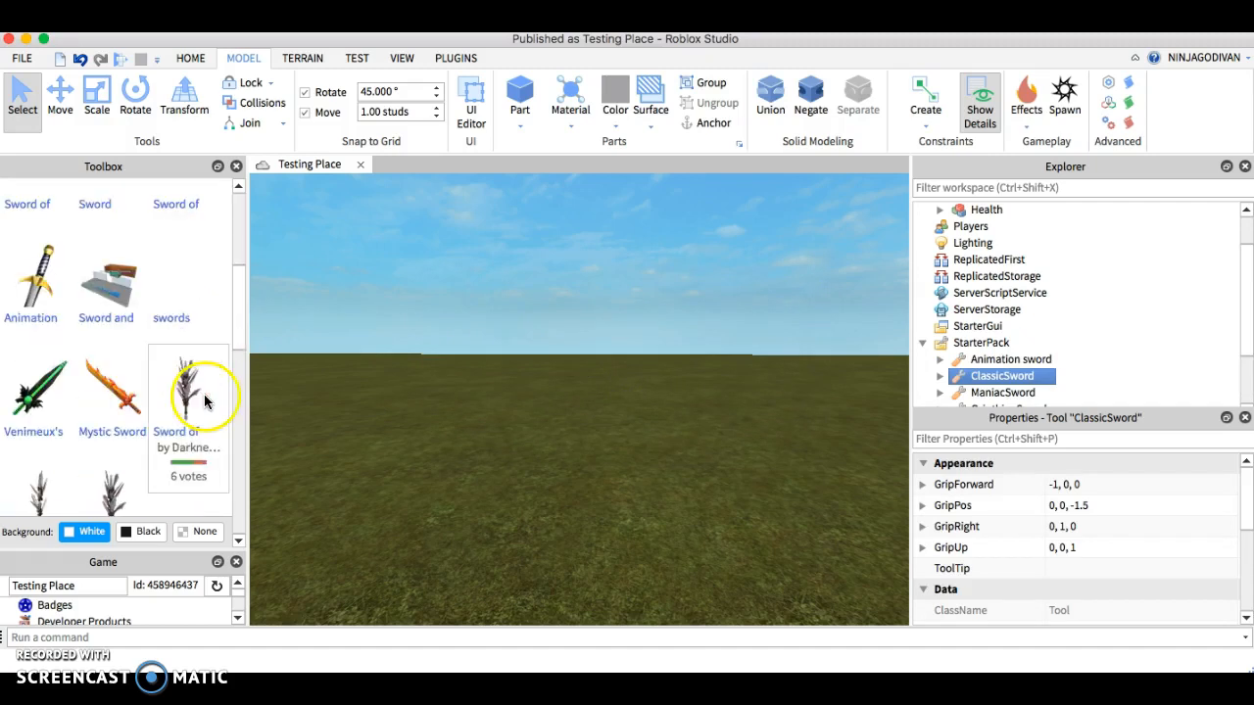
pyautogui.moveTo(114, 128)
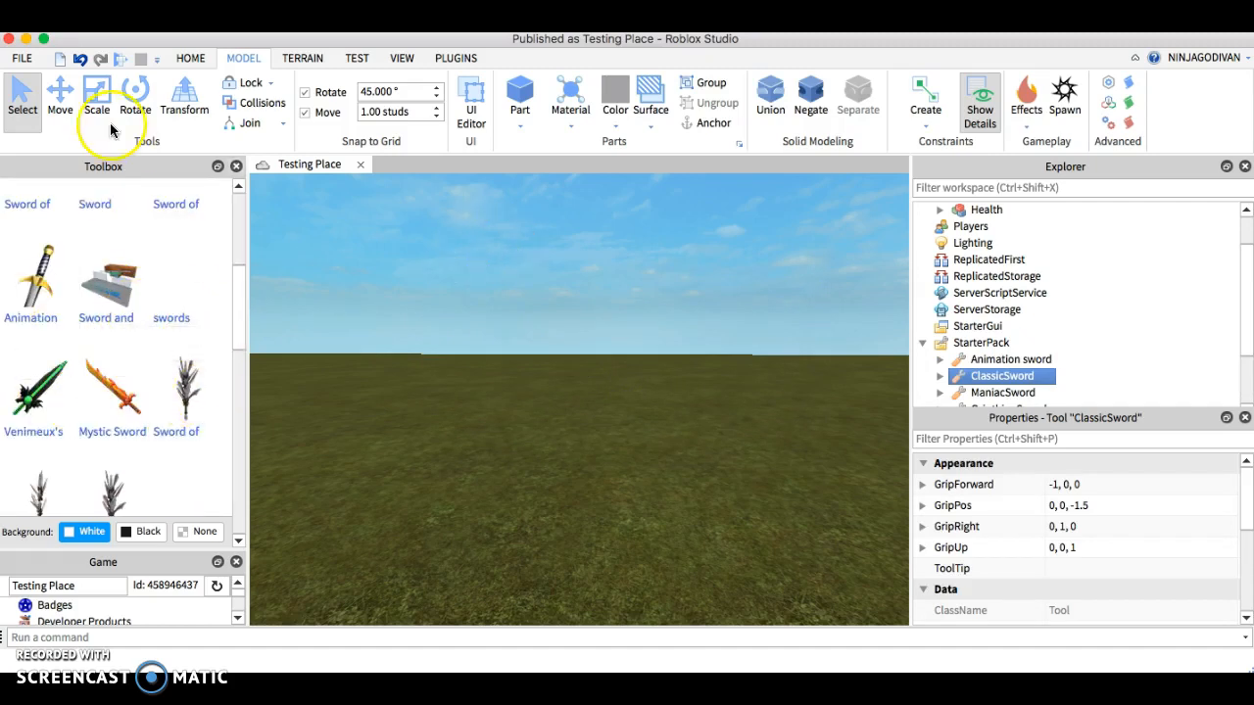
pyautogui.moveTo(435, 69)
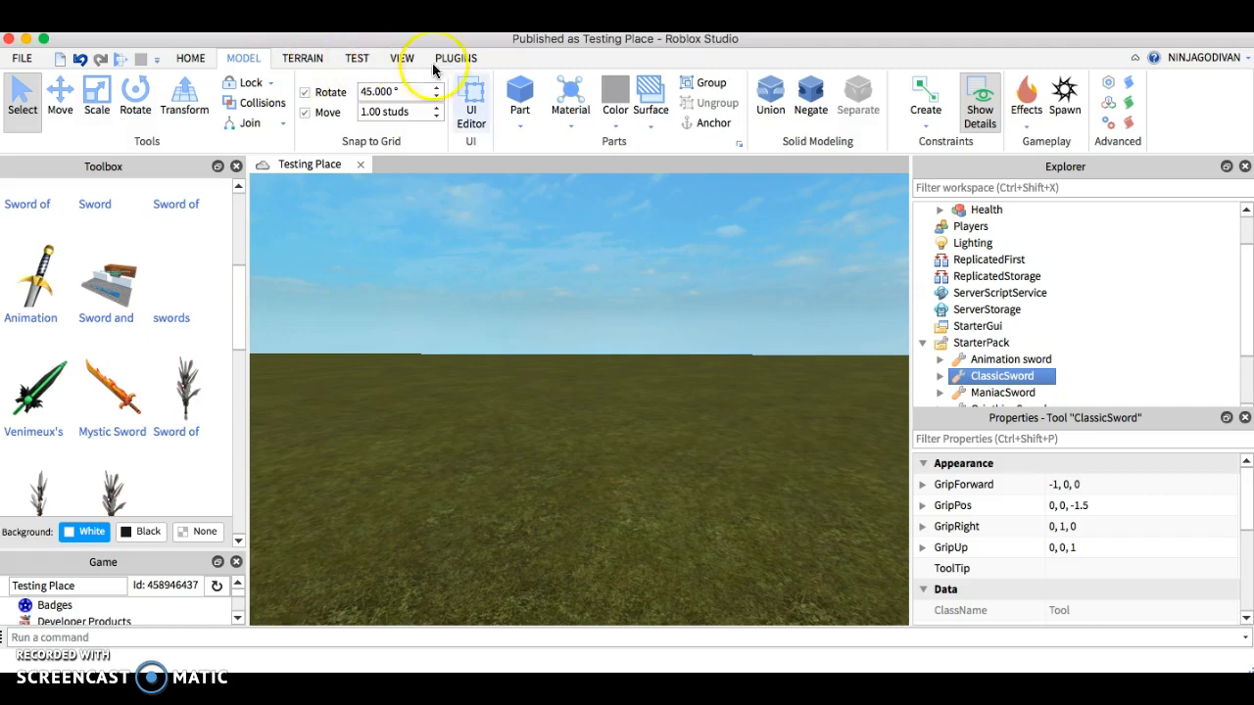
pyautogui.click(1001, 376)
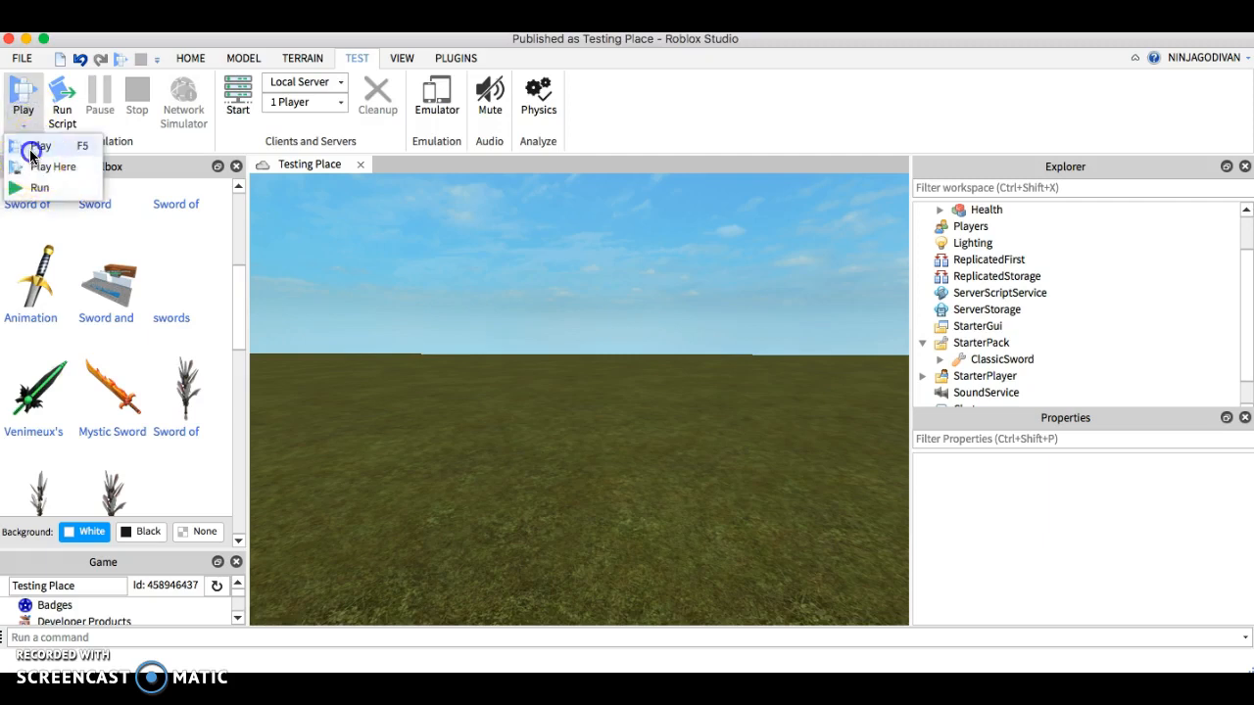
# - Play-test and copy the sword-holding character back into the Workspace as a Model
pyautogui.click(31, 145)
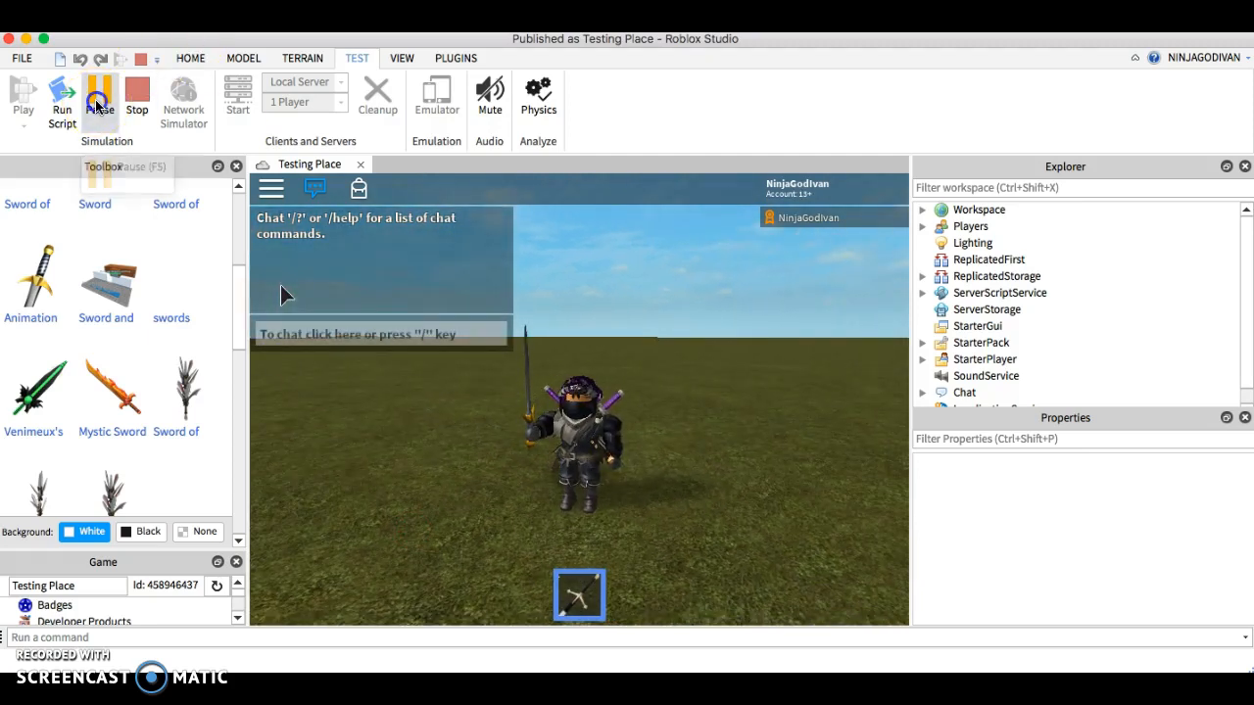
pyautogui.click(921, 207)
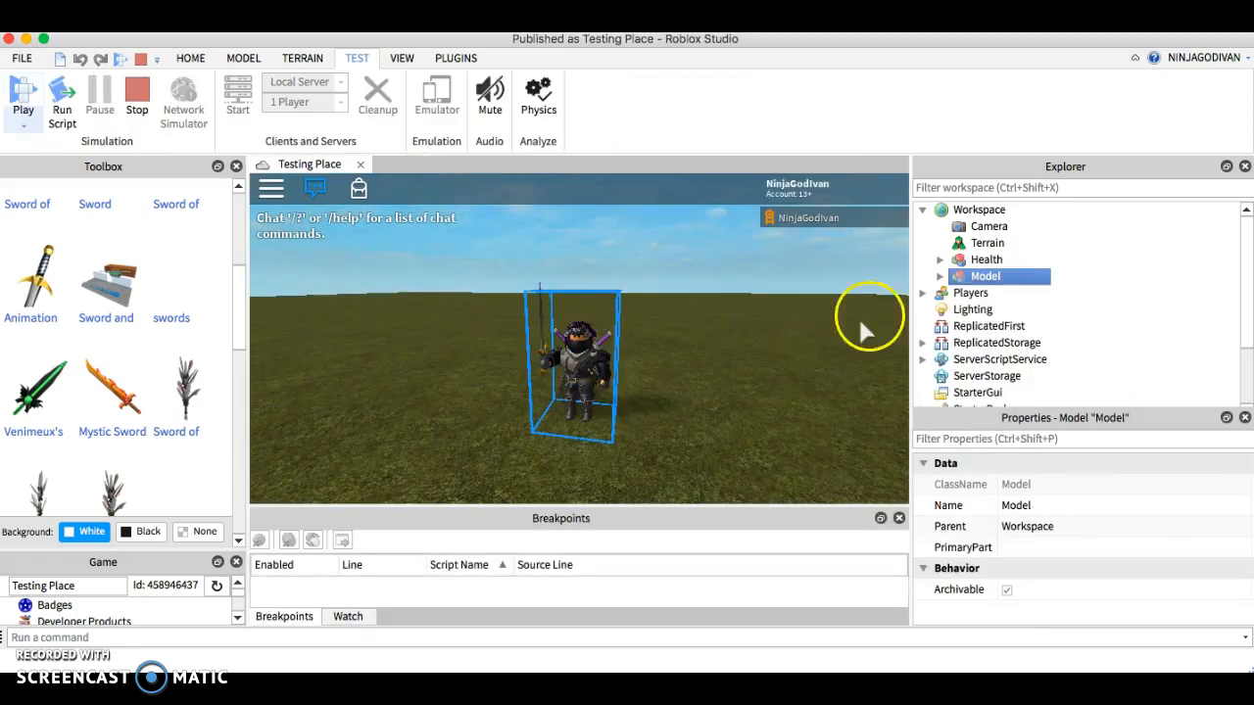
pyautogui.rightClick(983, 275)
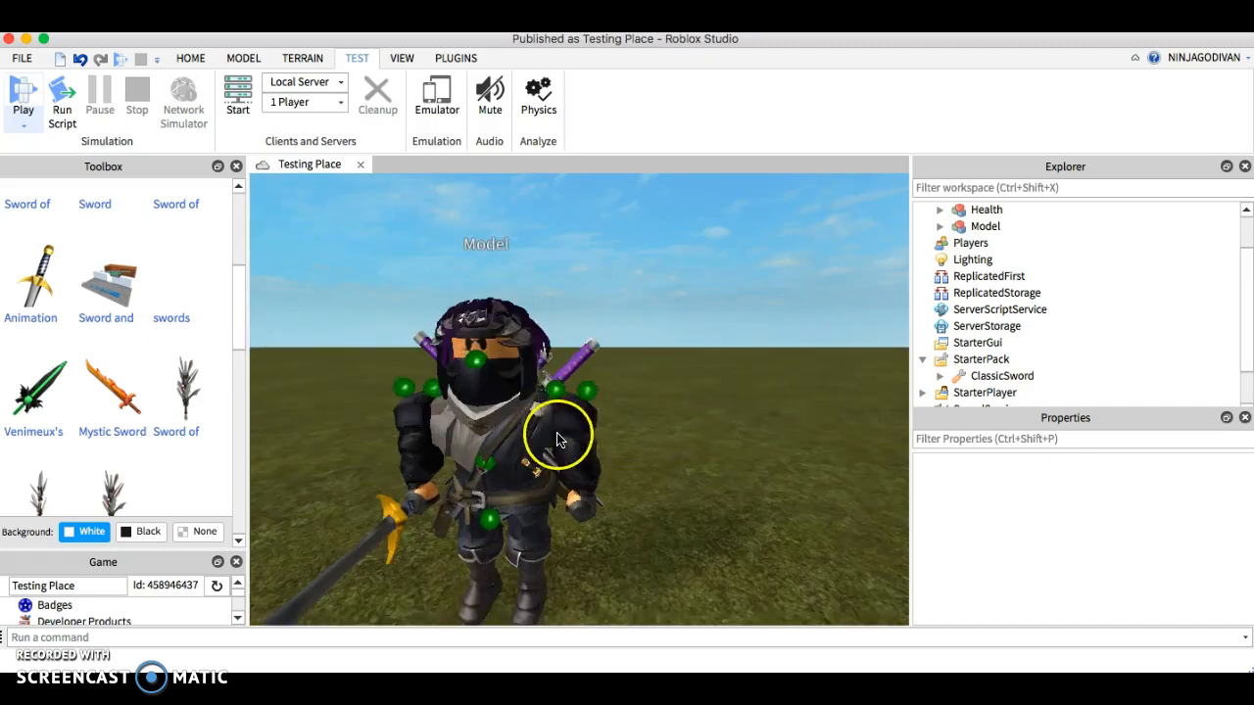
pyautogui.click(243, 59)
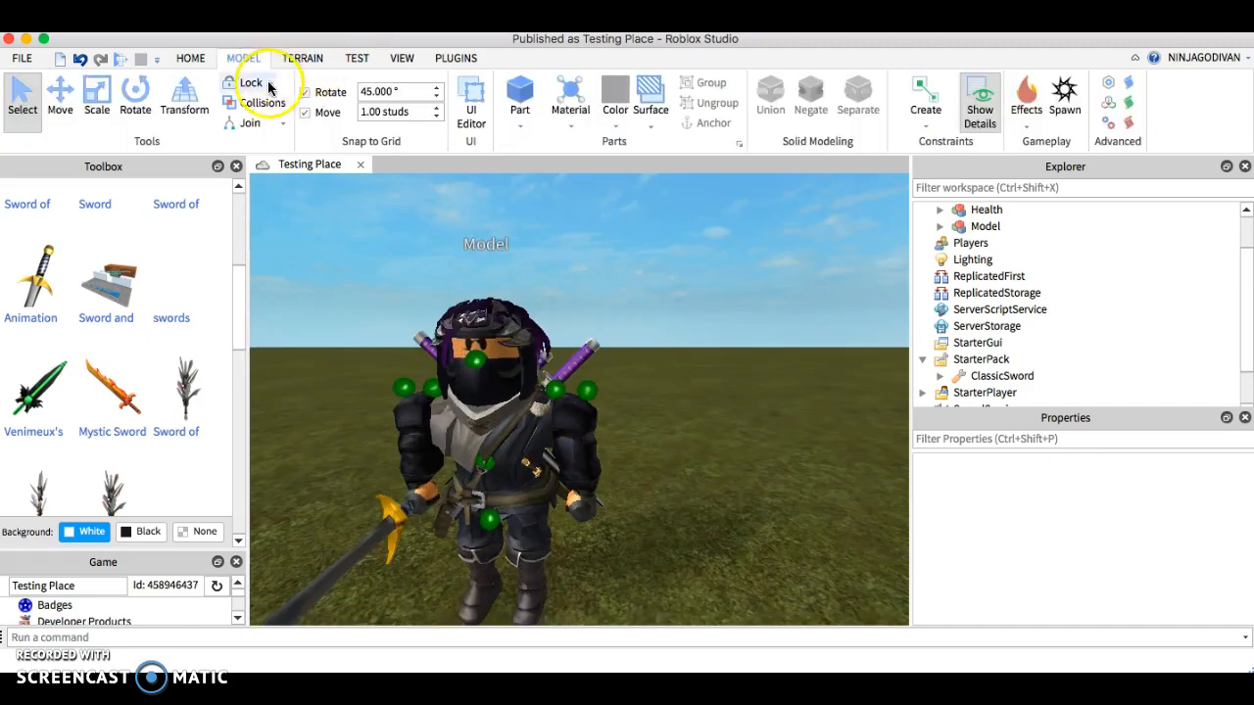
# - Delete the LarkAgeNinjaSwordpack and GirlNinjaWithMask accessories from the avatar copy
pyautogui.click(247, 82)
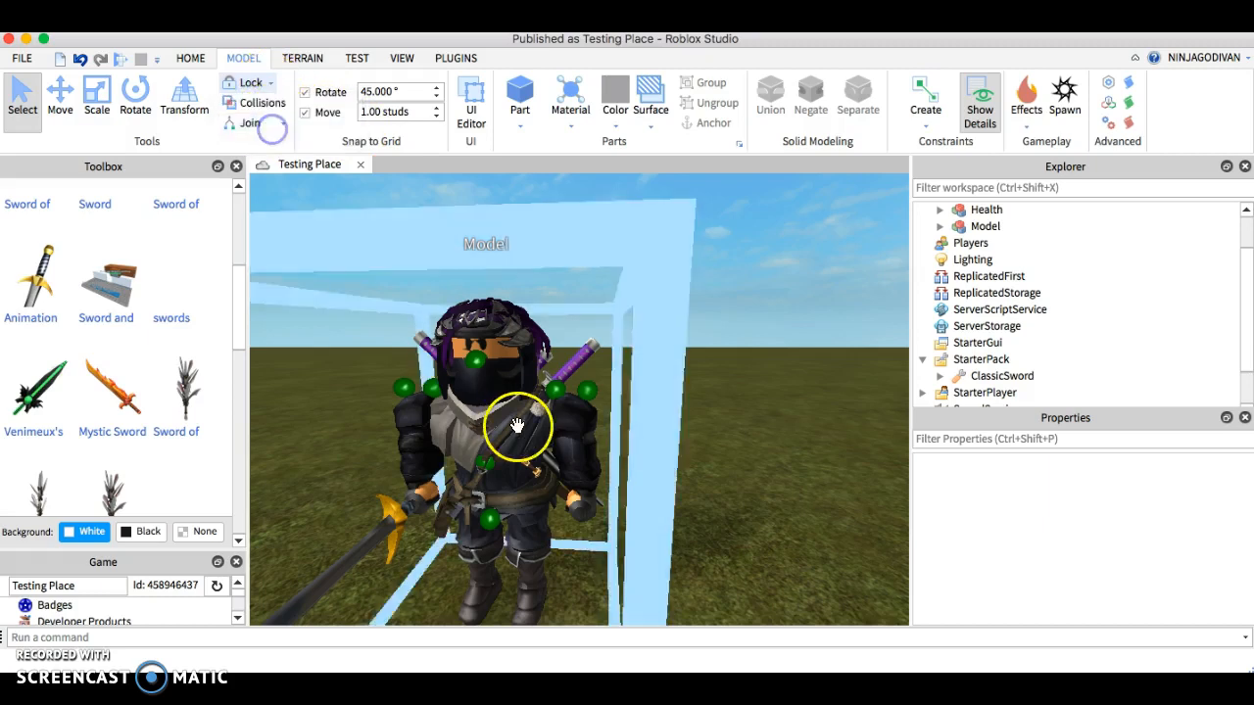
pyautogui.click(983, 228)
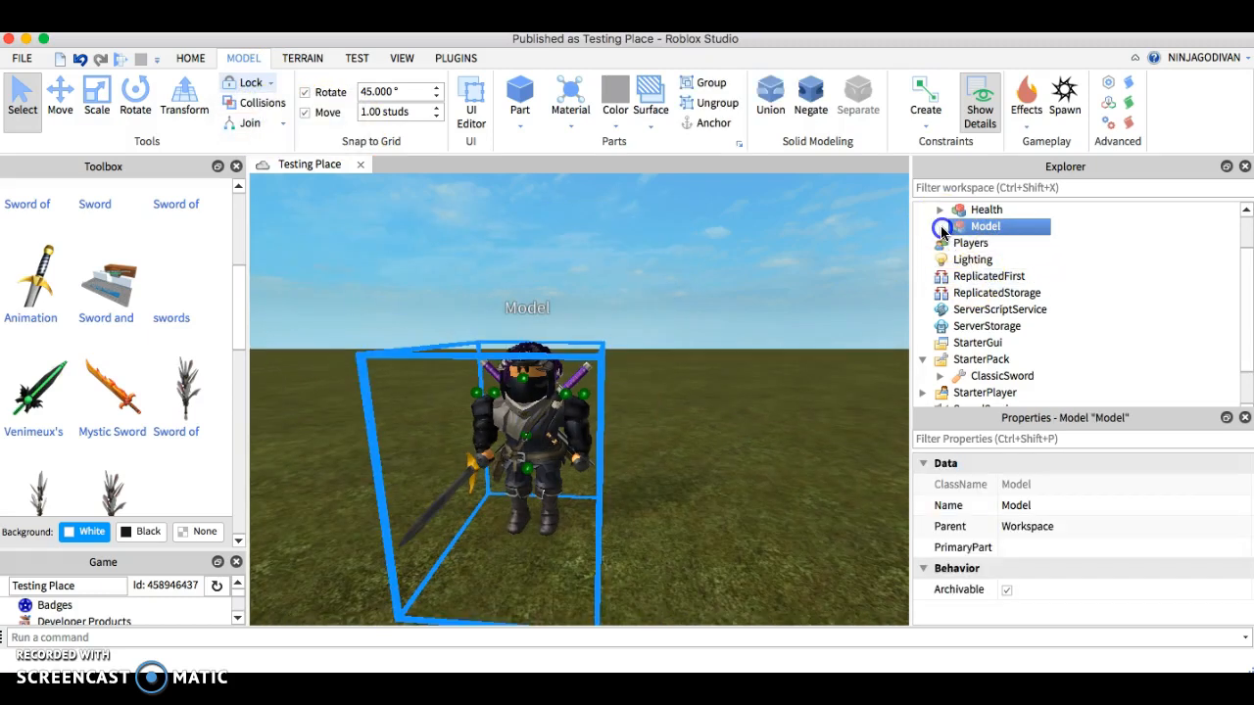
pyautogui.click(941, 227)
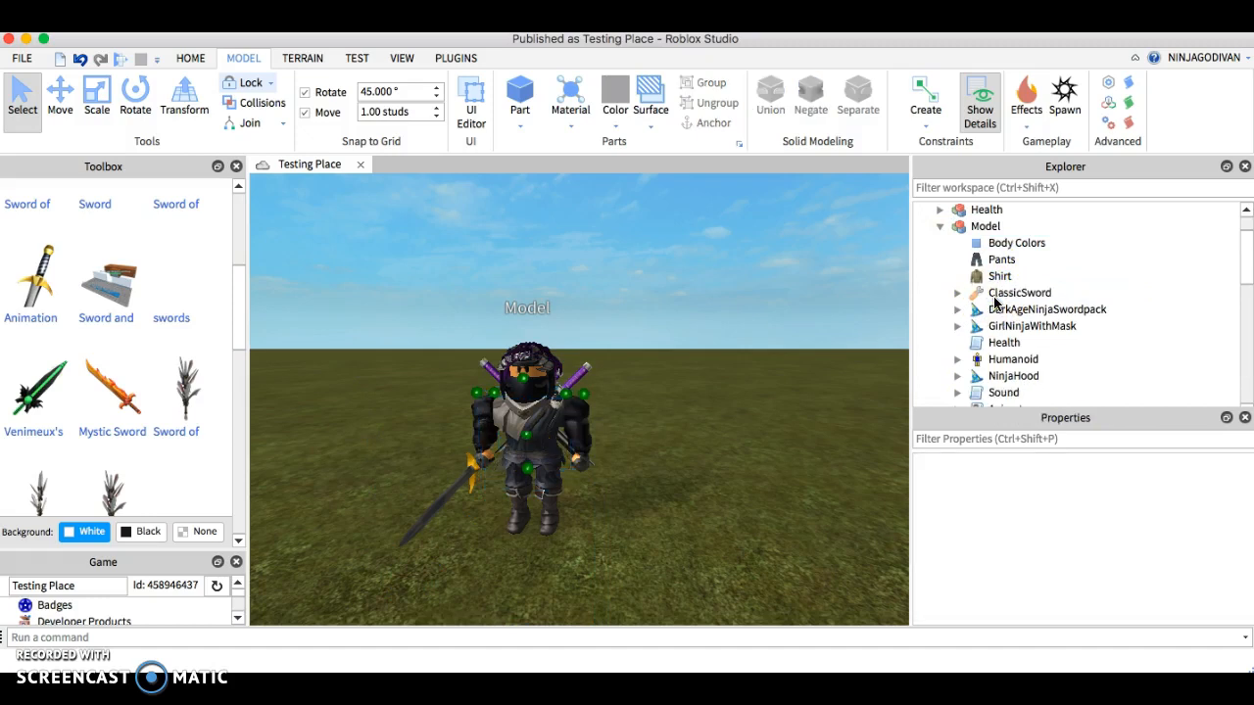
pyautogui.click(1023, 326)
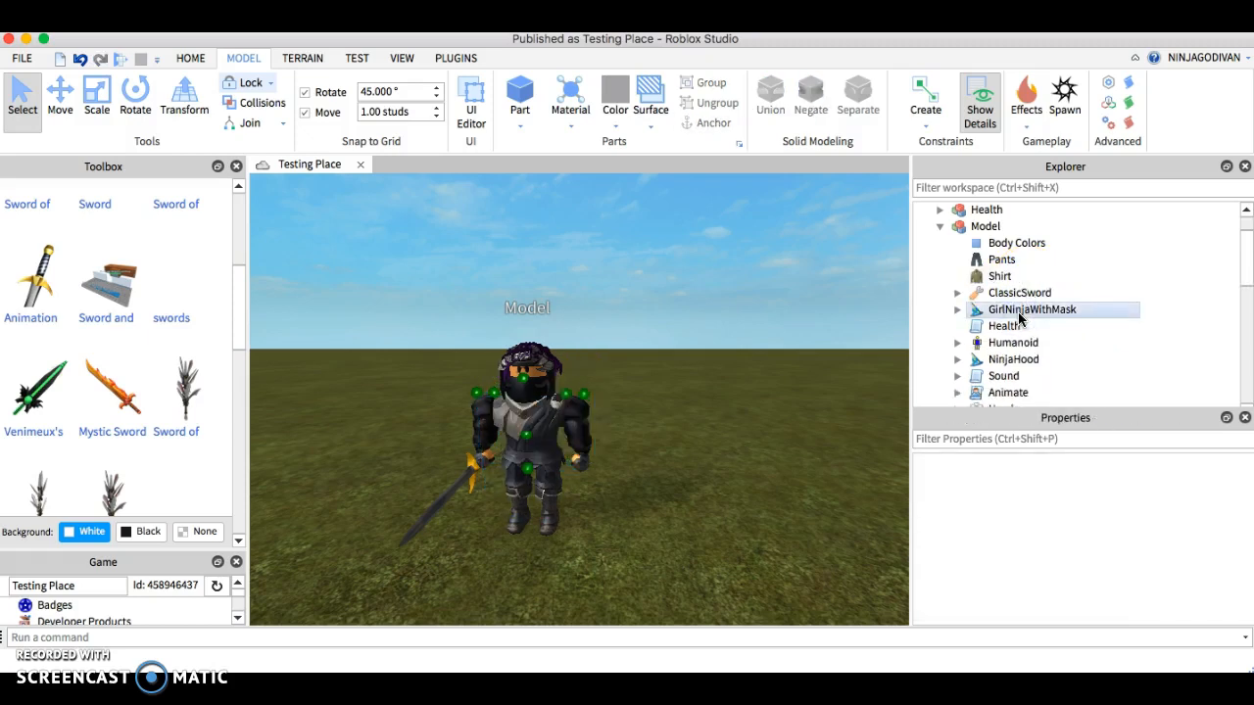
pyautogui.click(1015, 325)
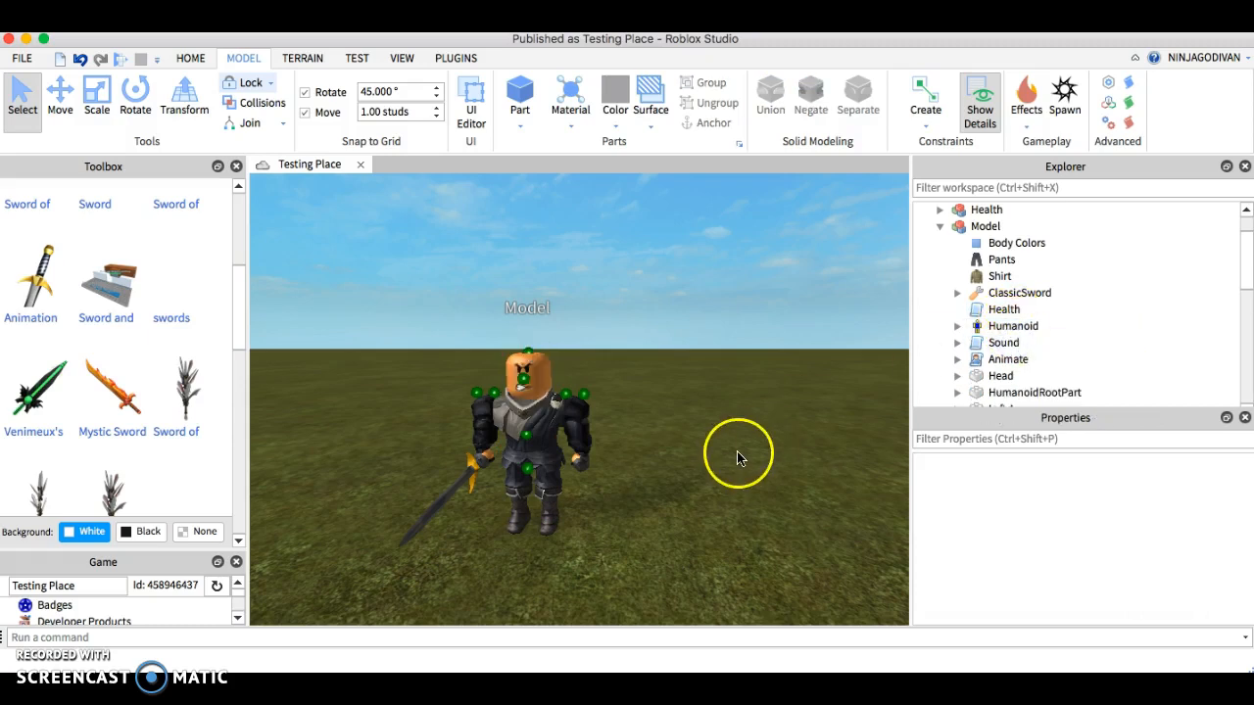
# - Set the model's Body Colors HeadColor to Earth green
pyautogui.click(576, 435)
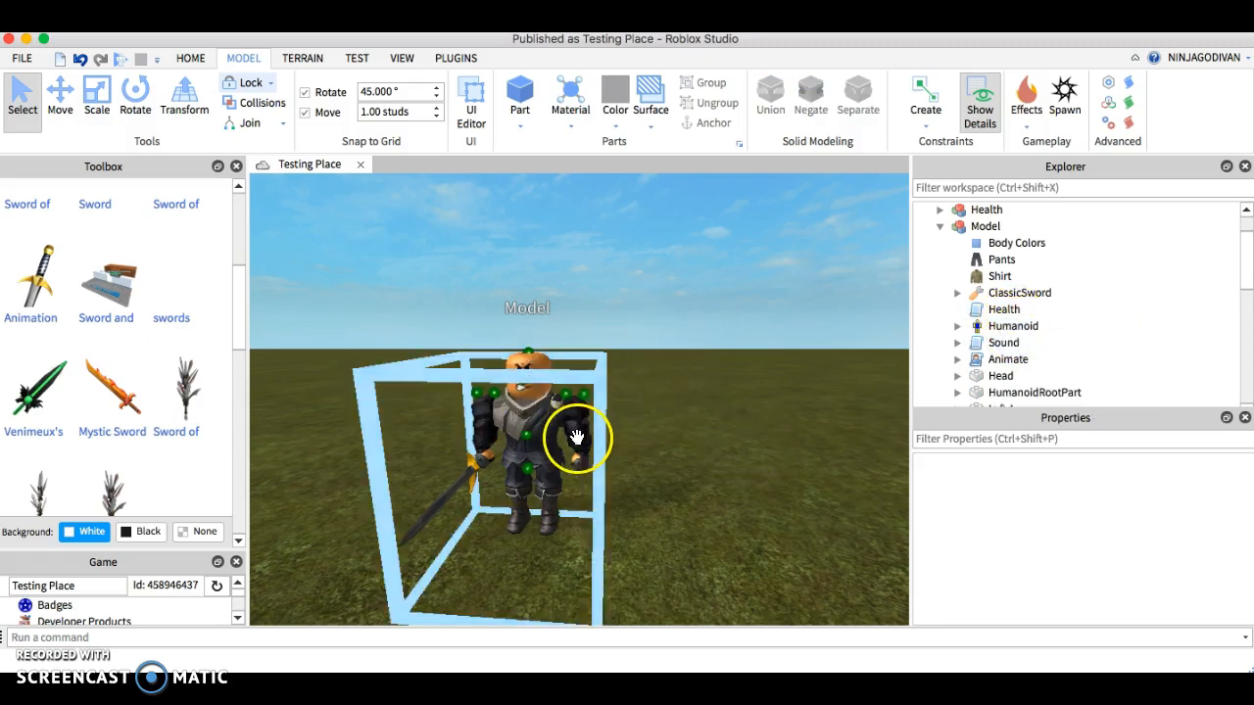
pyautogui.click(1017, 243)
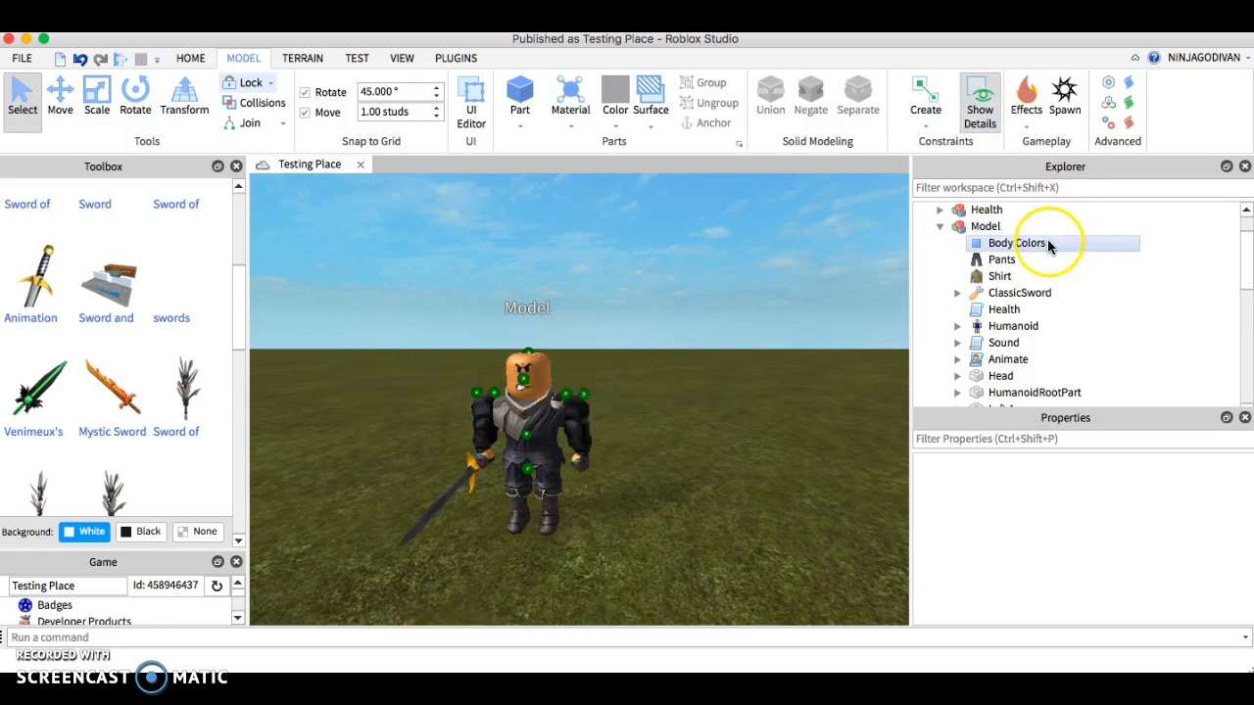
pyautogui.click(1014, 243)
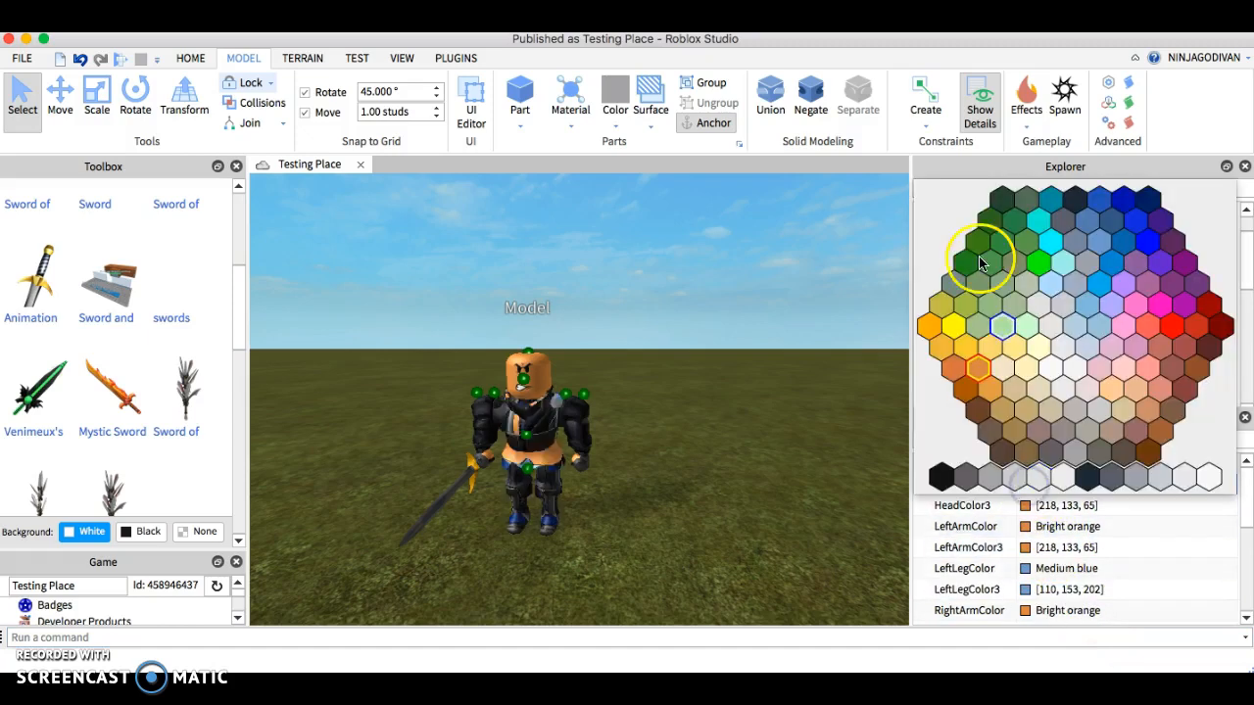
pyautogui.click(977, 257)
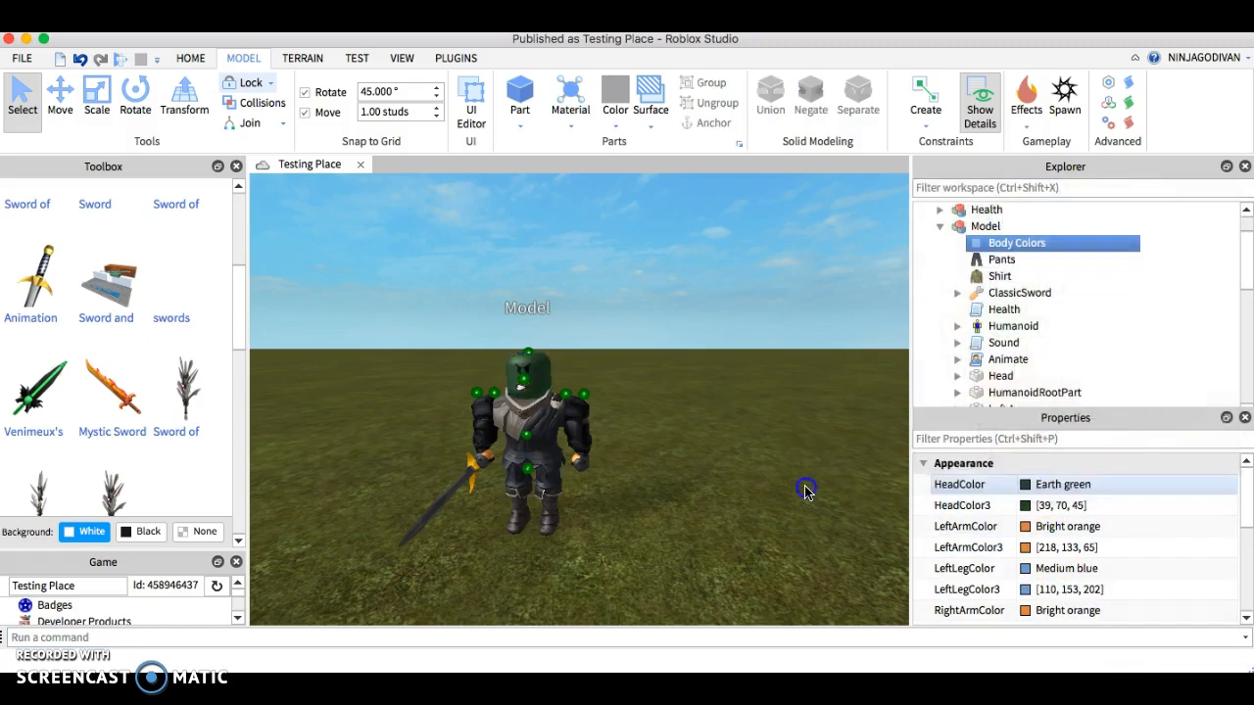
pyautogui.click(803, 490)
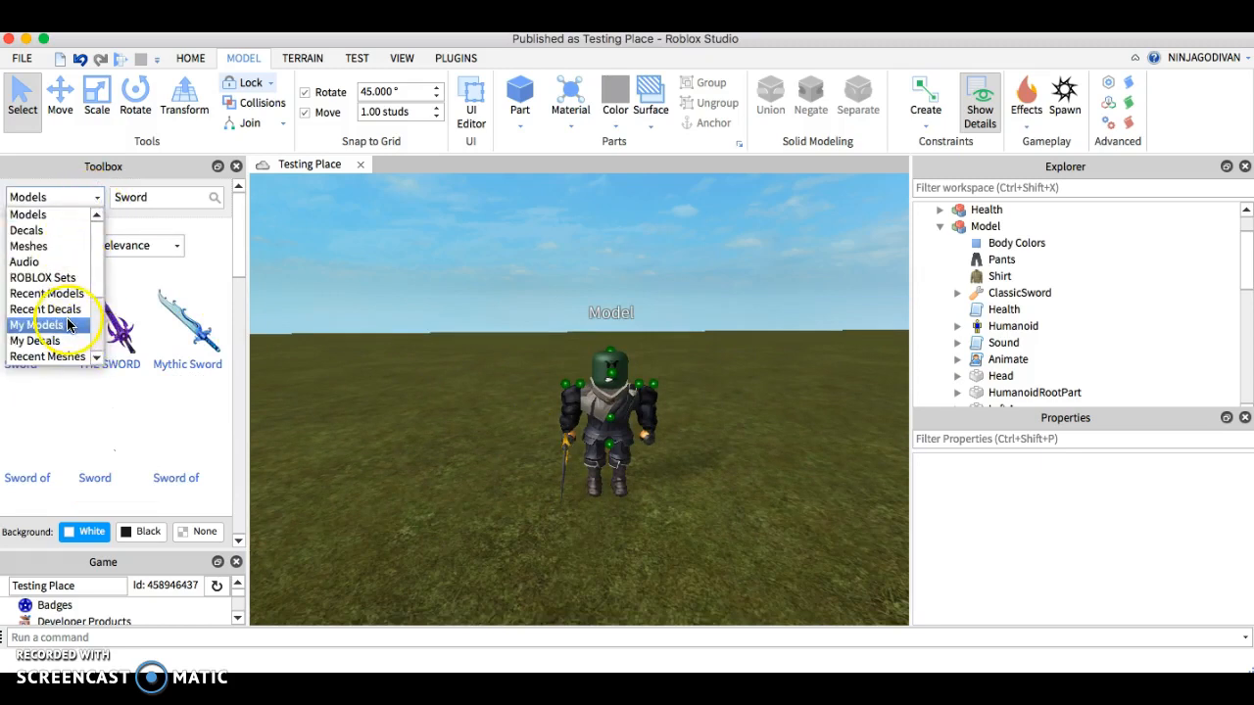
# - Insert the ninja model from My Models into the place
pyautogui.click(37, 325)
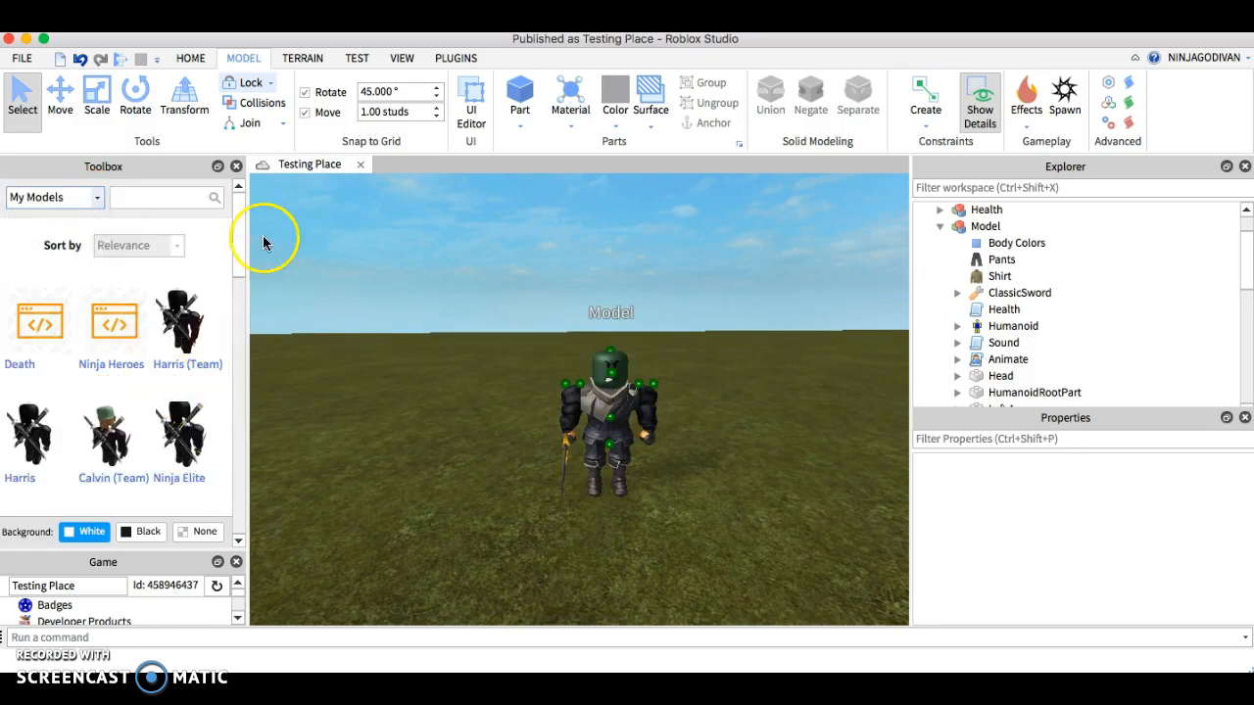
pyautogui.scroll(-3)
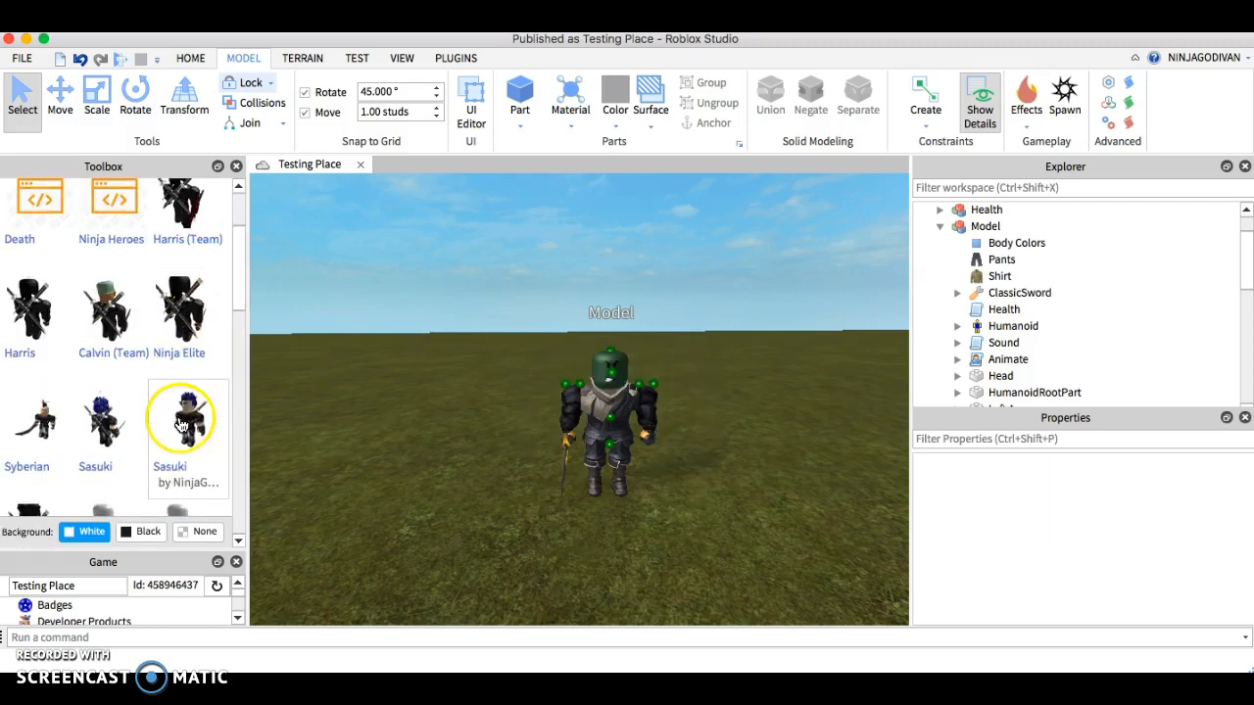
pyautogui.scroll(-3)
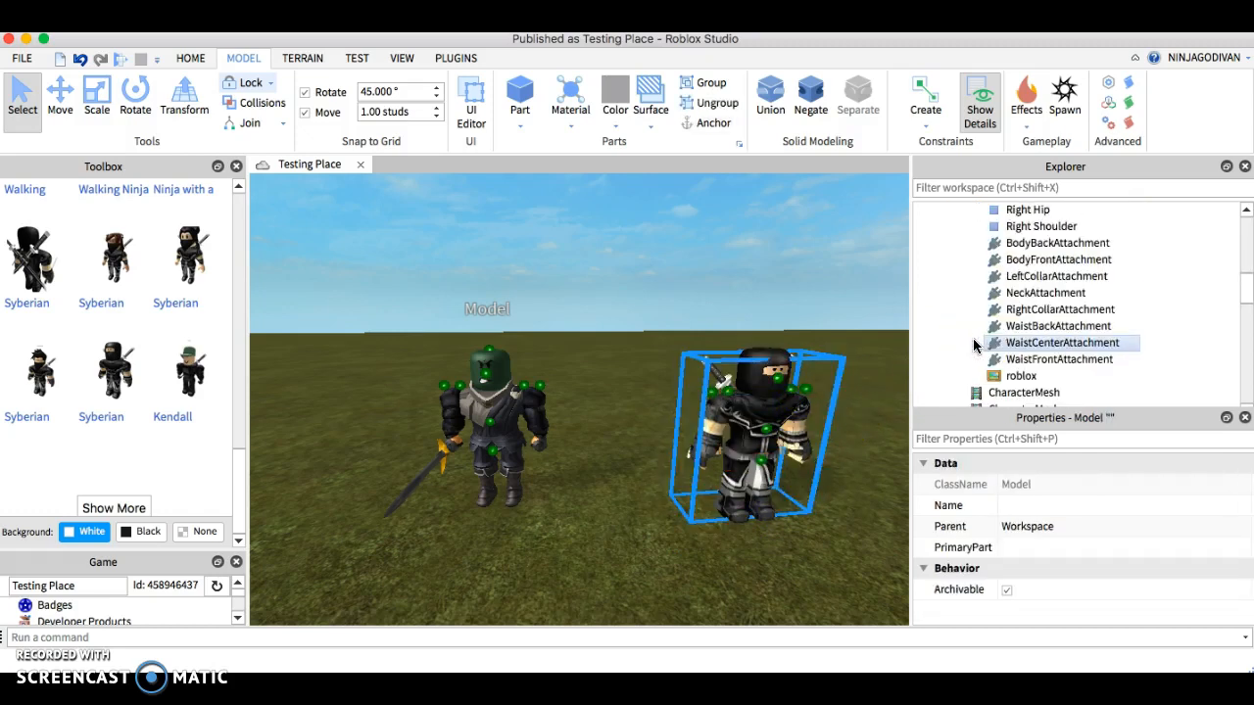
pyautogui.scroll(-3)
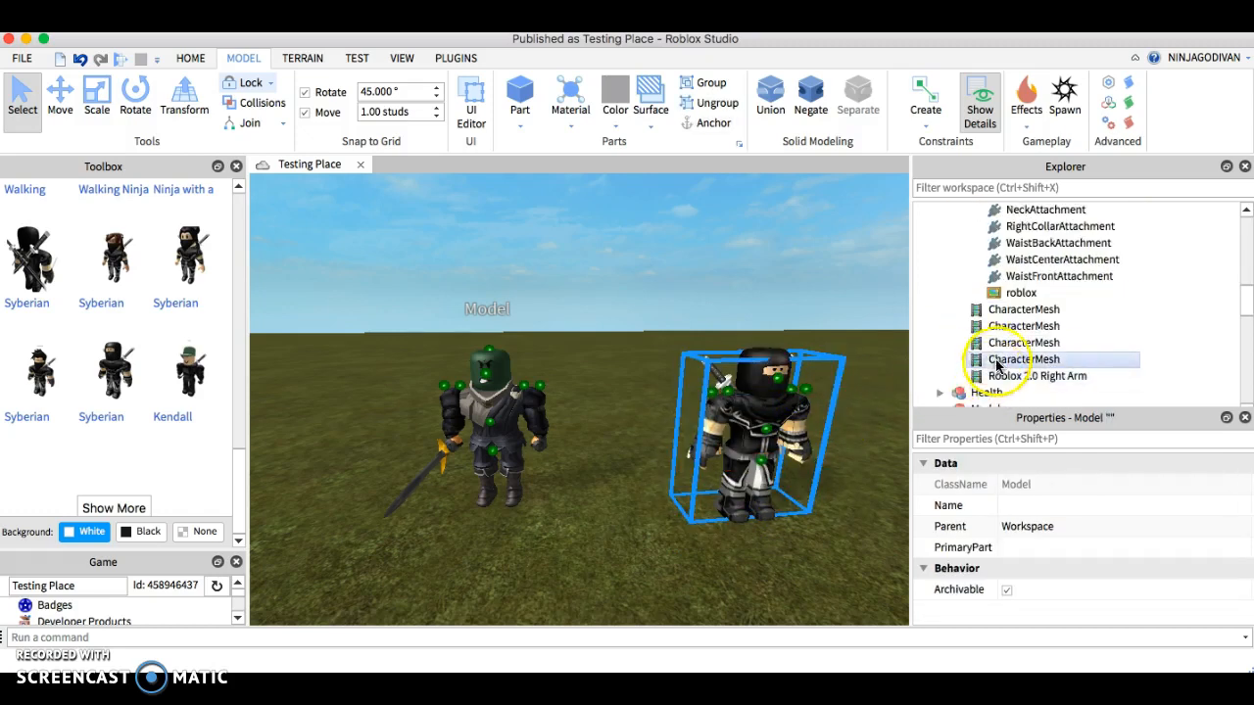
# - Select the ninja's torso CharacterMesh and copy its MeshId 27111894
pyautogui.click(1023, 341)
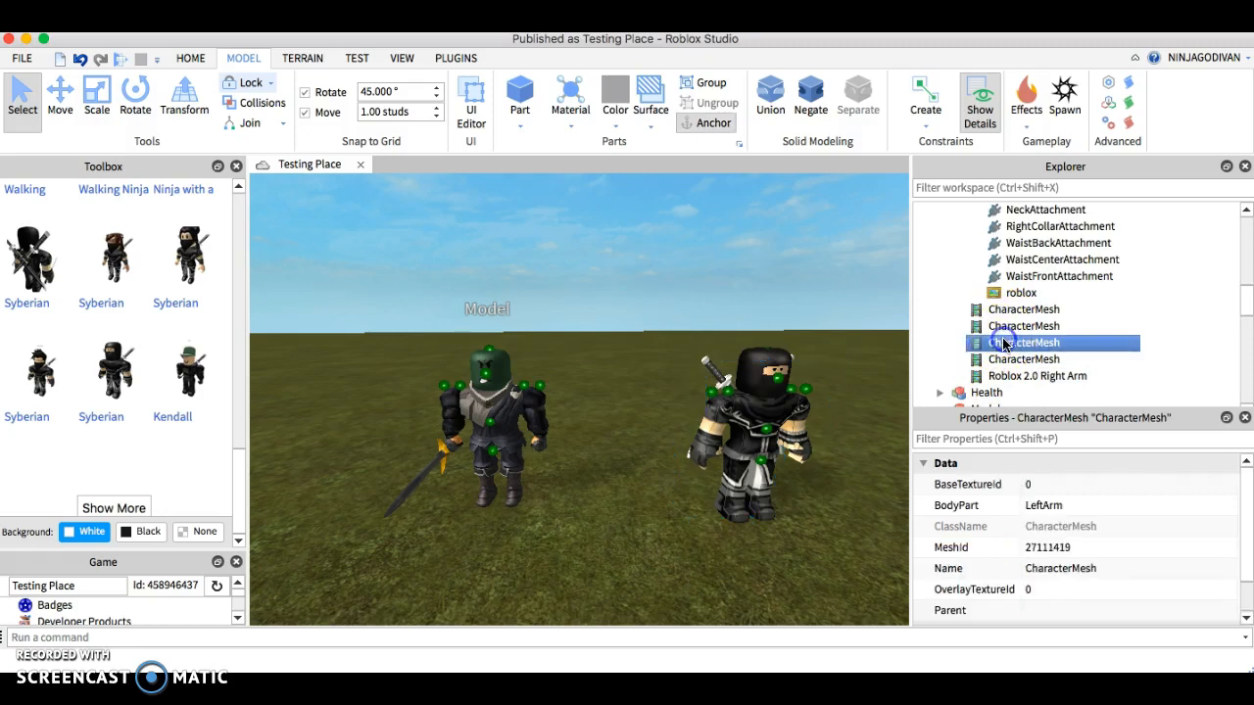
pyautogui.click(1022, 325)
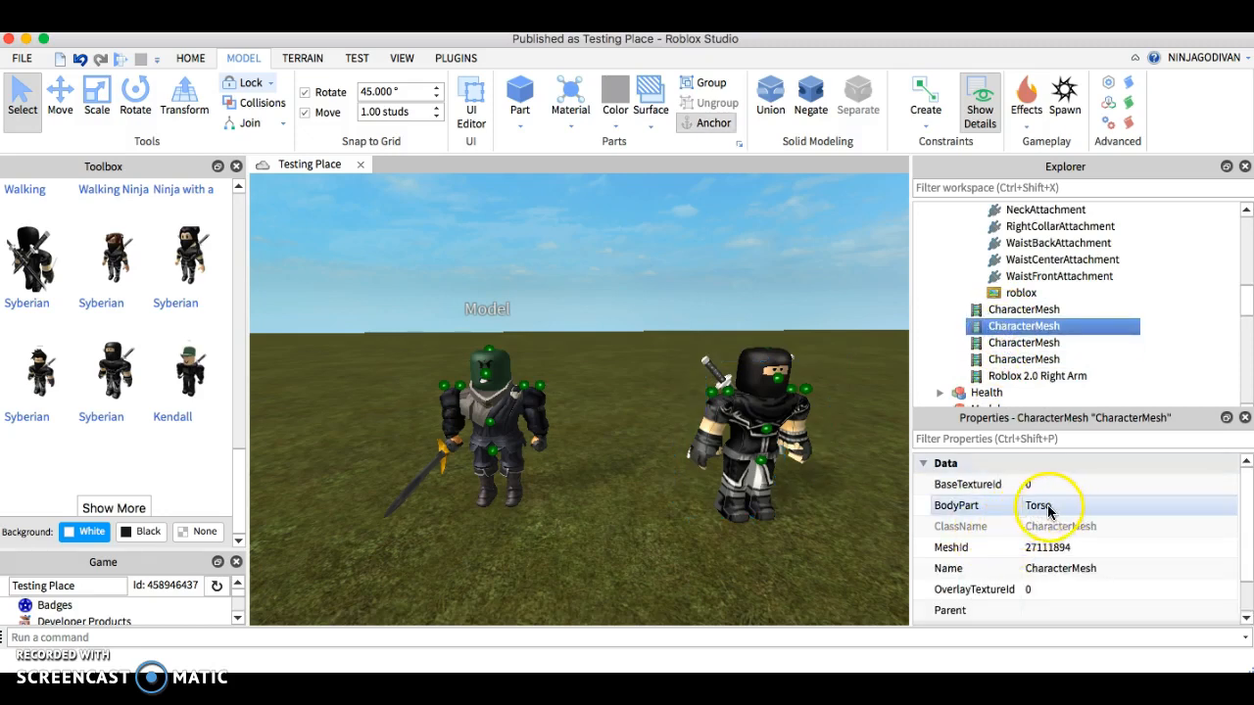
pyautogui.click(1077, 547)
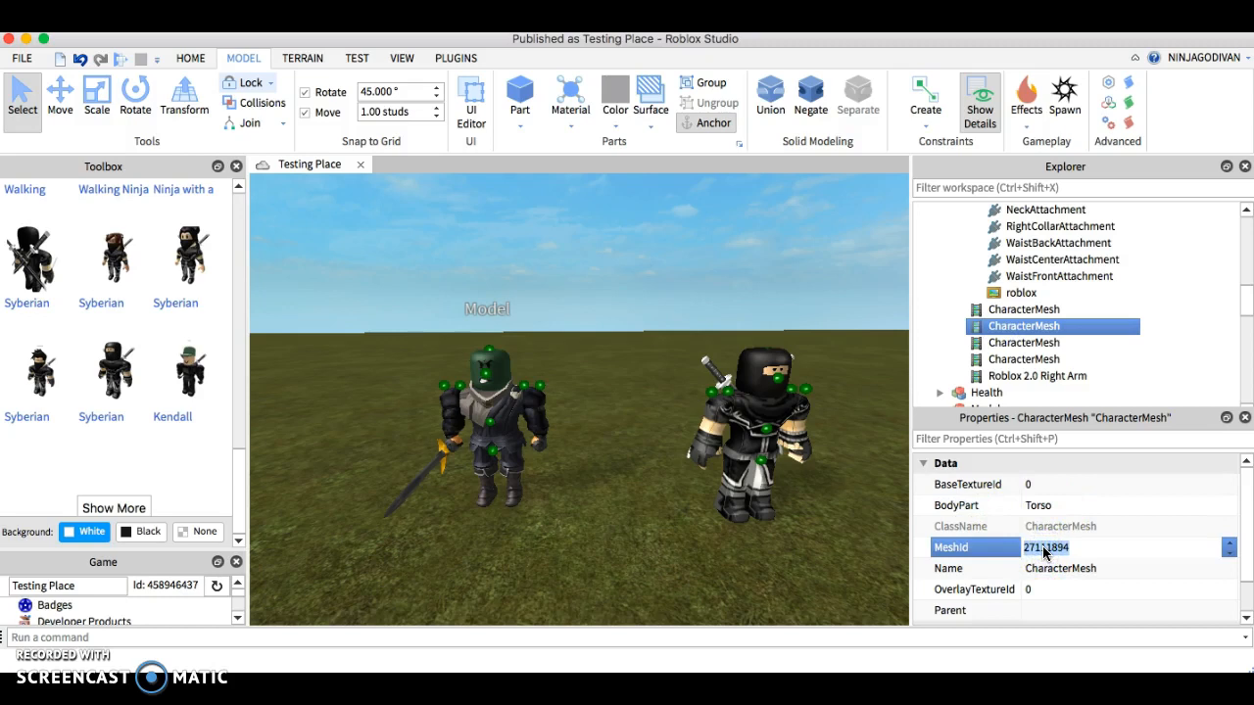
pyautogui.click(986, 392)
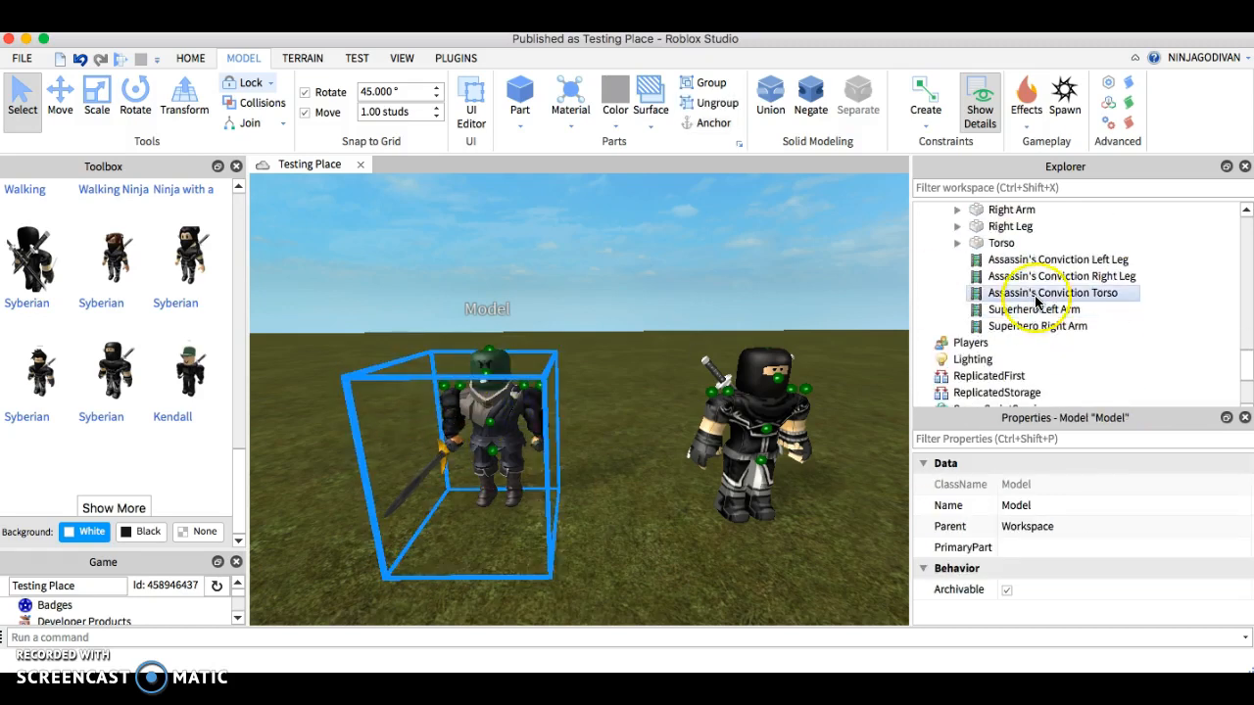
# - Set the avatar copy's Assassin's Conviction Torso MeshId to 27111894
pyautogui.click(1054, 292)
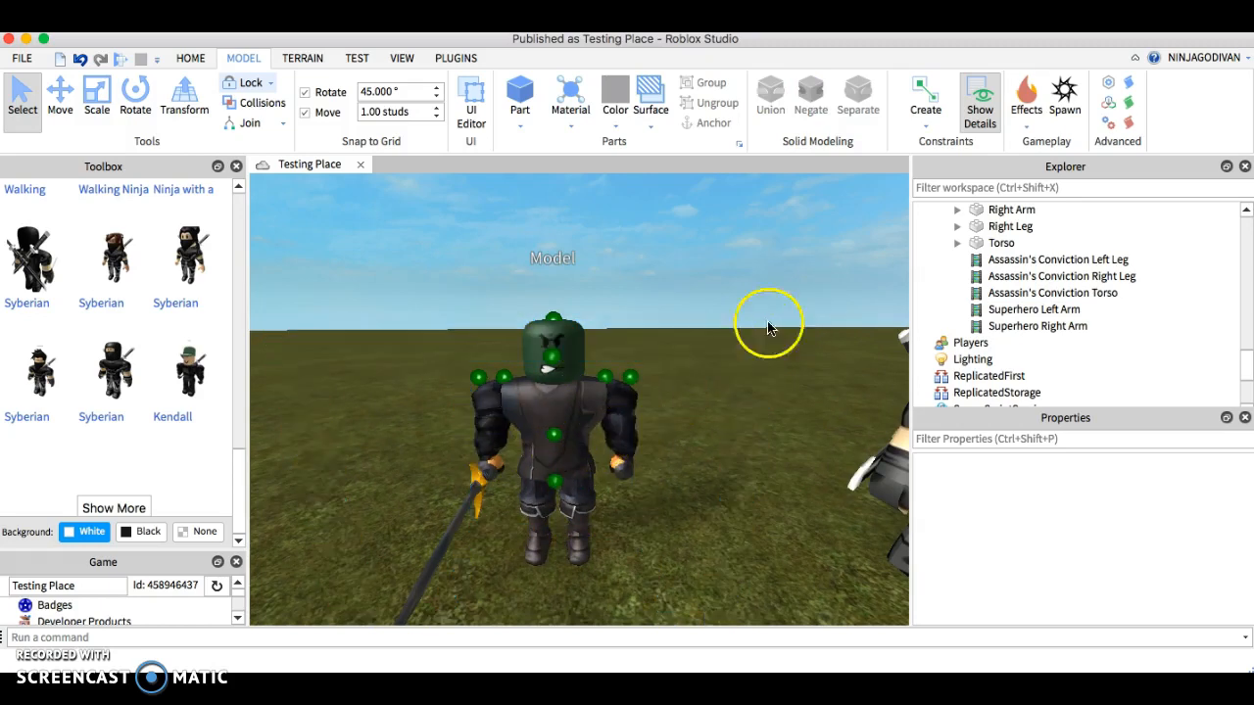
pyautogui.click(1052, 293)
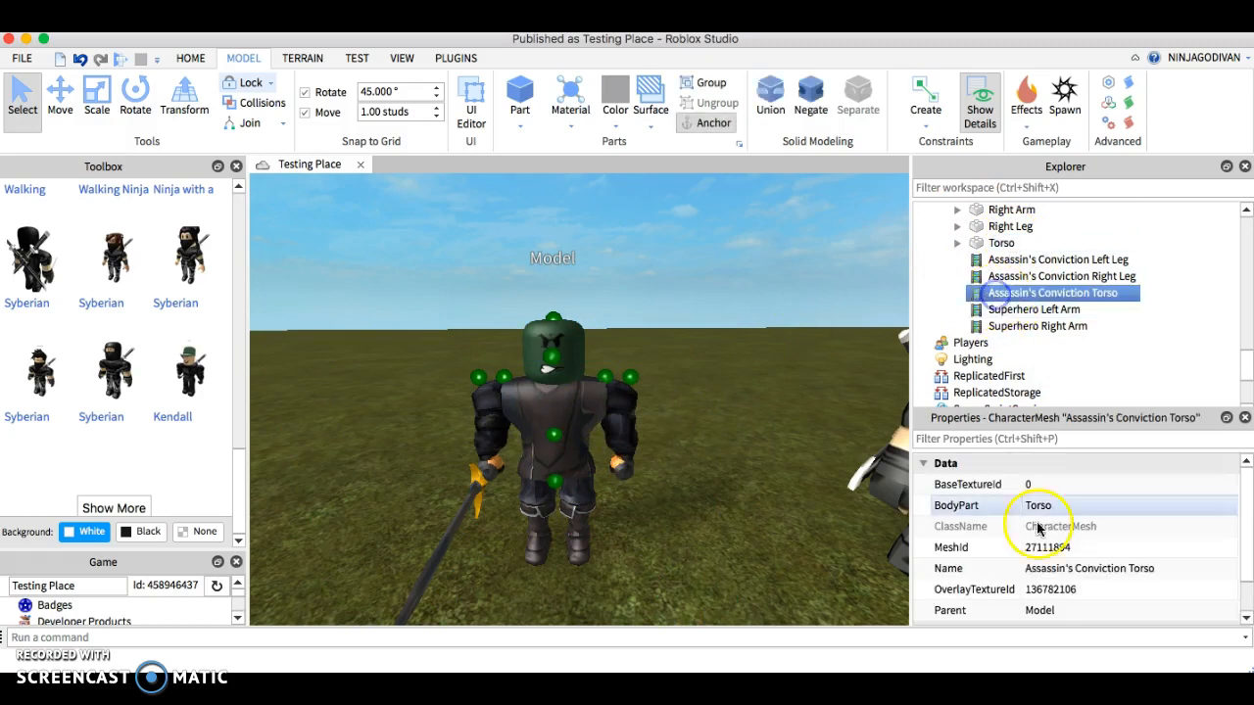
pyautogui.click(1050, 588)
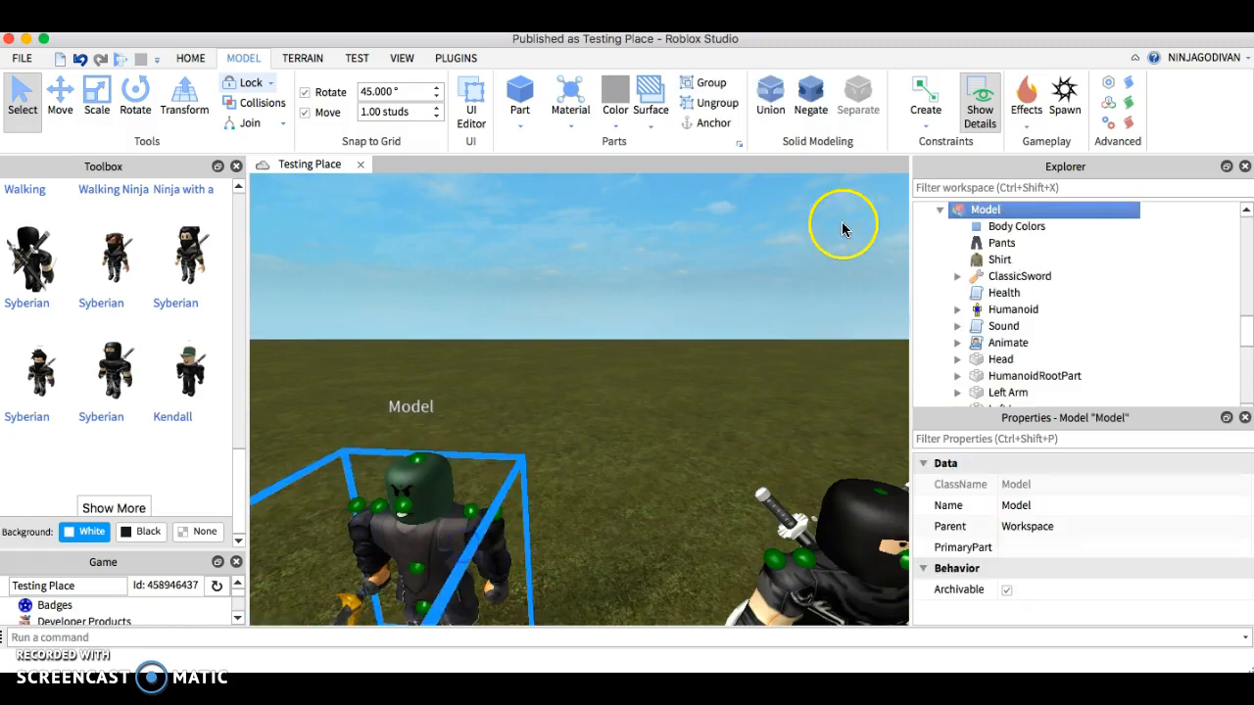
# - Adjust the torso's OverlayTextureId and remove the extra ninja model
pyautogui.scroll(-3)
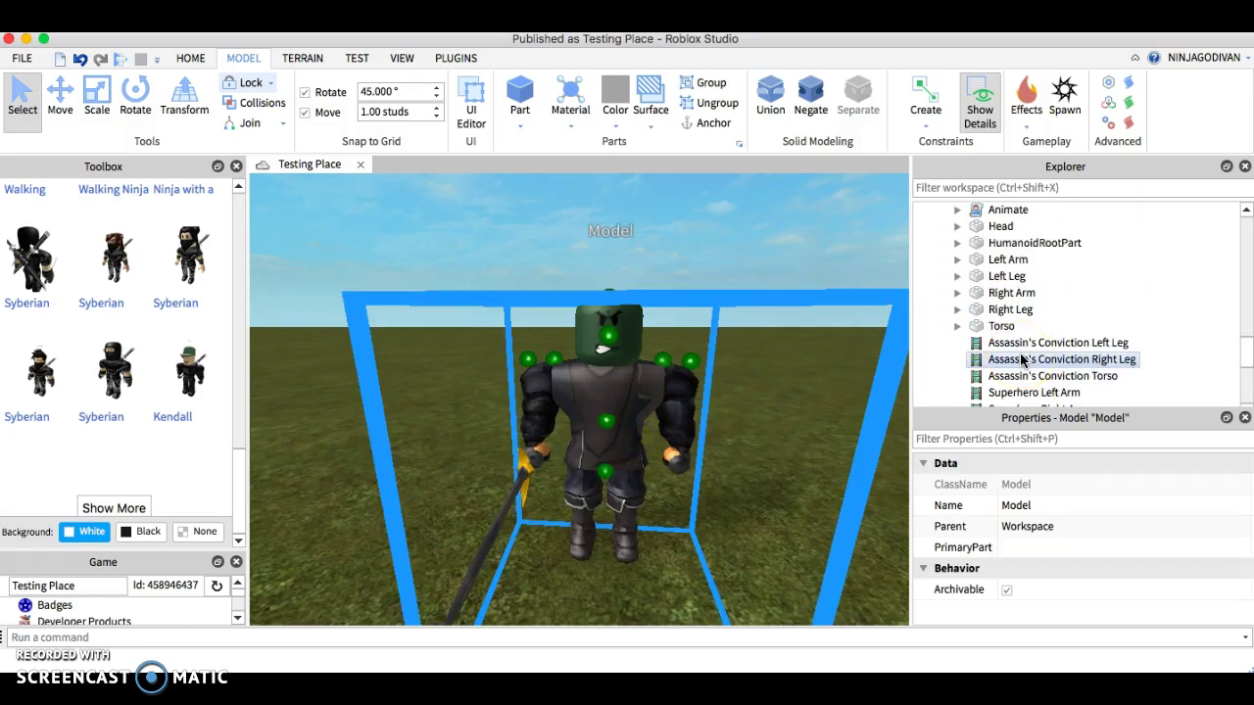
pyautogui.click(1061, 341)
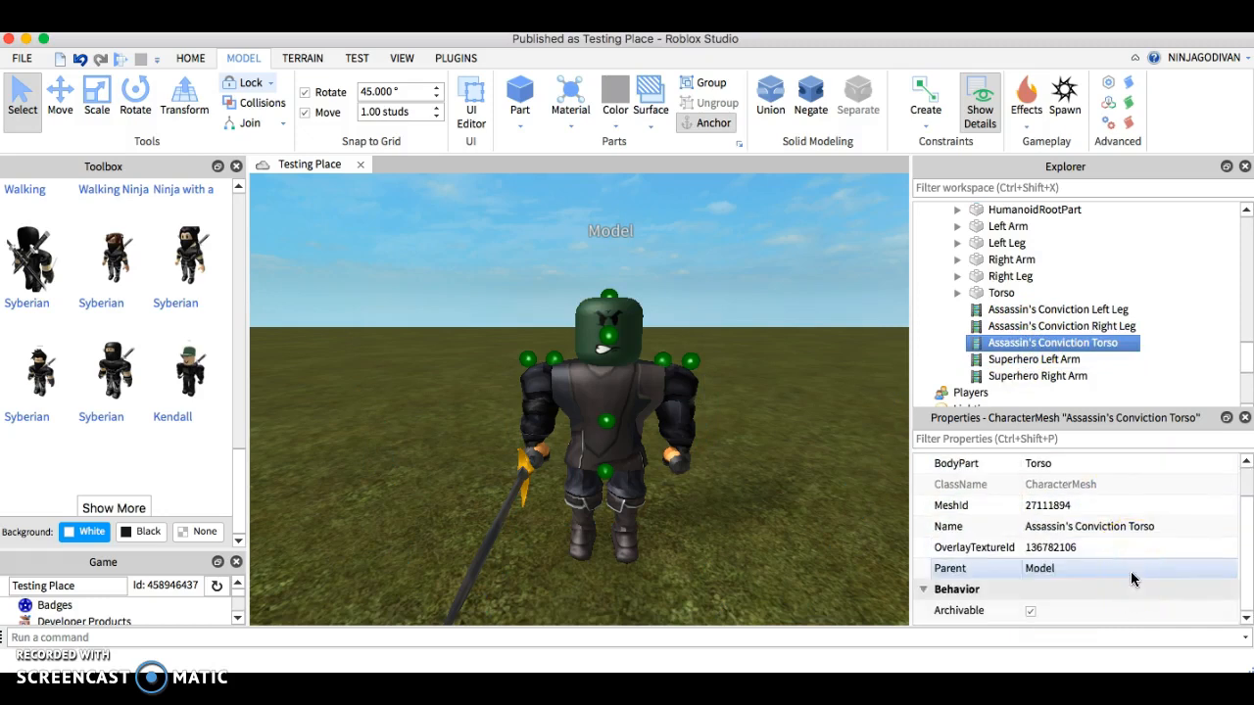
pyautogui.click(1077, 547)
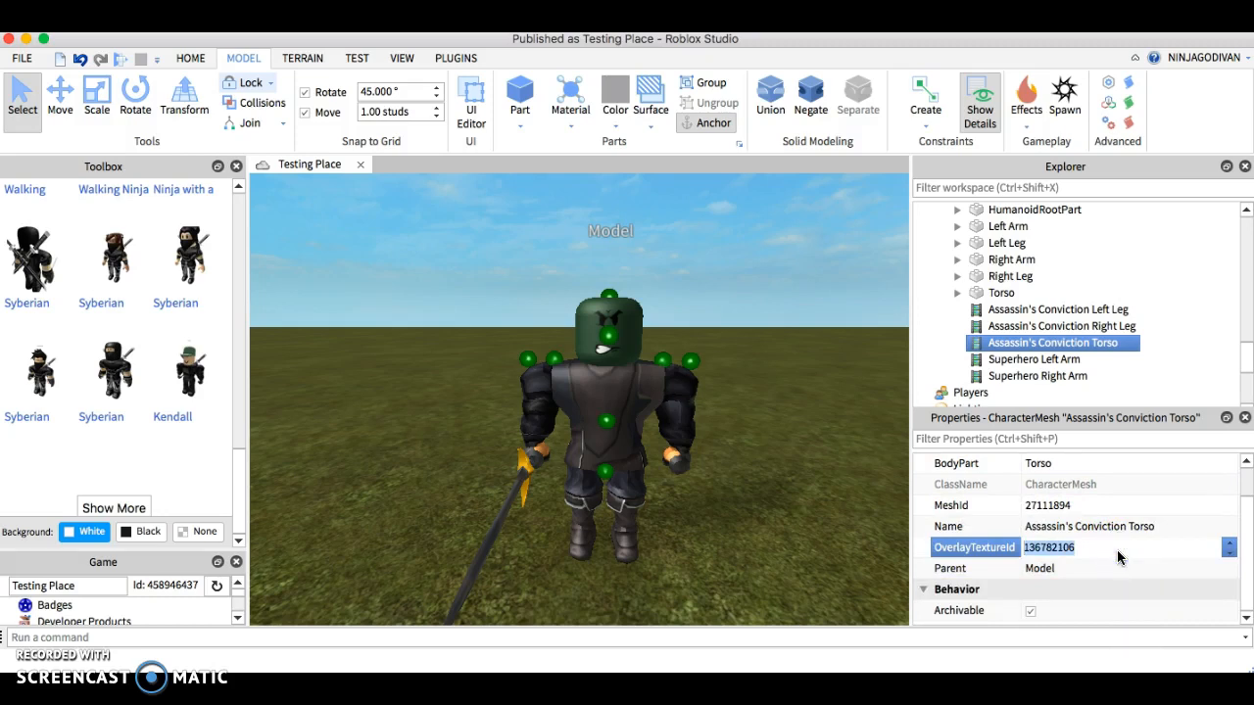
pyautogui.moveTo(744, 480)
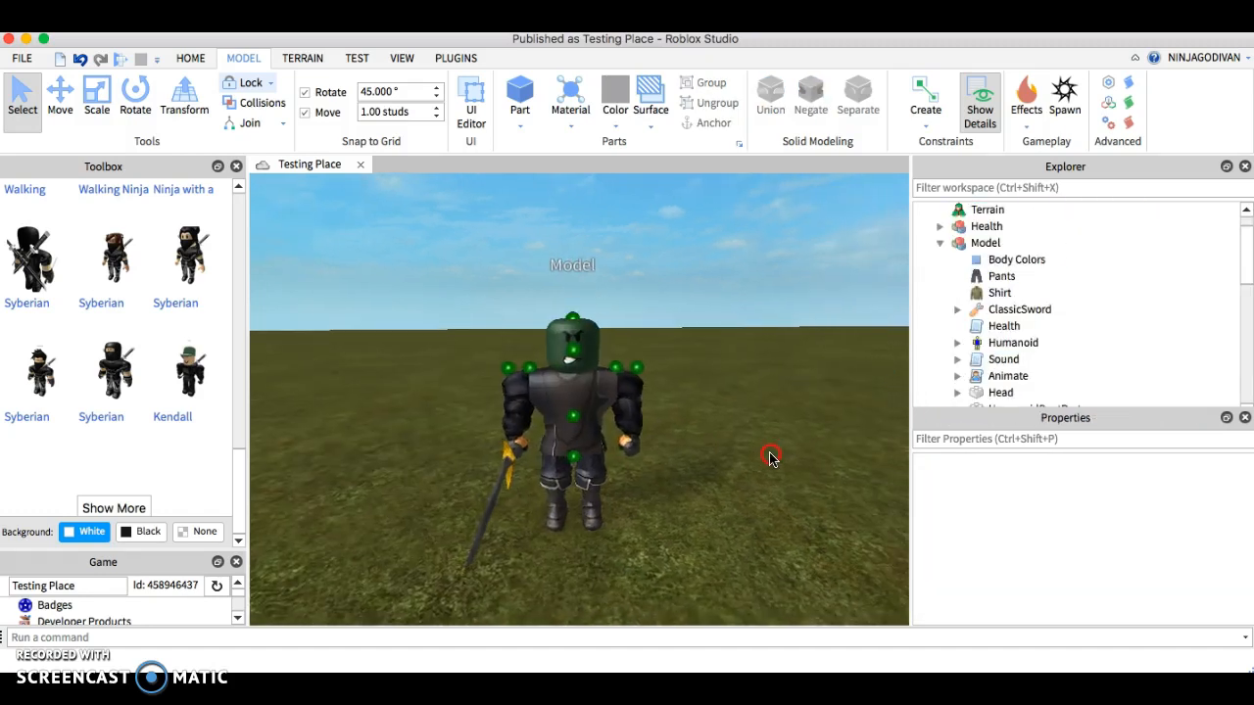
pyautogui.scroll(-3)
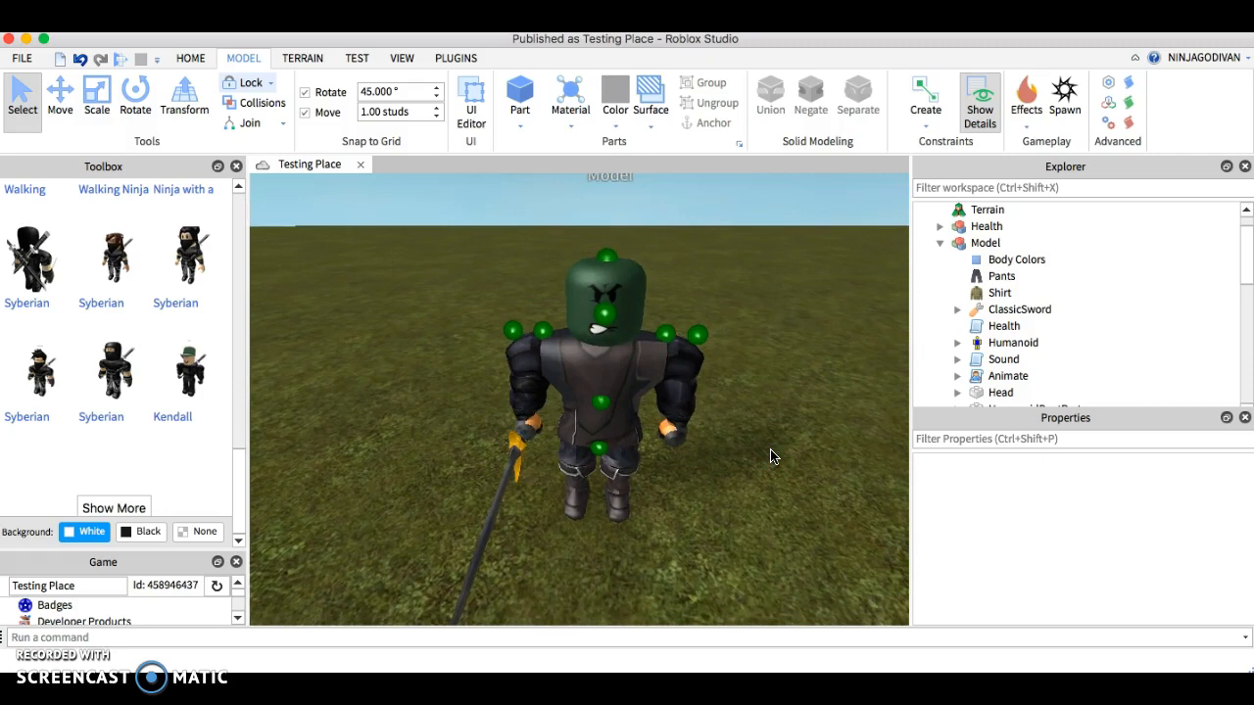
pyautogui.scroll(-3)
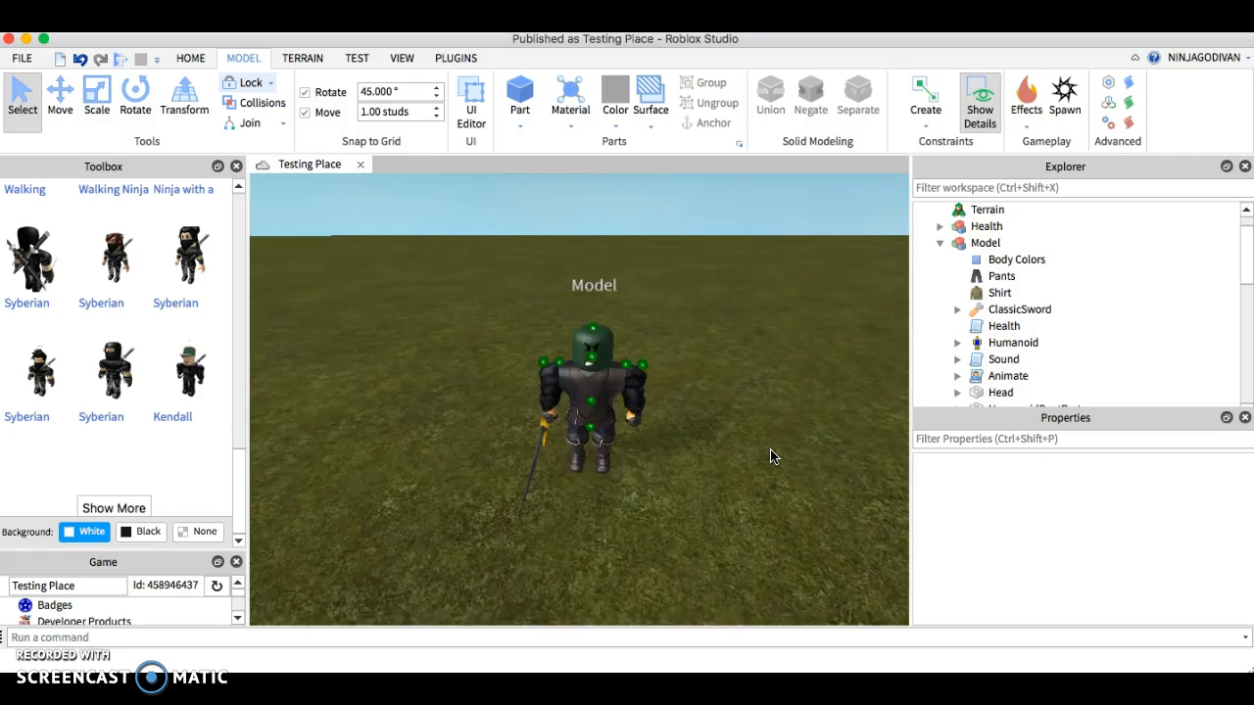